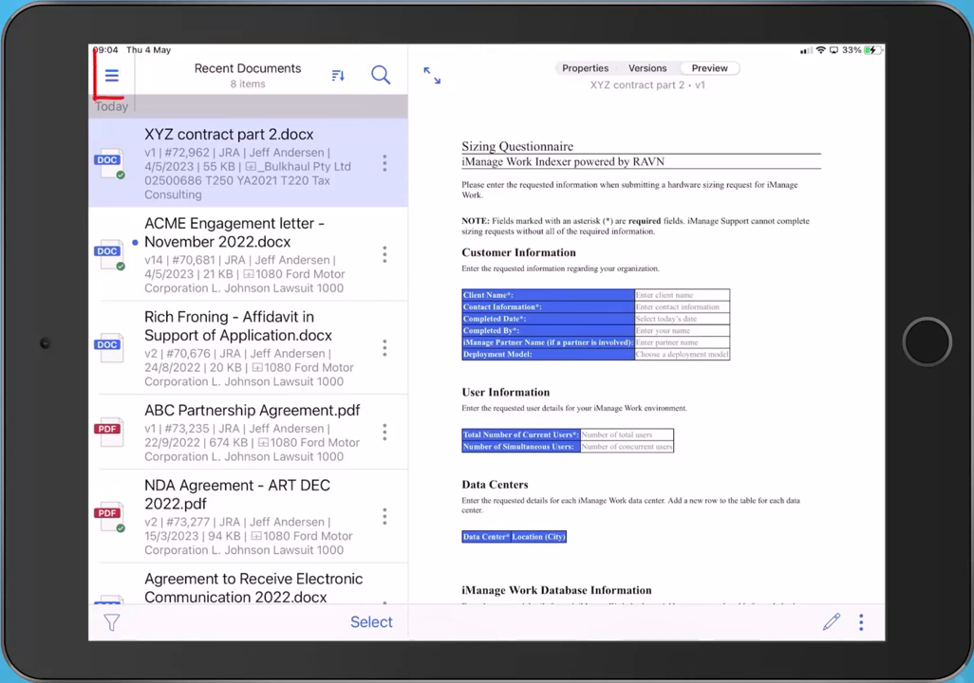
Step: Browse the Recent Matters and My Matters lists from the navigation menu, then return to recent documents
left_click(110, 76)
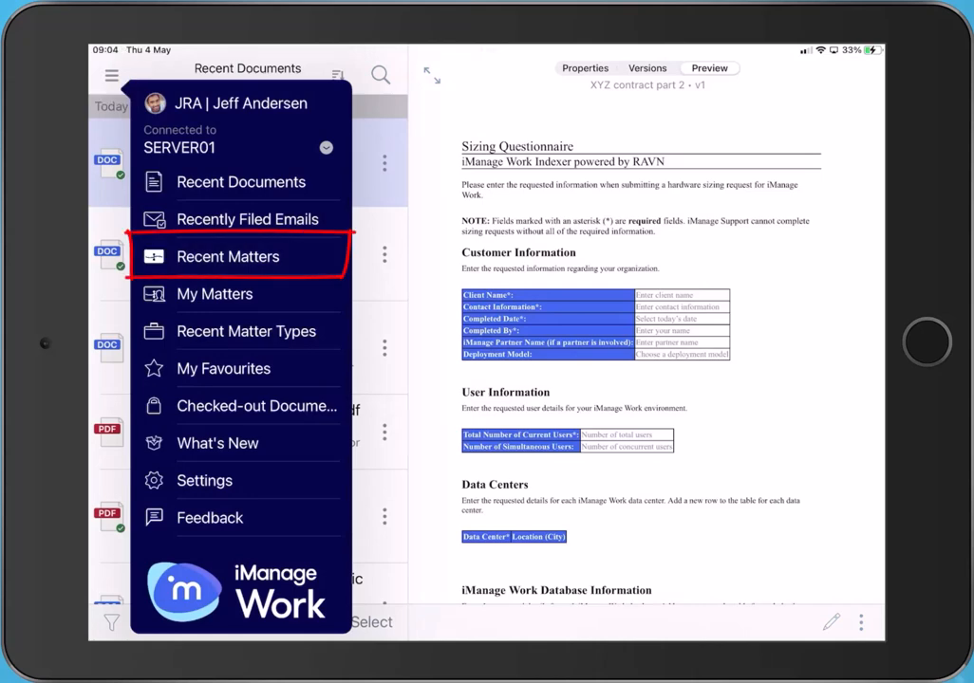
left_click(227, 256)
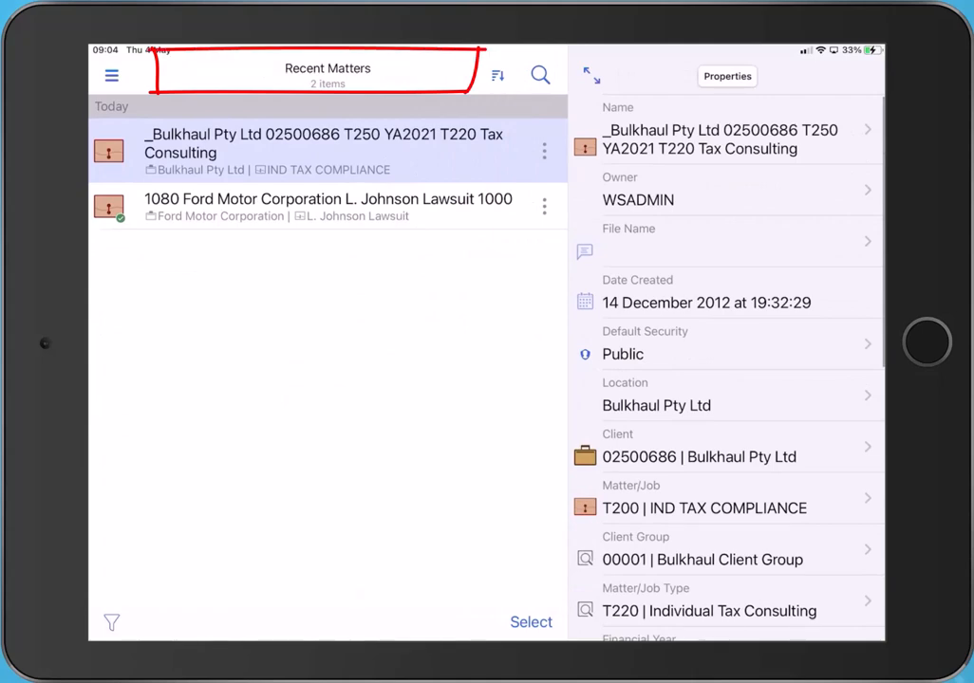
left_click(110, 76)
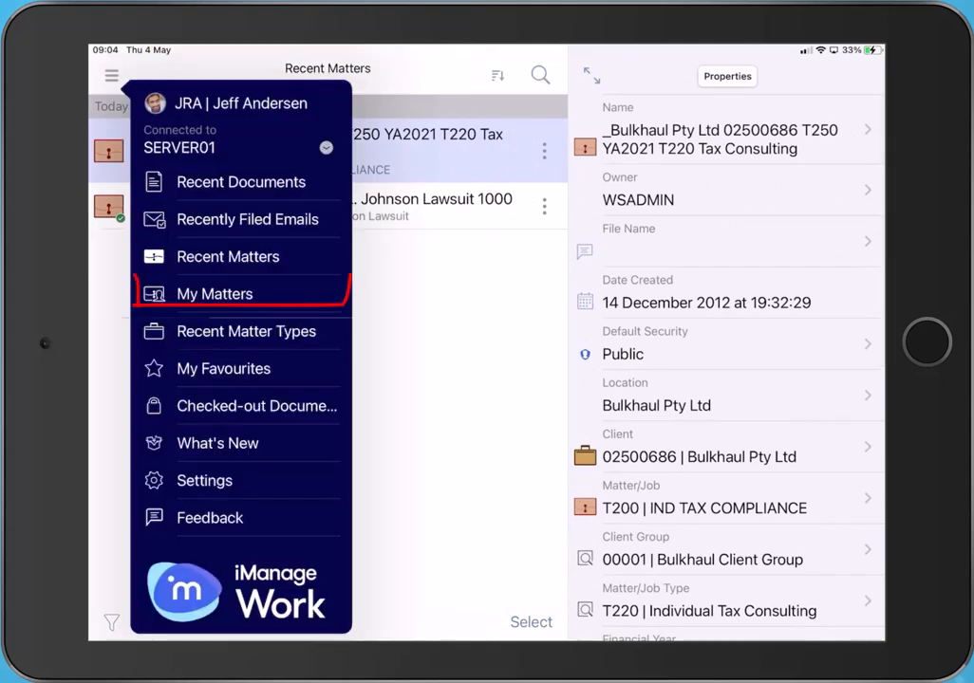
left_click(215, 292)
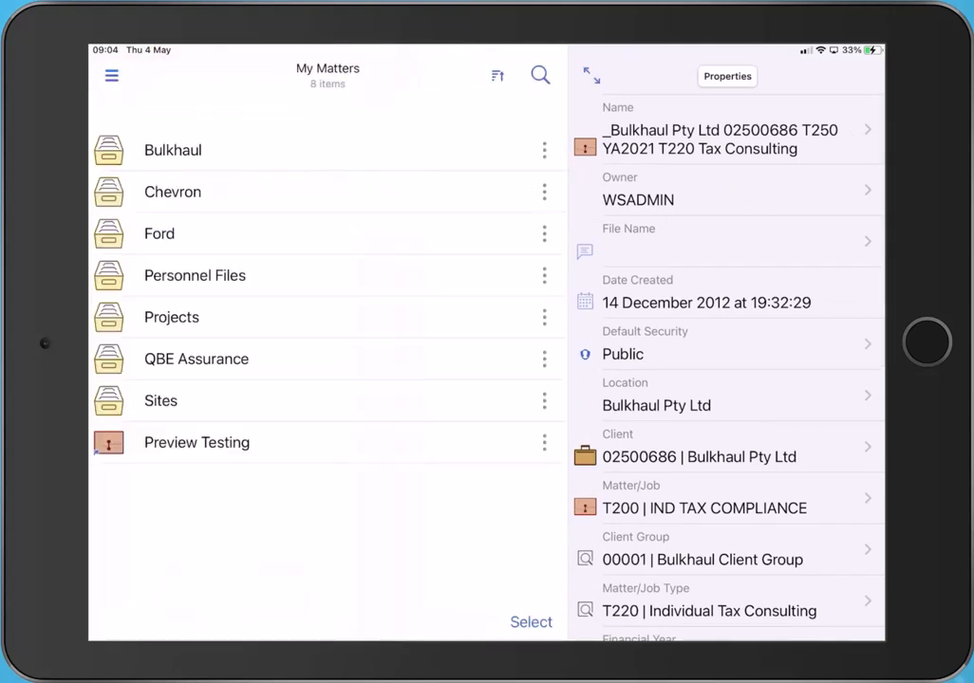
left_click(159, 233)
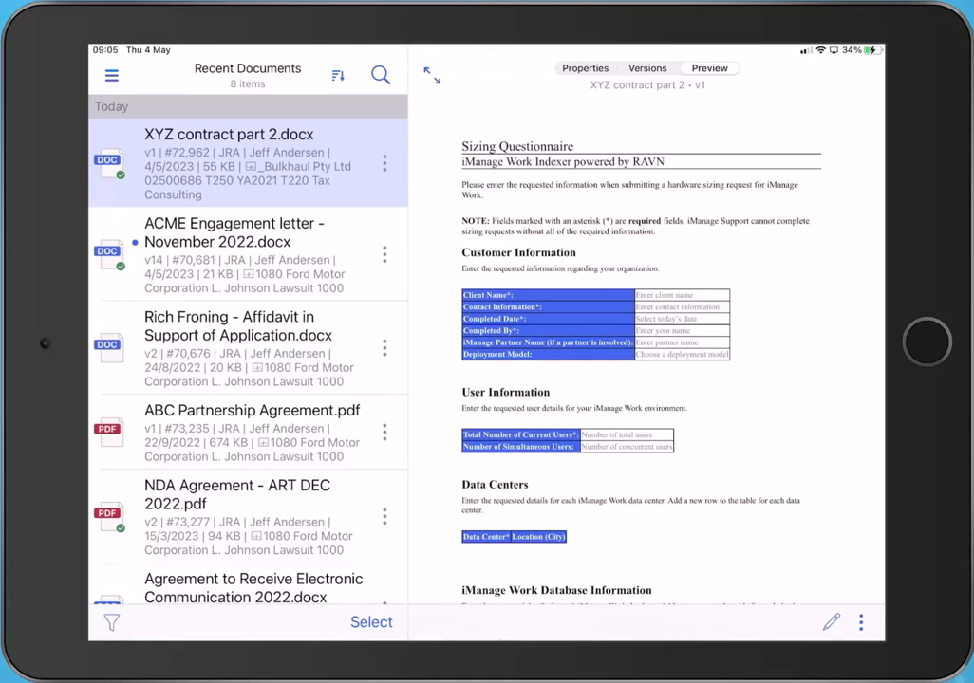
Step: Sort the recent documents by name, then back by activity date
left_click(338, 76)
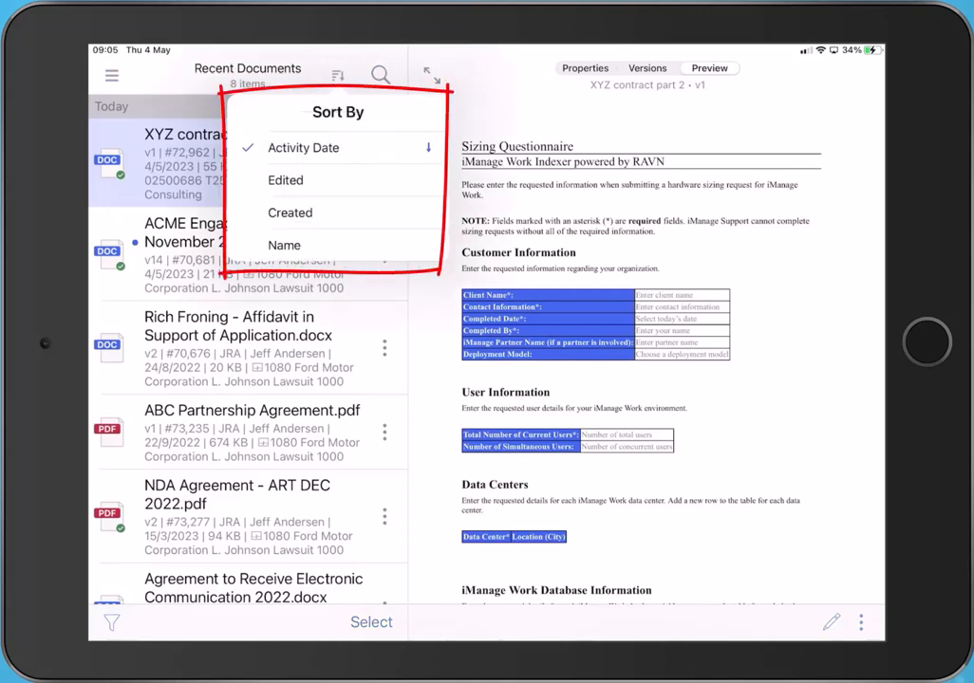
left_click(284, 245)
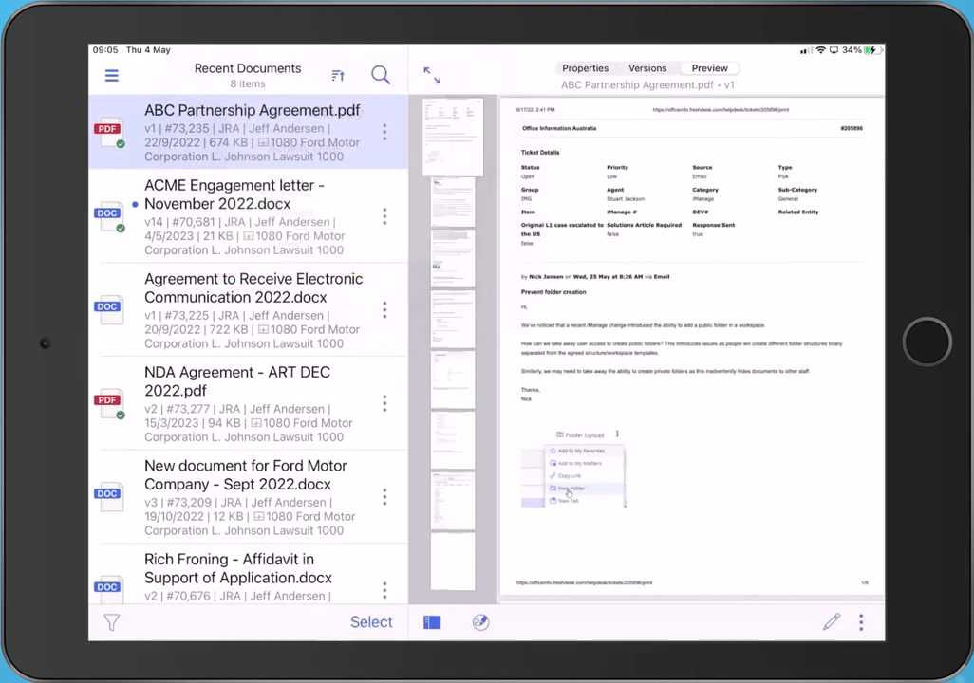
left_click(338, 76)
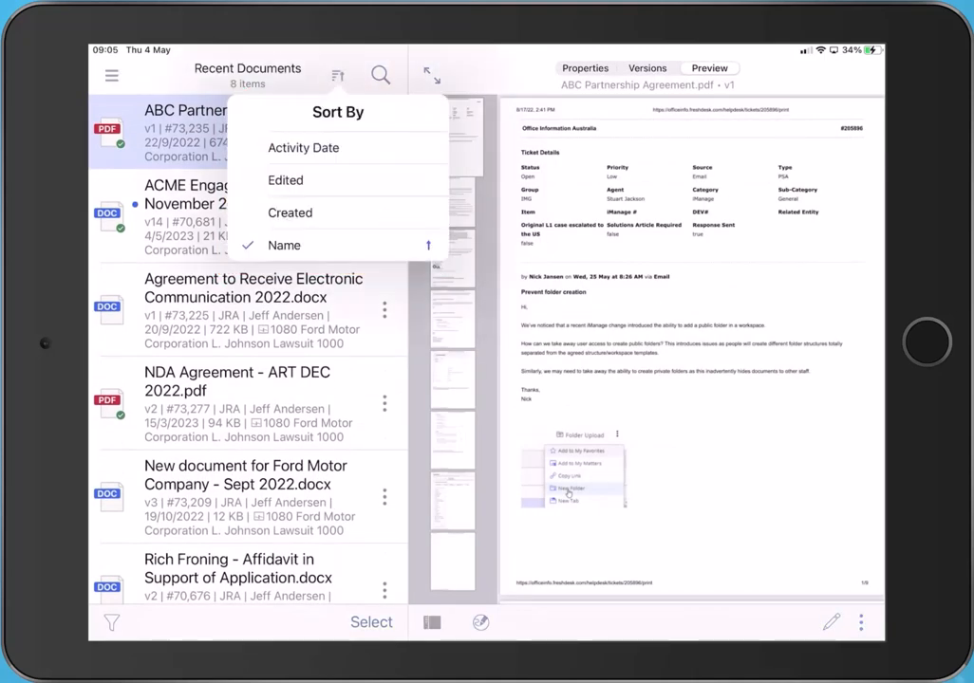
left_click(304, 148)
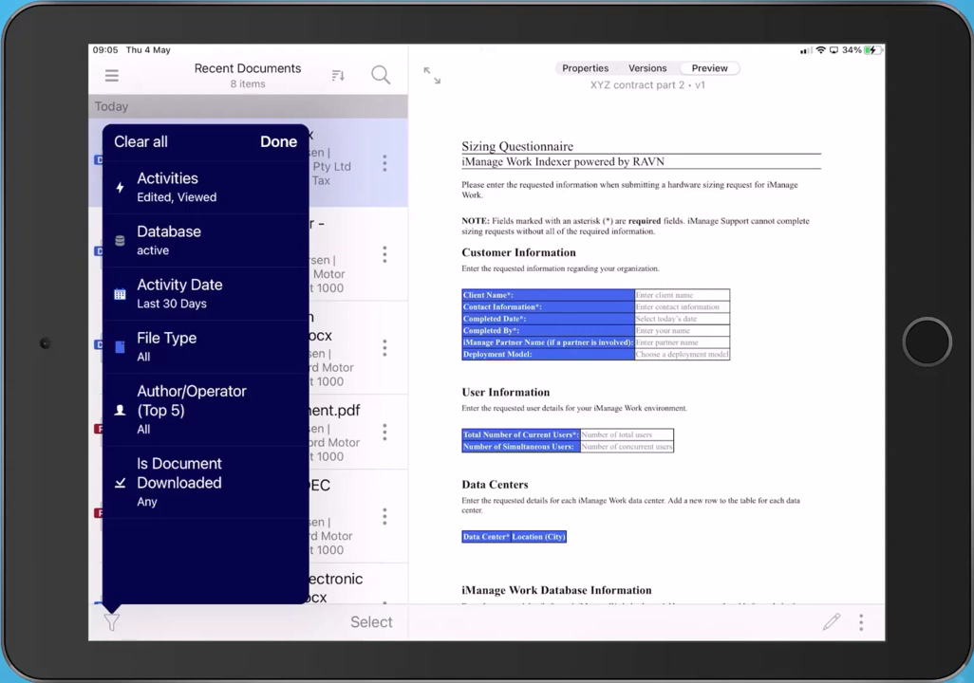
Step: Filter the list to Document file types only, then clear all filters
left_click(167, 178)
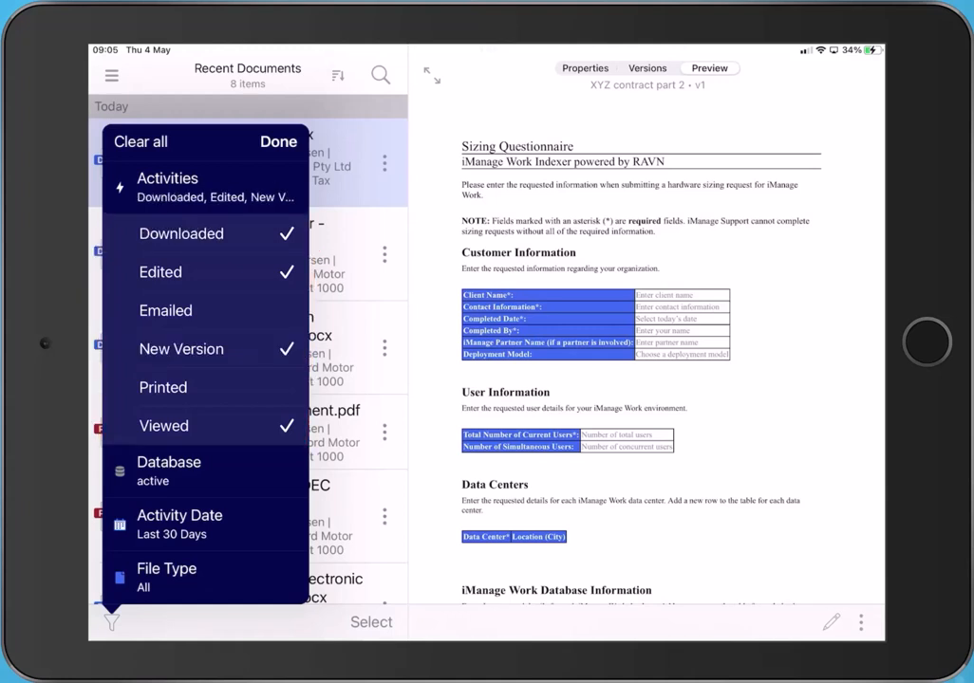
scroll("down", 3)
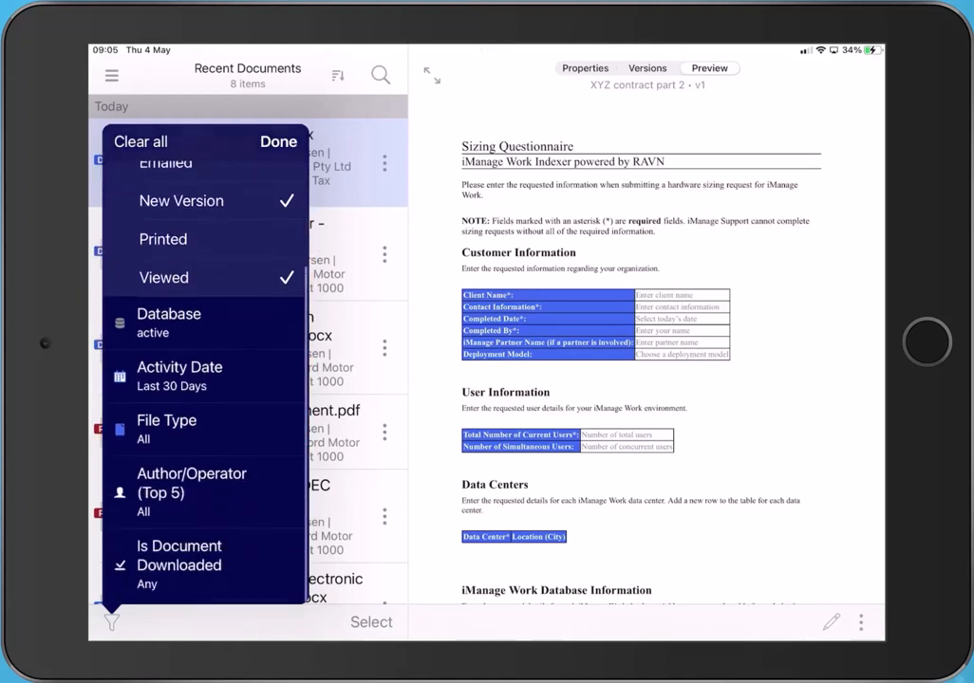
left_click(167, 420)
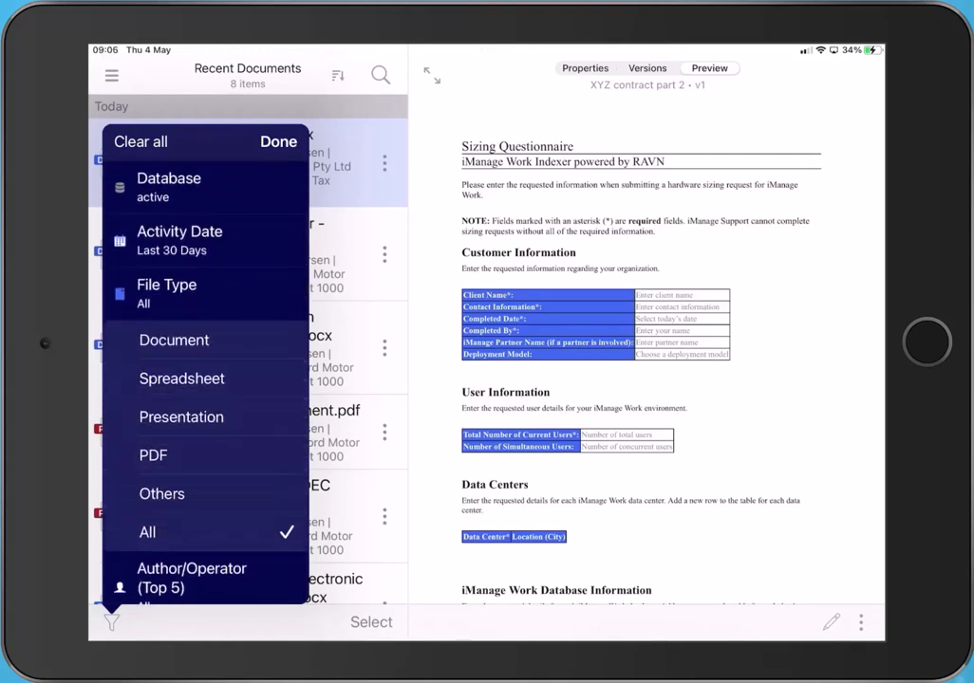
left_click(277, 141)
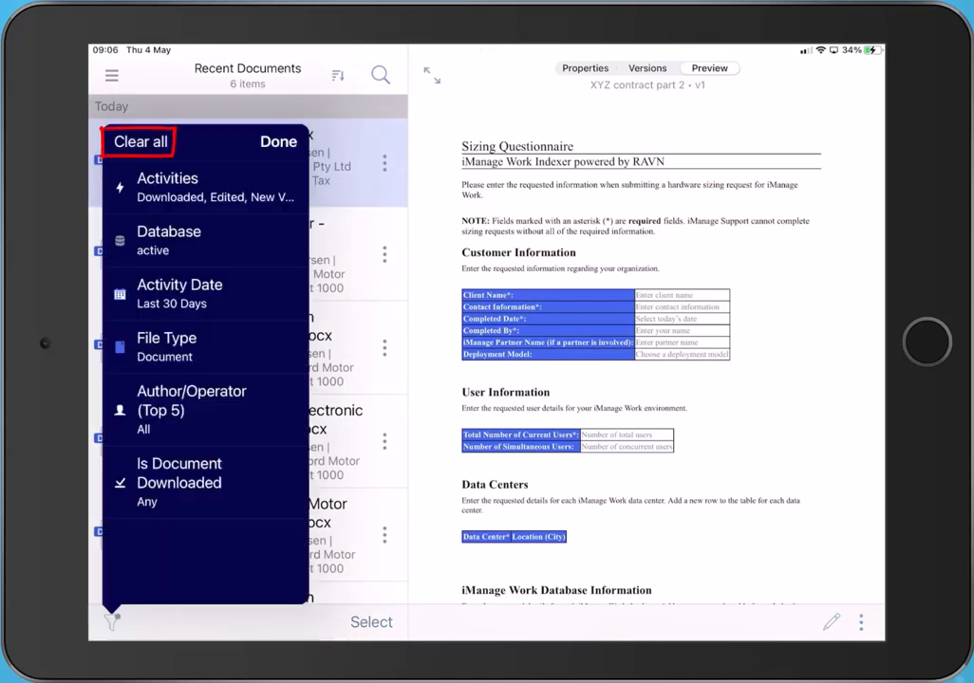
left_click(140, 141)
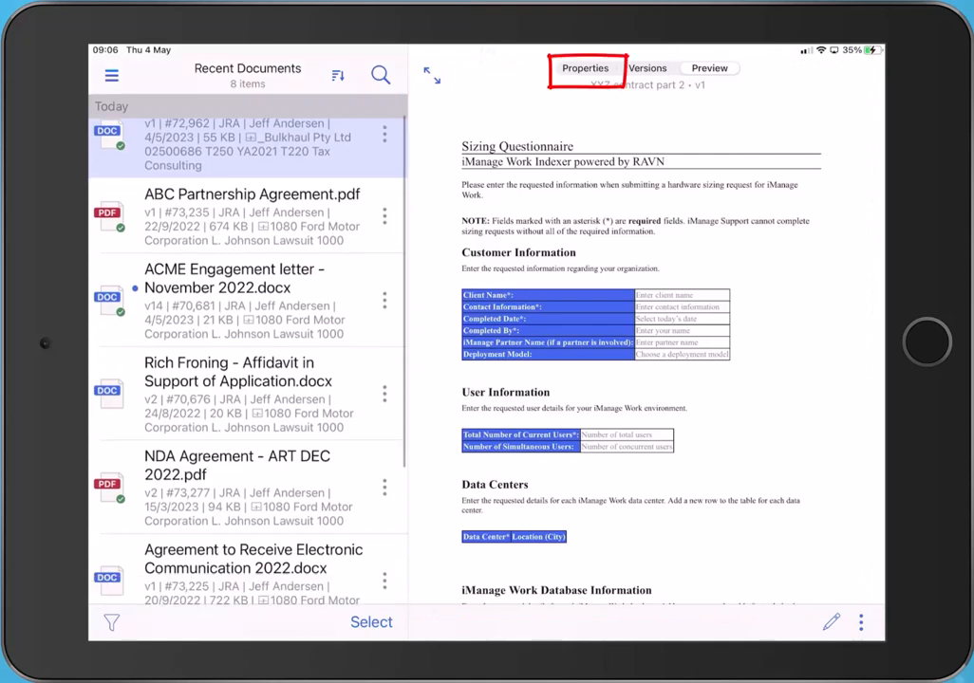
Step: Set Doc Ownership of XYZ contract part 2 to Client in Properties and show its Versions
left_click(584, 68)
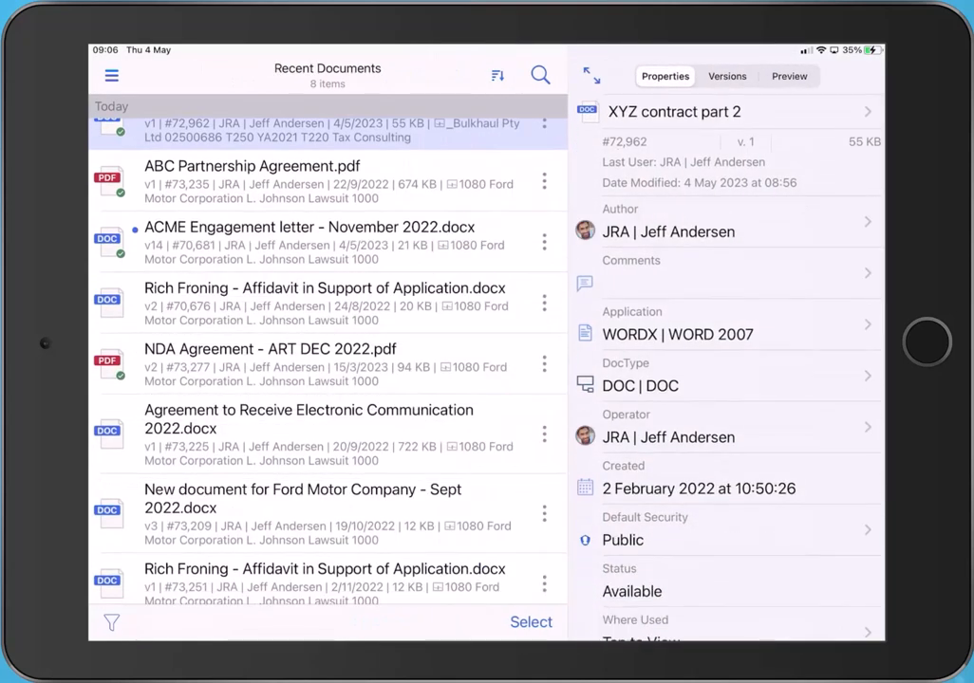
scroll("down", 3)
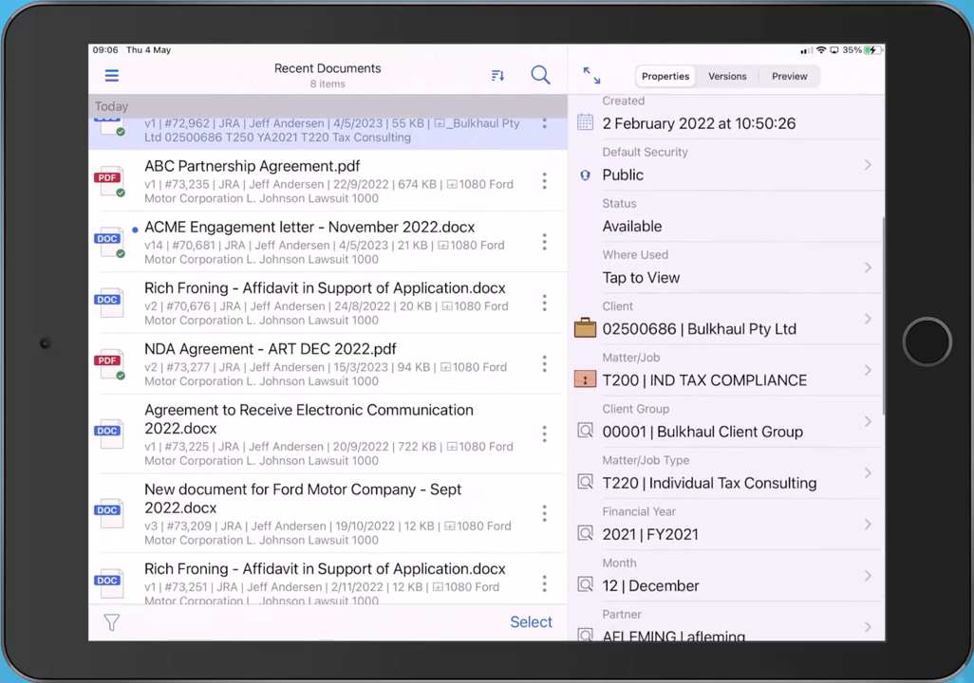
scroll("down", 3)
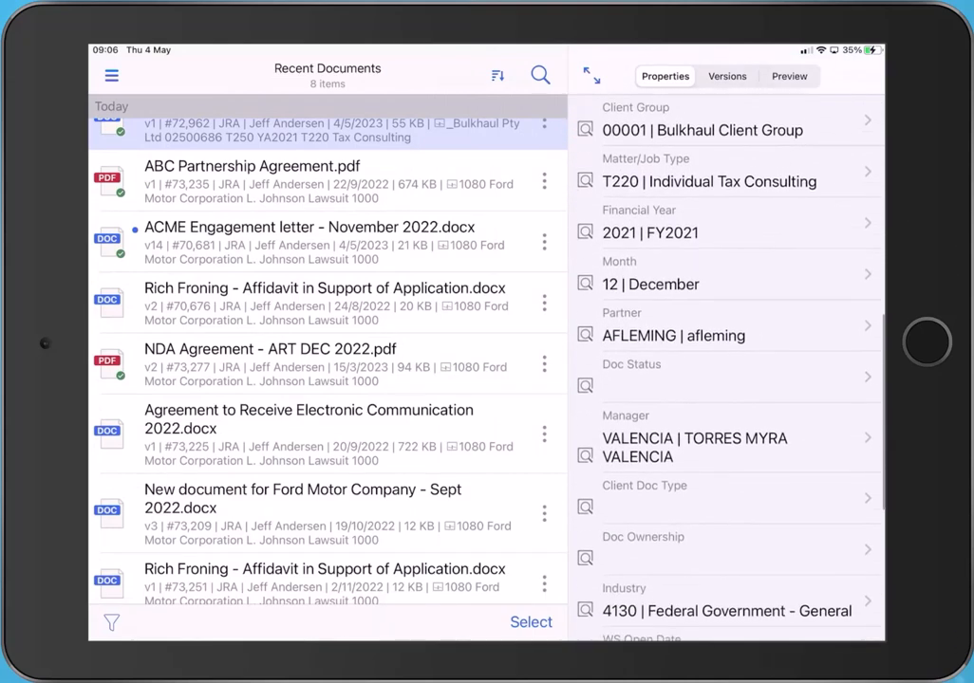
left_click(725, 547)
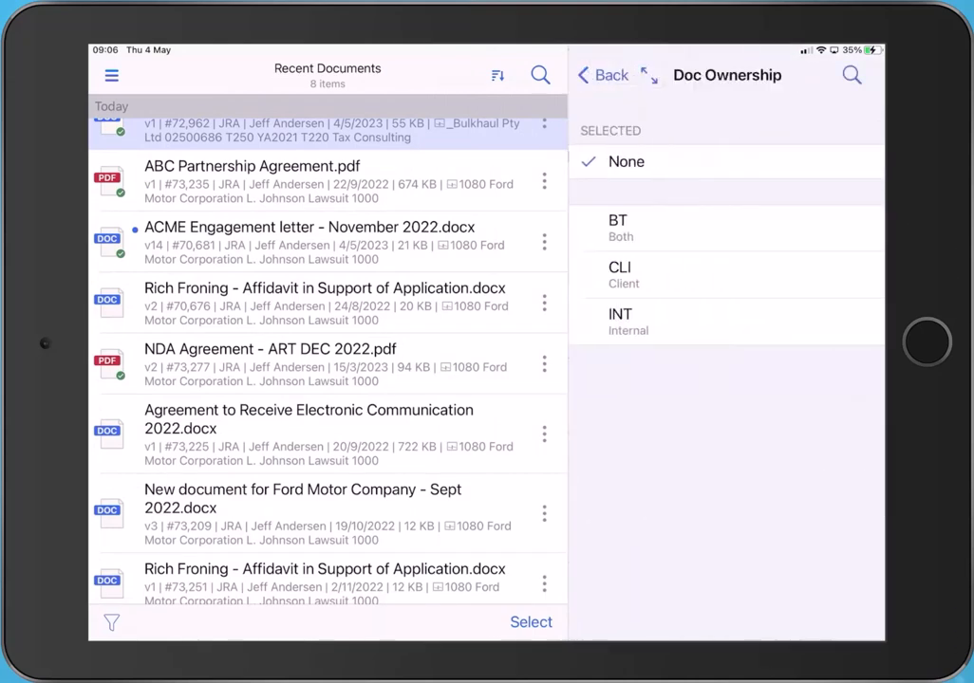
left_click(619, 274)
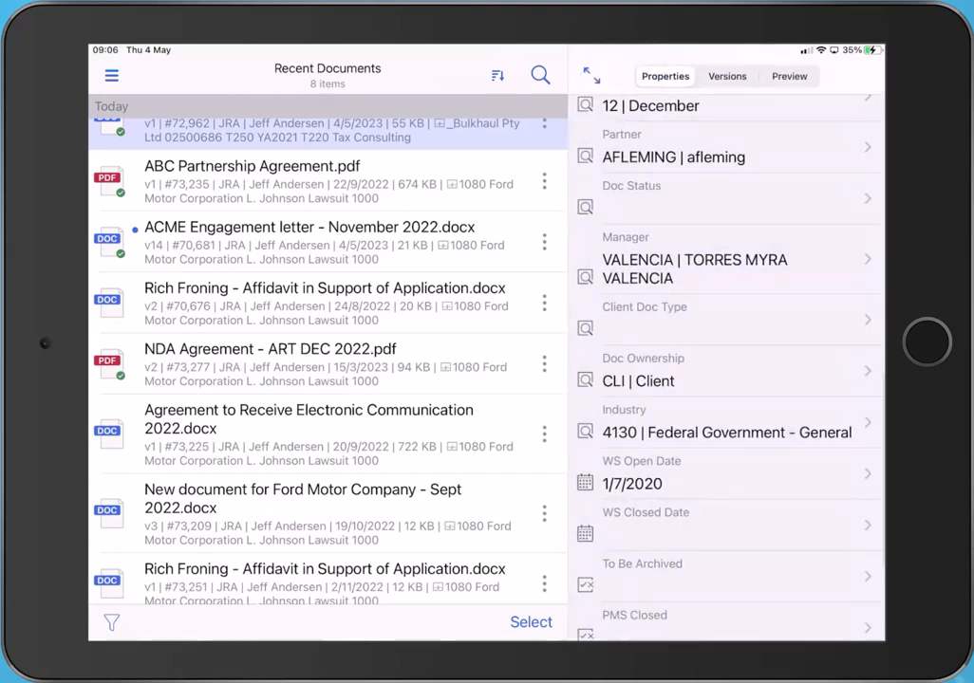
left_click(726, 76)
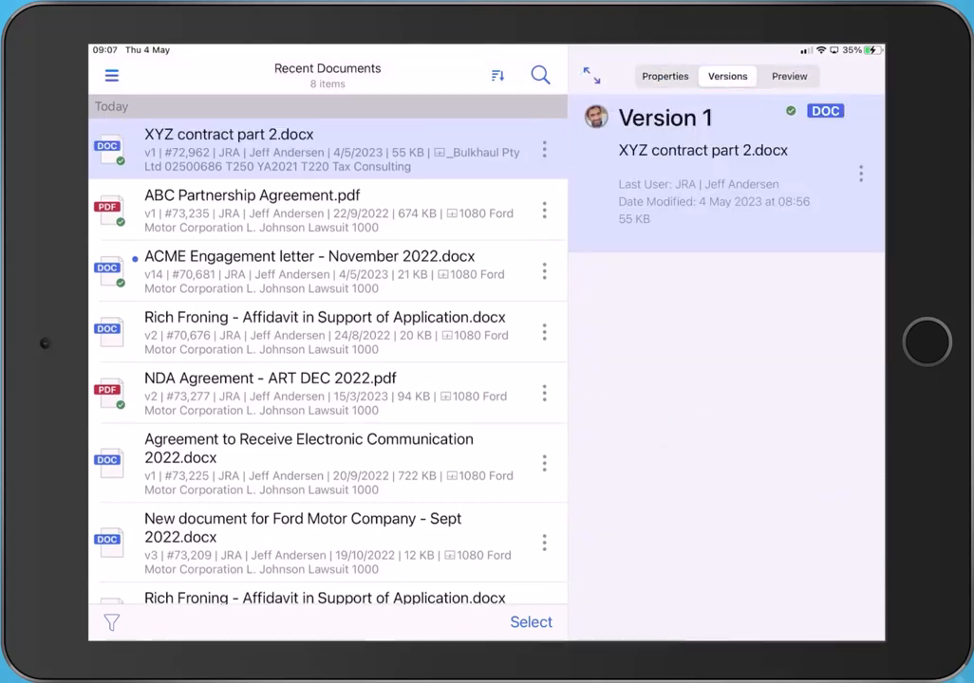
Step: Return to the XYZ contract part 2 preview, scroll it and expand it to full screen
left_click(789, 75)
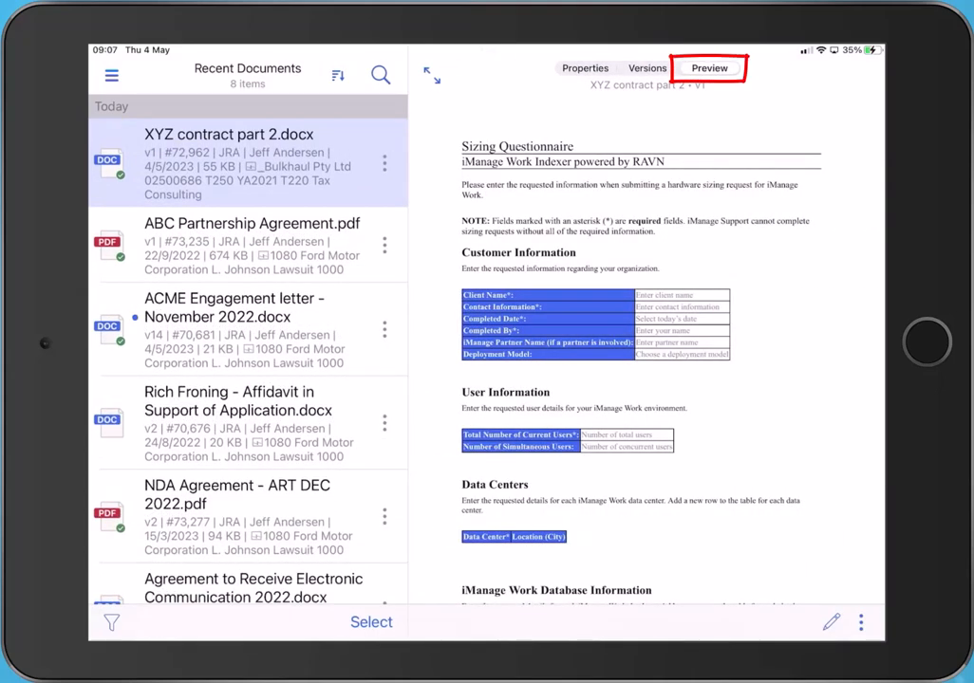
scroll("down", 3)
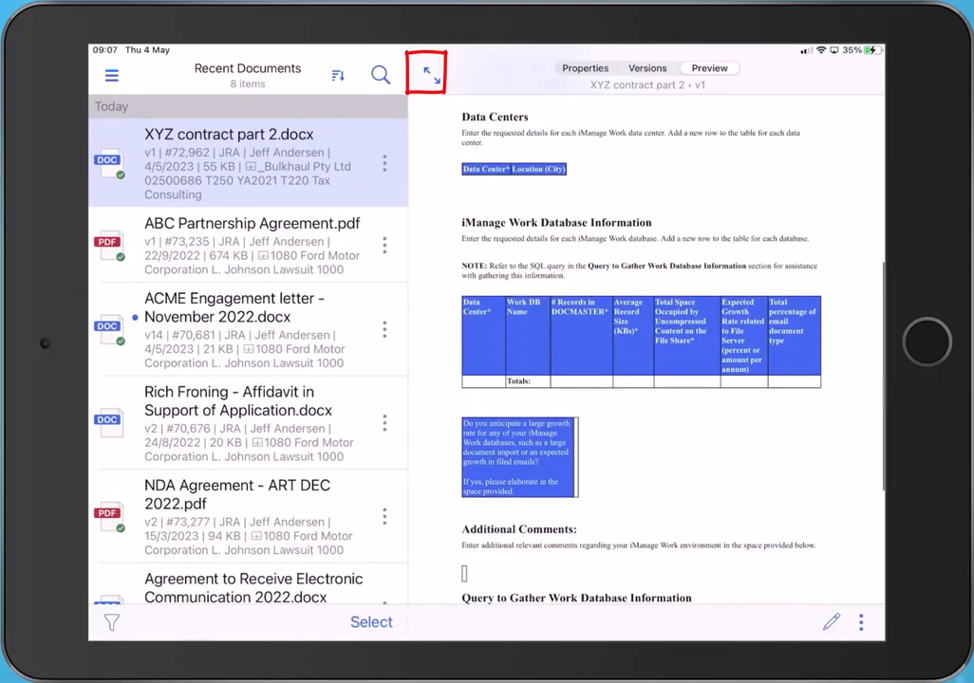
left_click(425, 72)
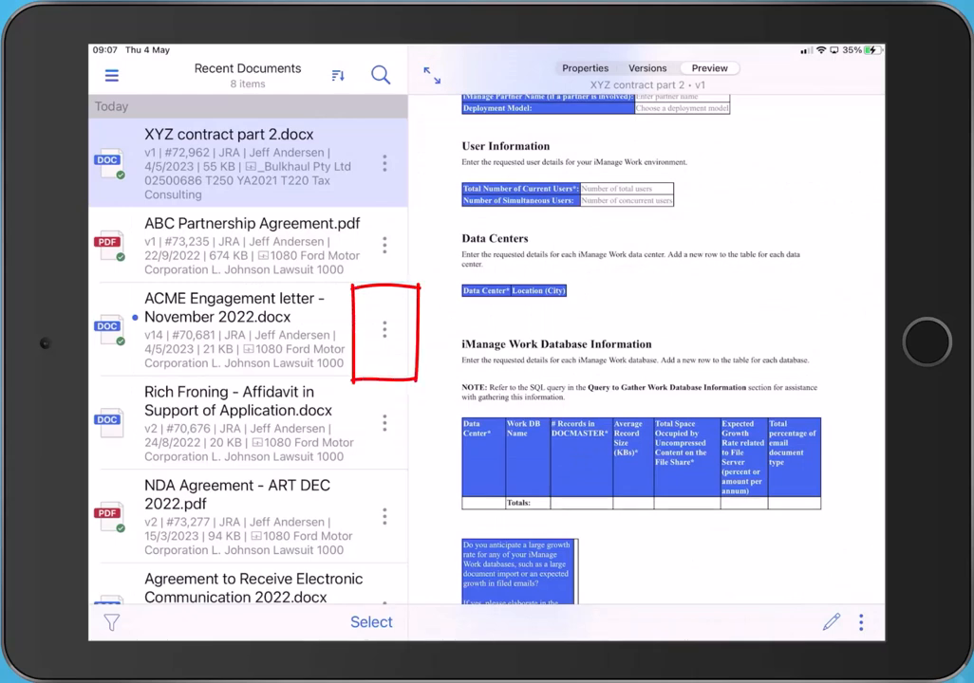
Step: Scroll through the More Options menu for ACME Engagement letter - November 2022.docx
left_click(383, 330)
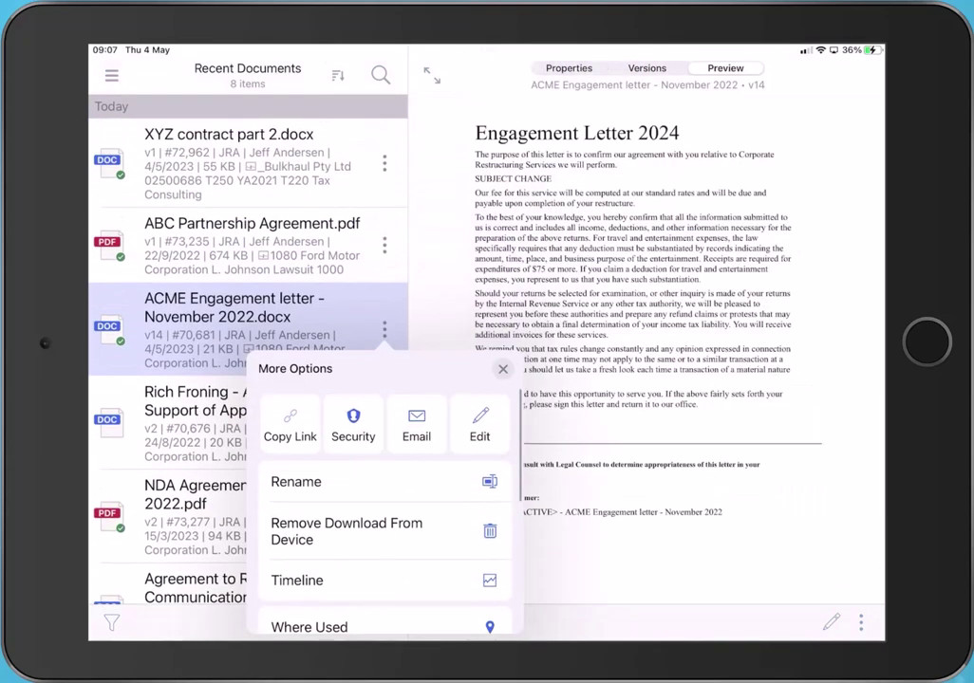
scroll("down", 3)
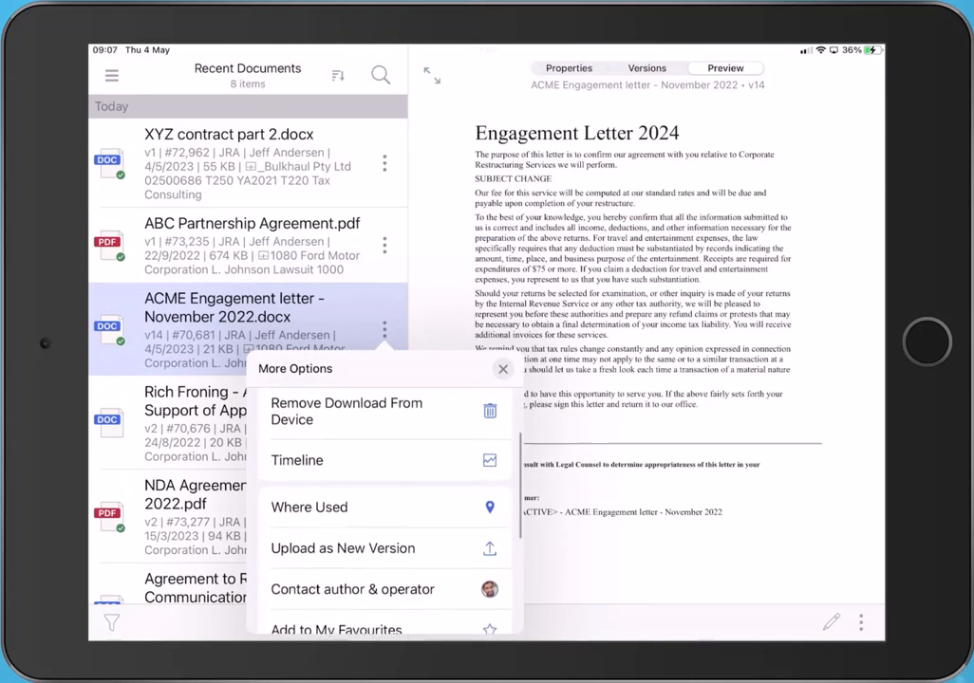
scroll("down", 3)
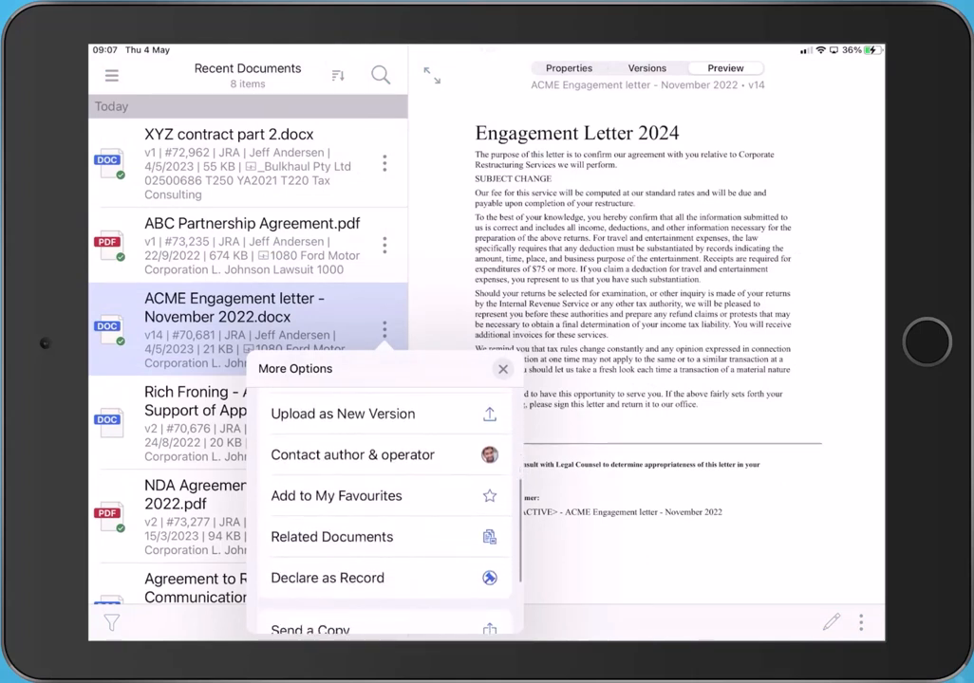
scroll("down", 3)
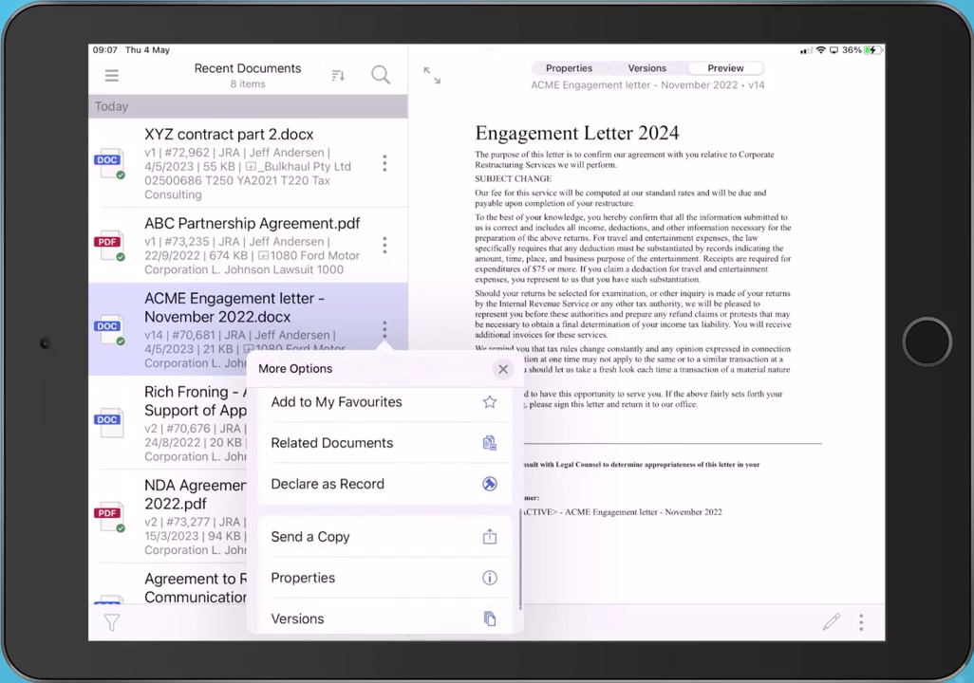
scroll("down", 3)
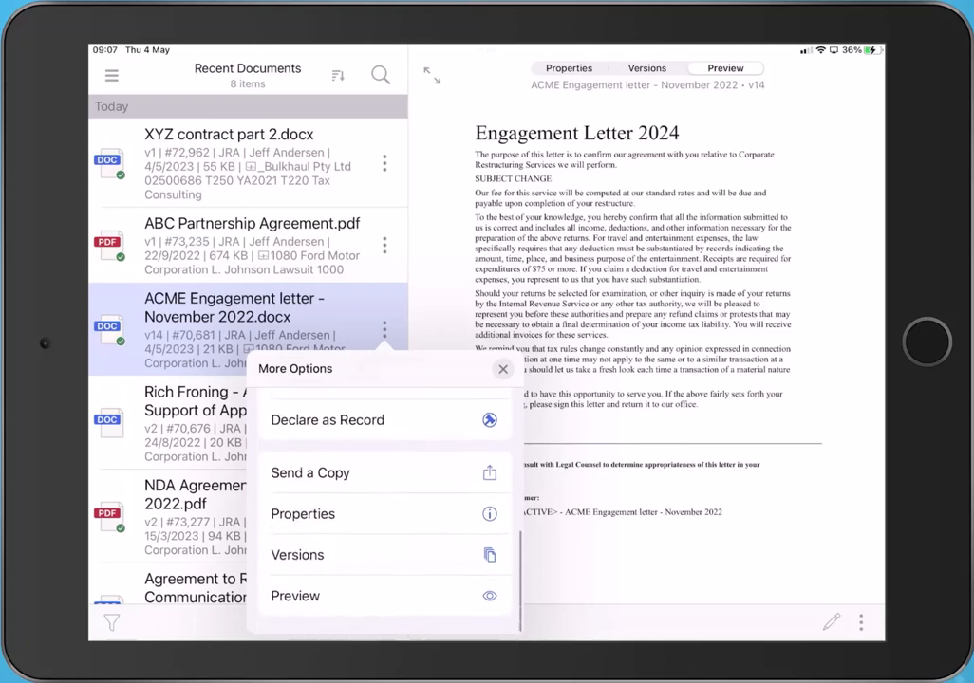
scroll("up", 3)
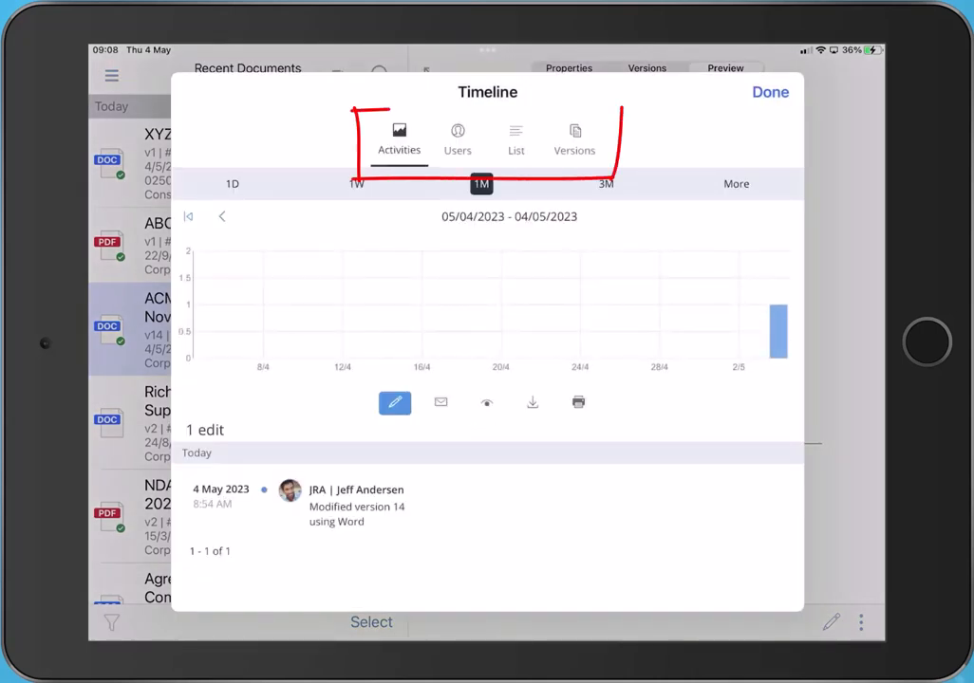
Step: Switch the ACME Engagement letter Timeline to List view, scroll its activities, then close it
left_click(517, 137)
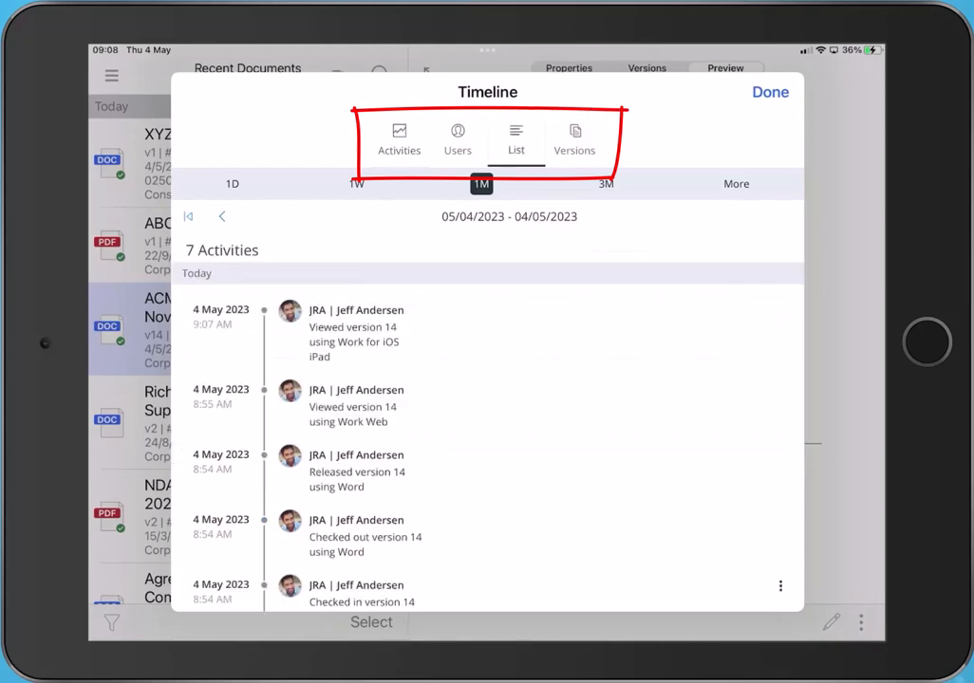
scroll("up", 3)
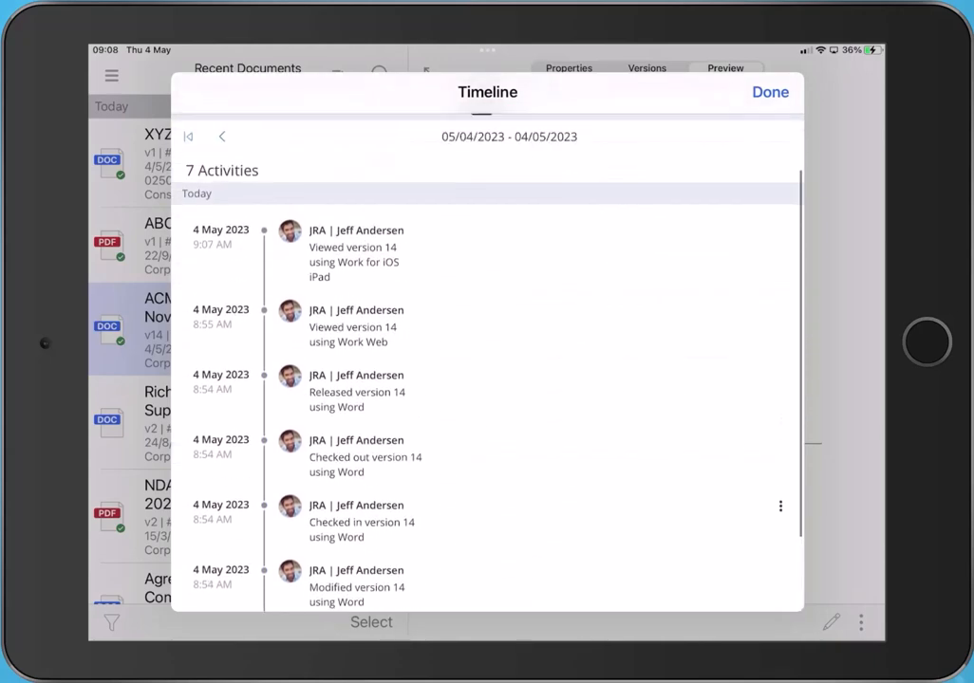
left_click(770, 91)
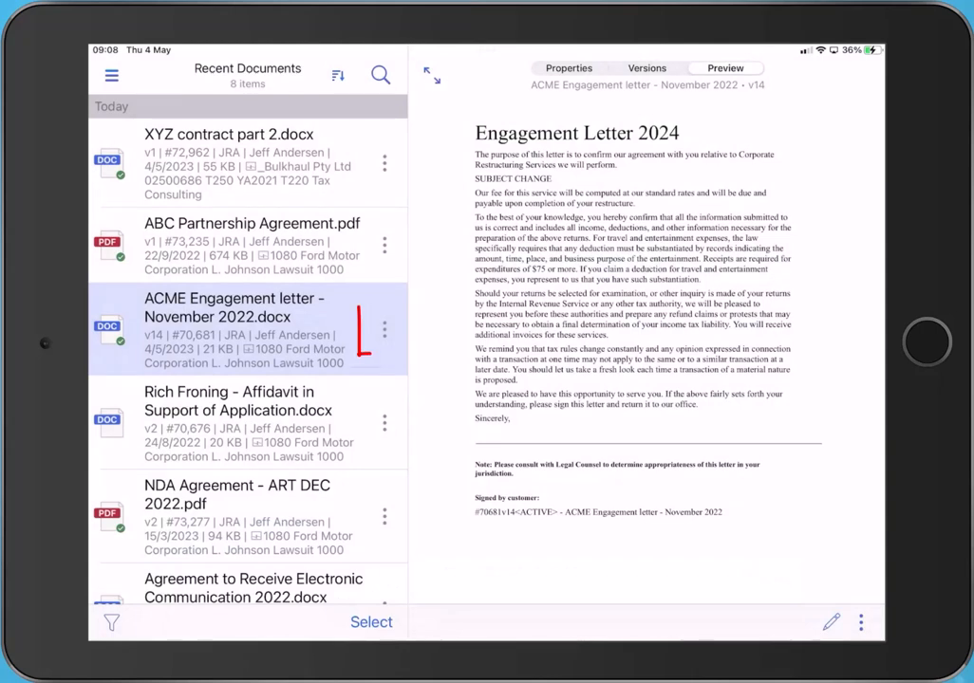
Step: In the letter's Security details, add ACASE from a 'case' search with Read-Write access
left_click(384, 330)
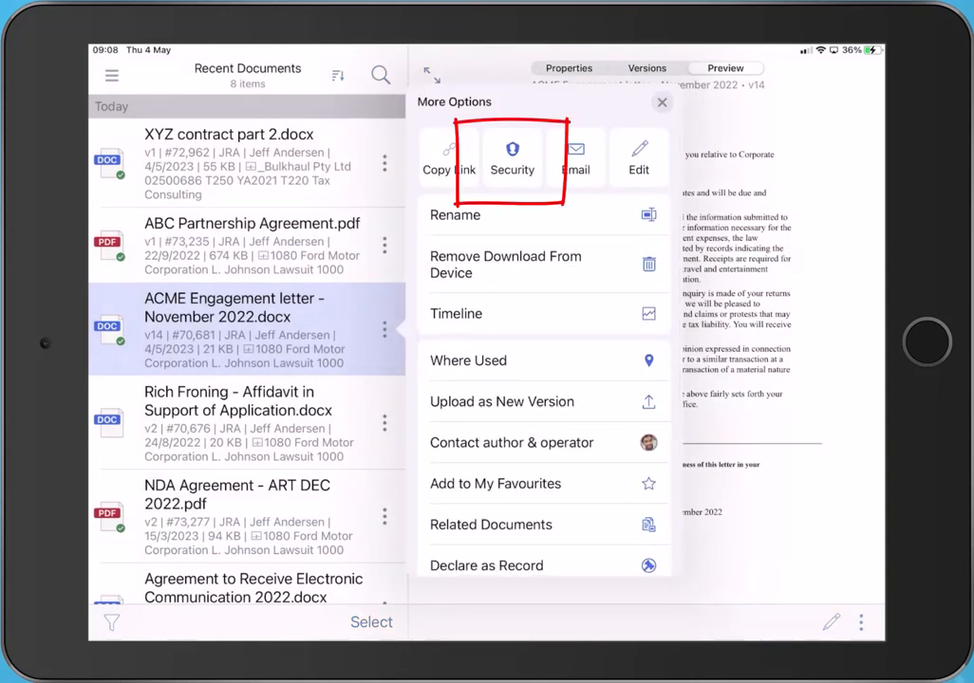
left_click(512, 156)
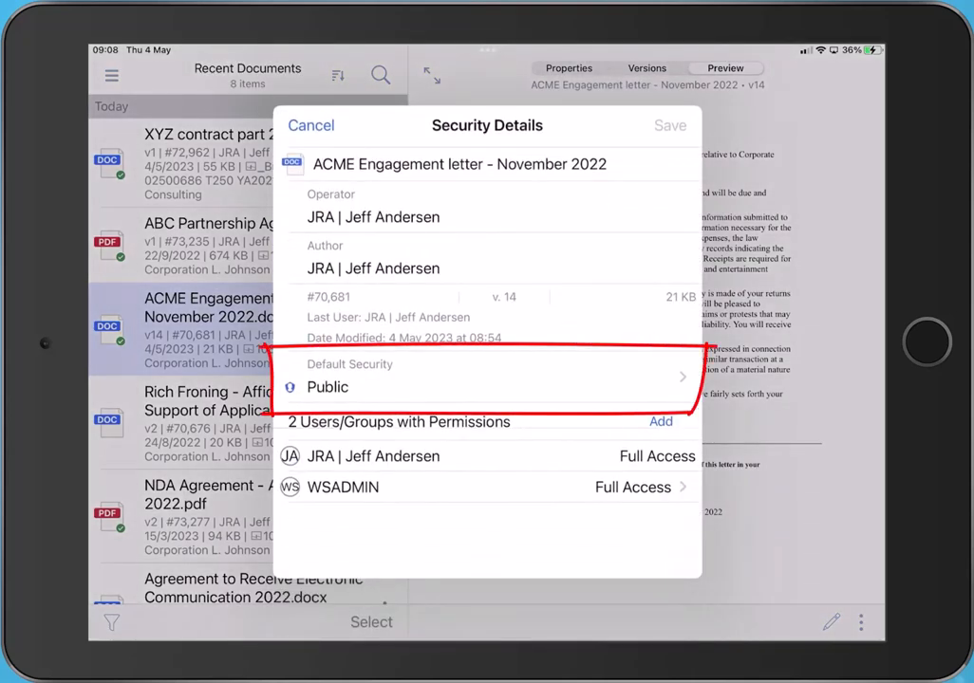
left_click(474, 378)
type("case")
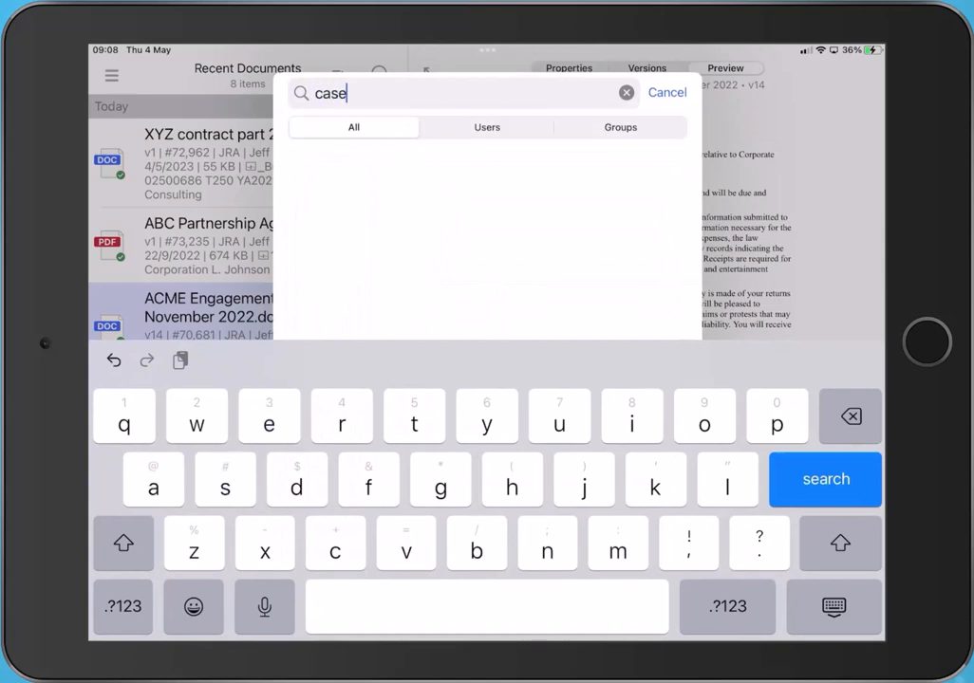
left_click(824, 478)
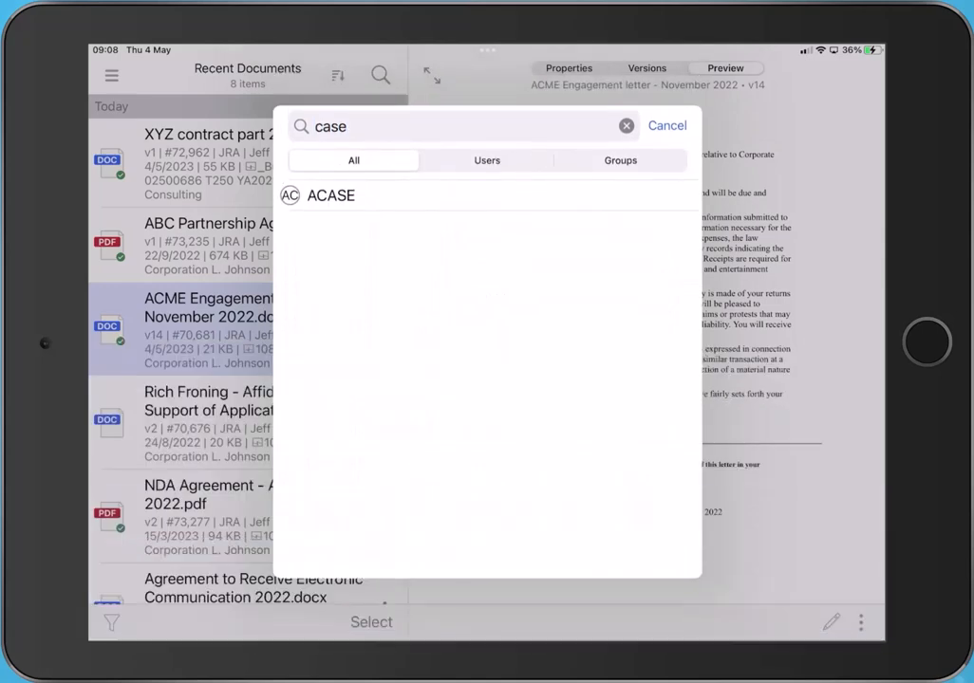
left_click(330, 195)
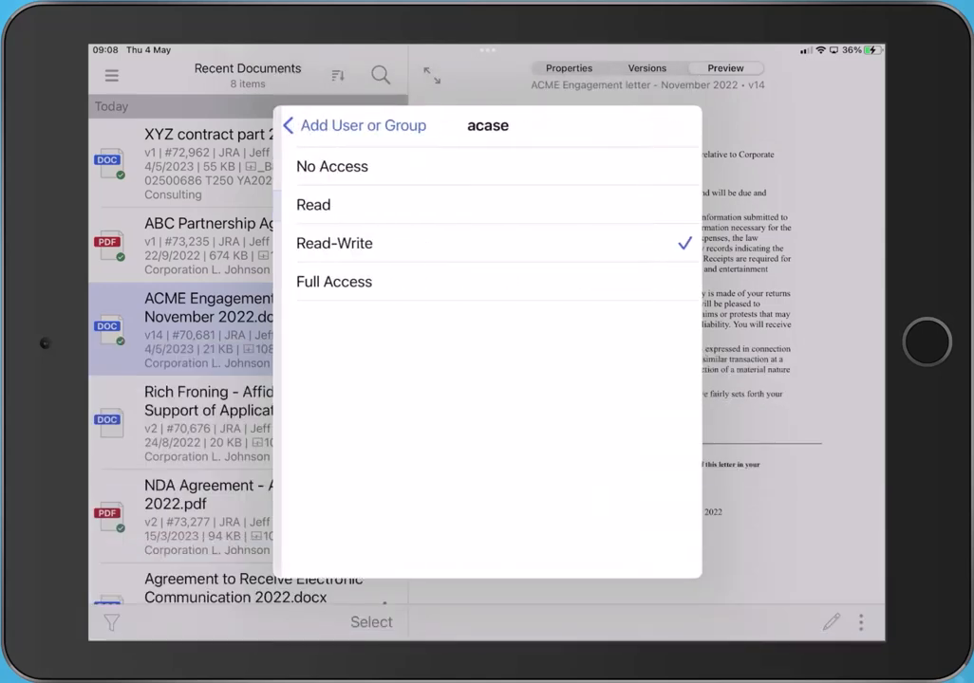
left_click(289, 126)
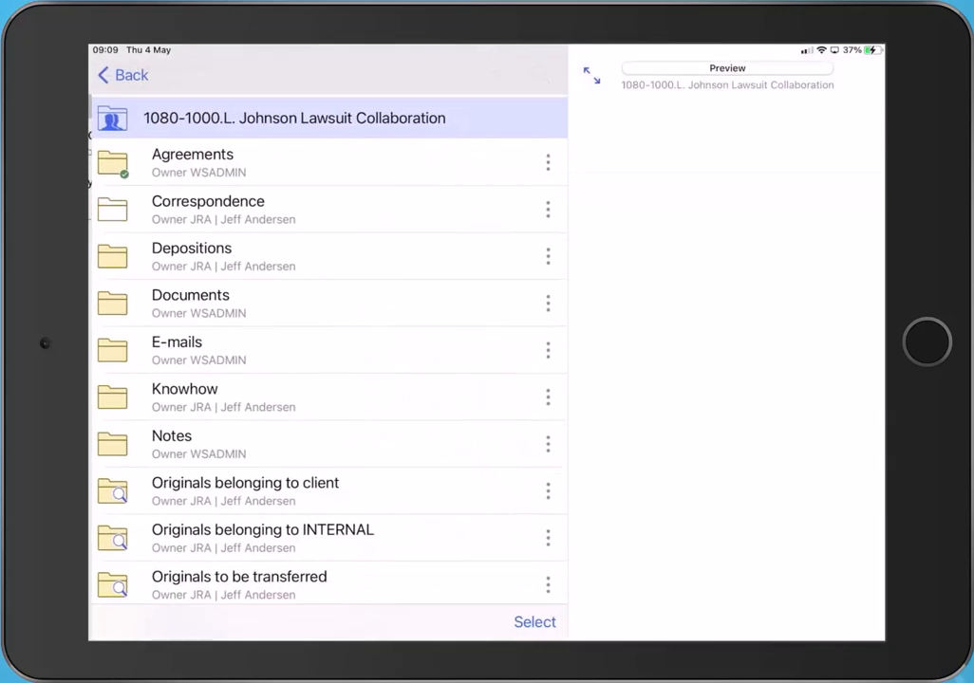
Step: Enter the workspace's E-mails folder and scroll the first email's Properties panel
left_click(177, 349)
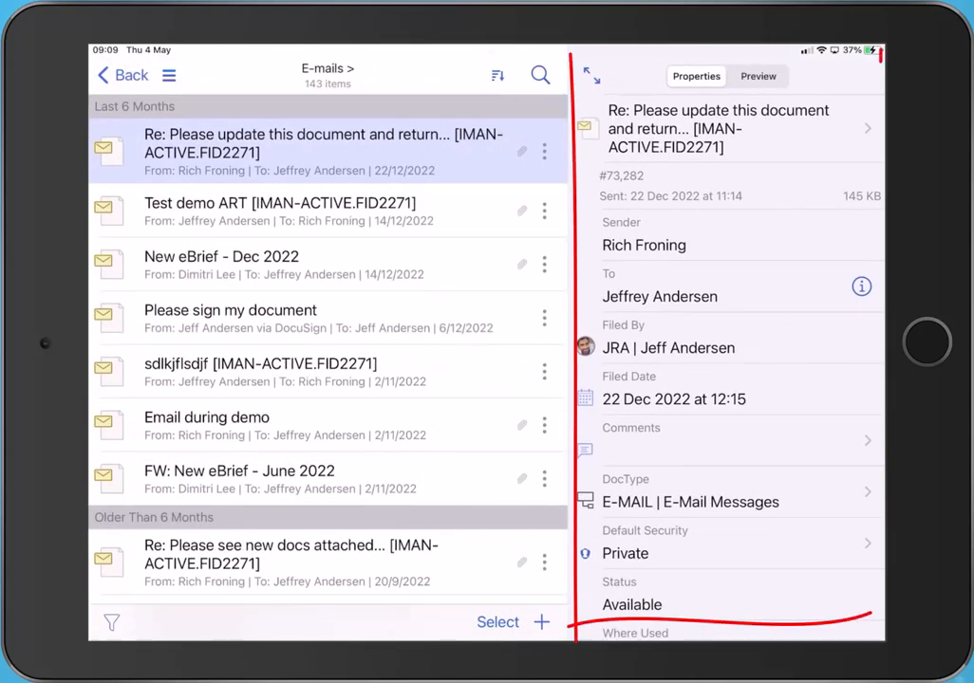
scroll("down", 3)
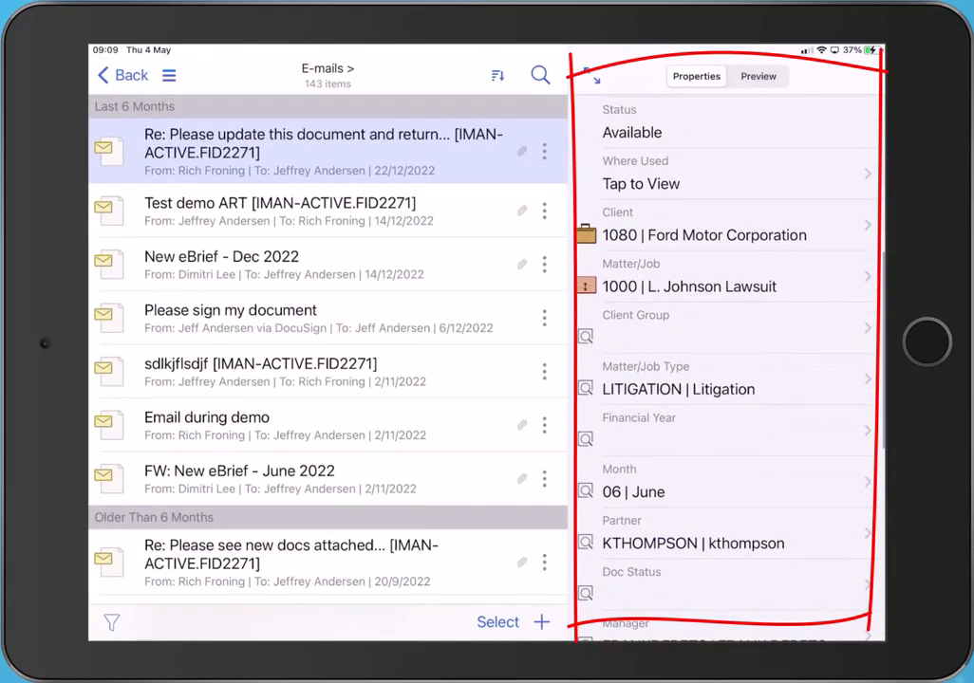
scroll("up", 3)
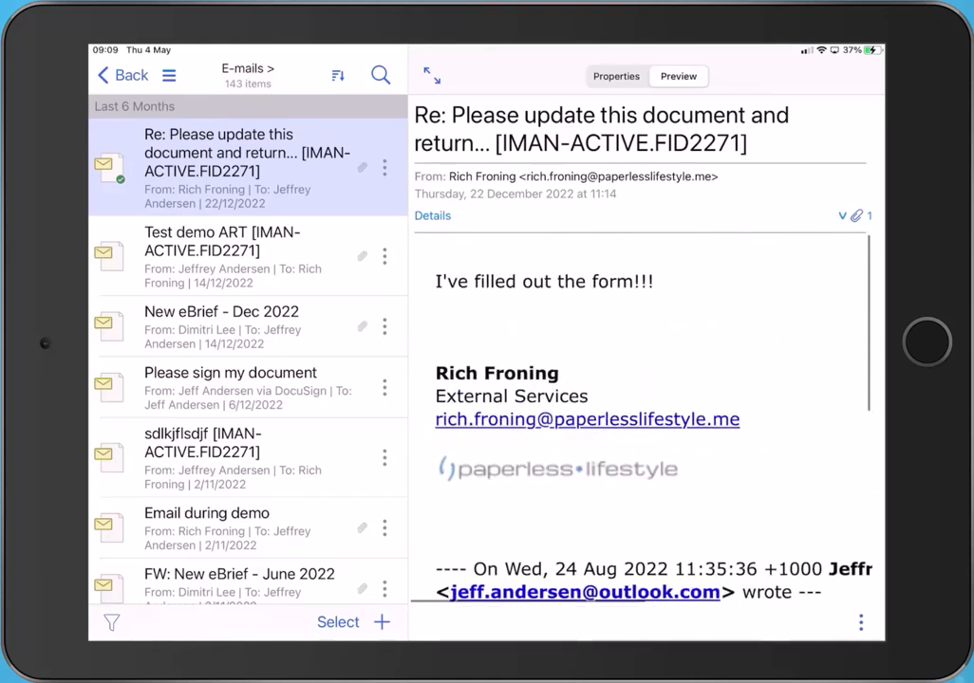
Step: List the email's attachments and select the Rich Froning Affidavit docx
scroll("up", 3)
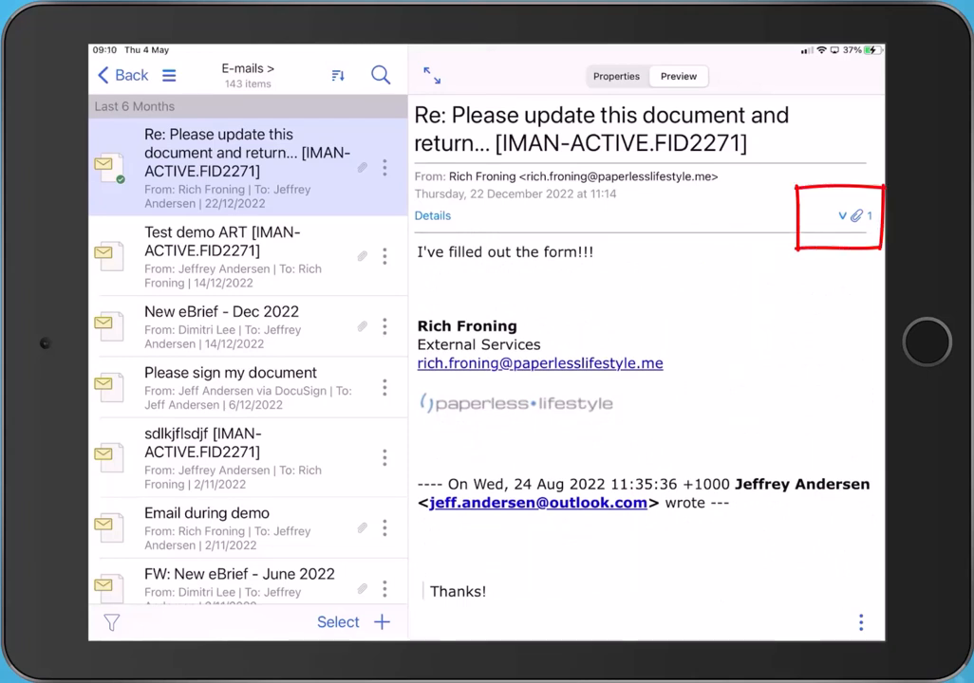
left_click(854, 217)
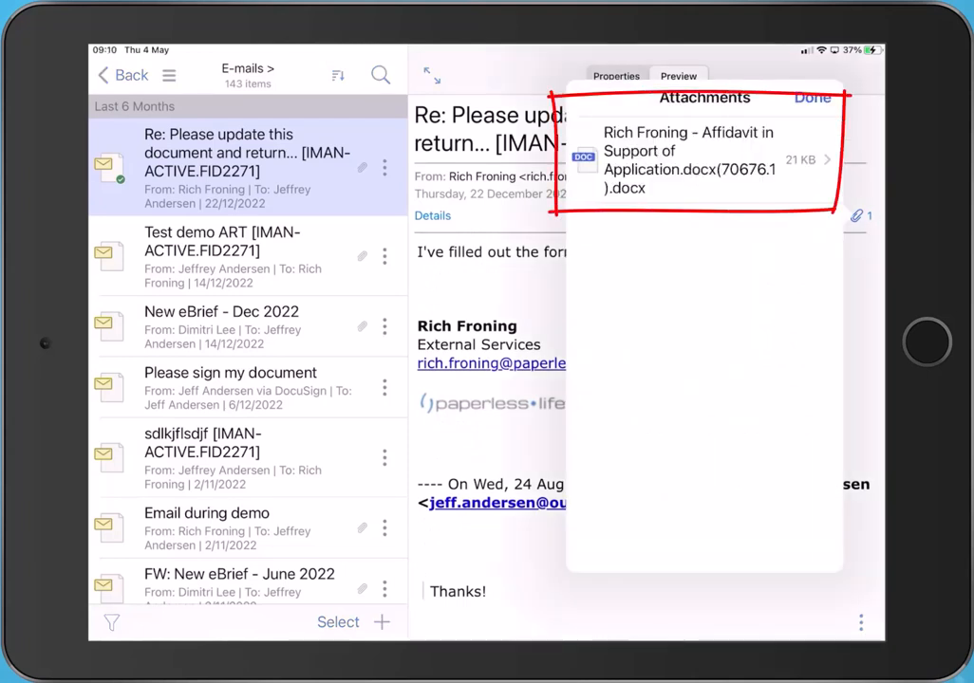
left_click(690, 159)
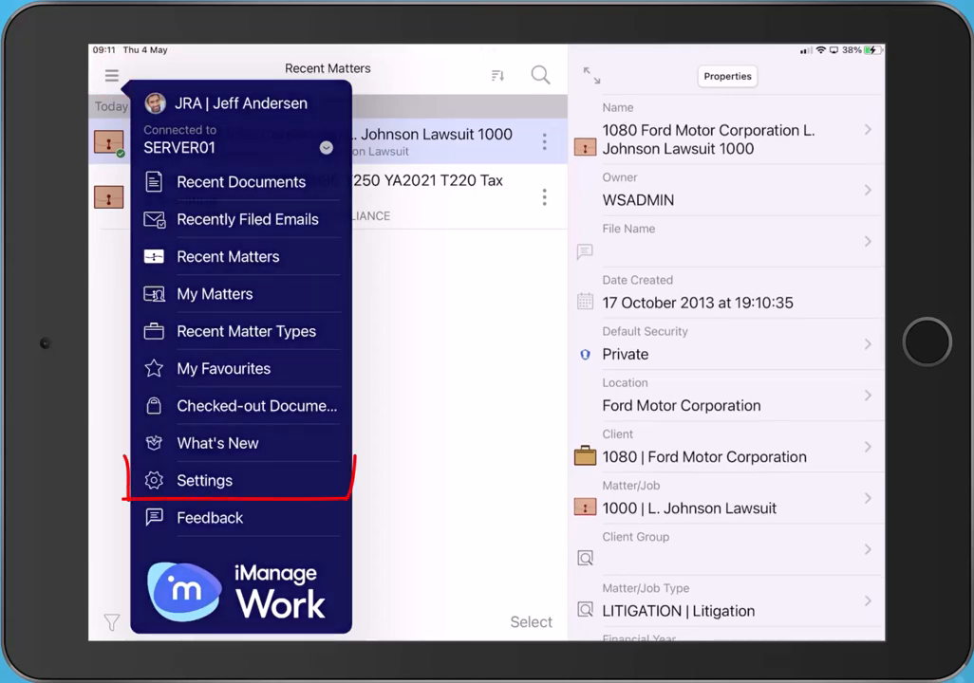
Step: Check Email View in Settings, then expand the conversation and the August reply
left_click(205, 480)
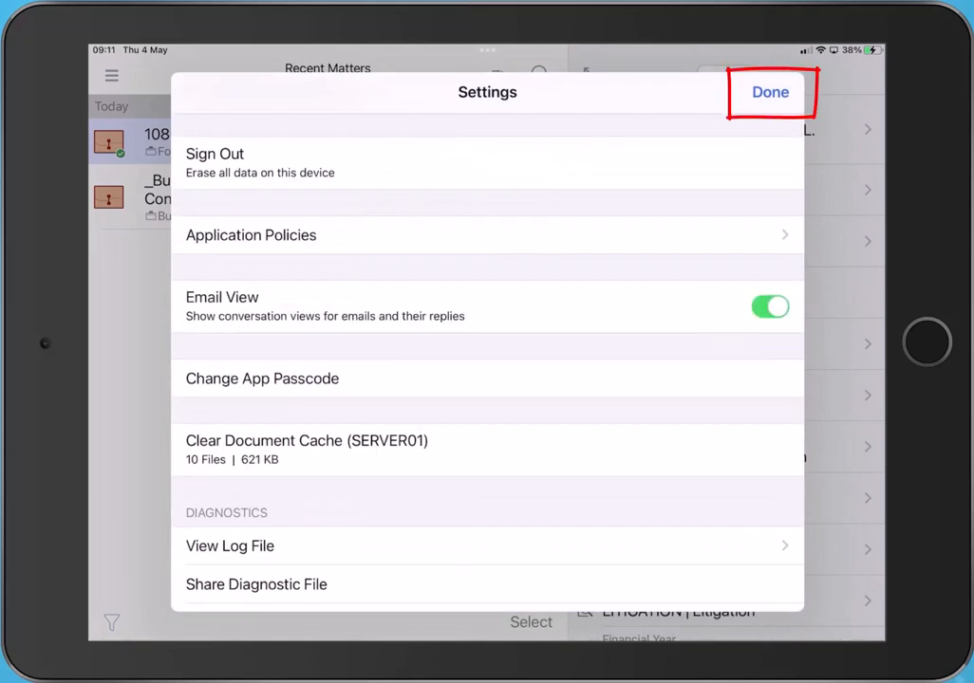
left_click(771, 92)
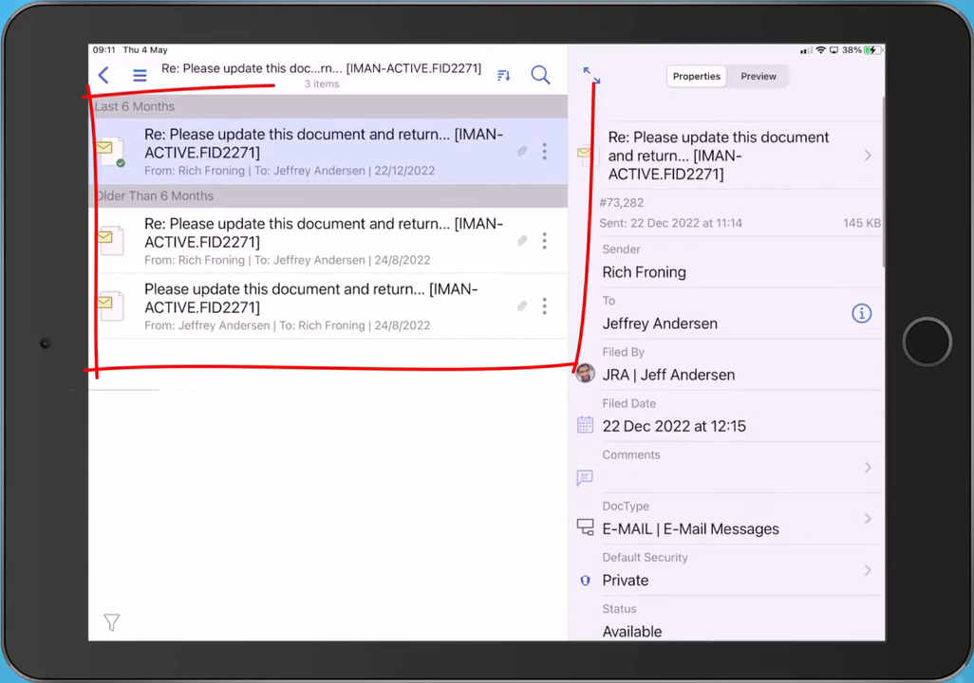
left_click(323, 241)
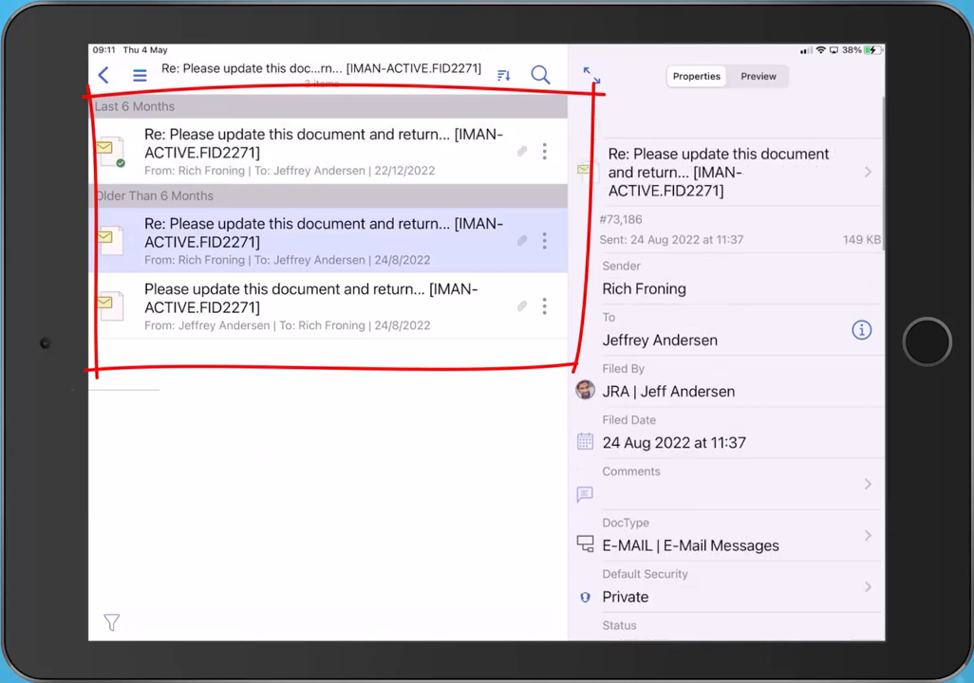
left_click(311, 308)
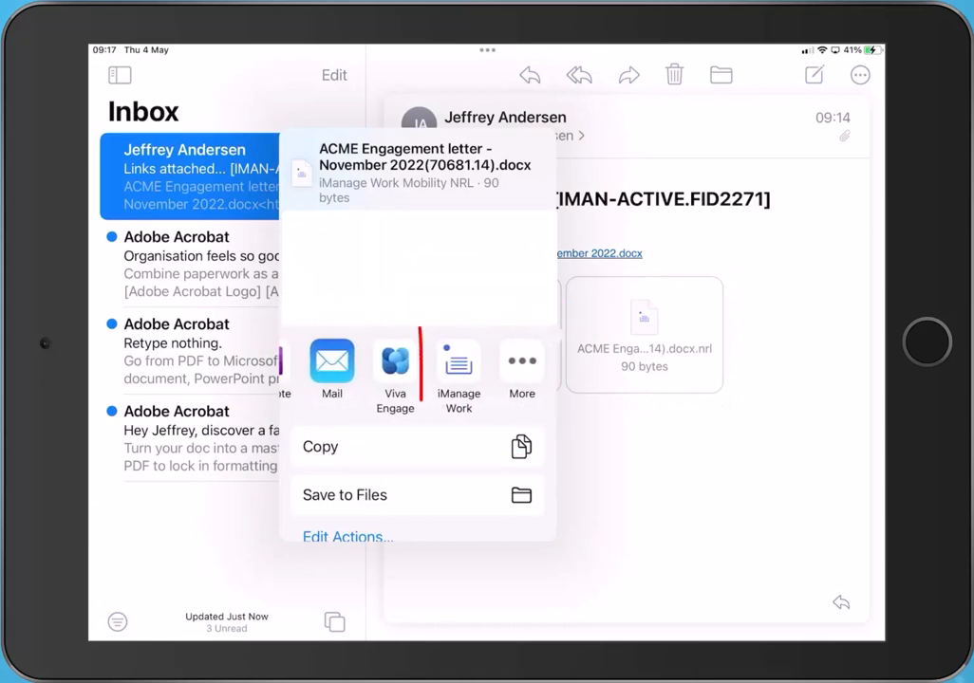
Step: Share the ACME Engagement letter .nrl attachment from Mail to iManage Work
left_click(460, 370)
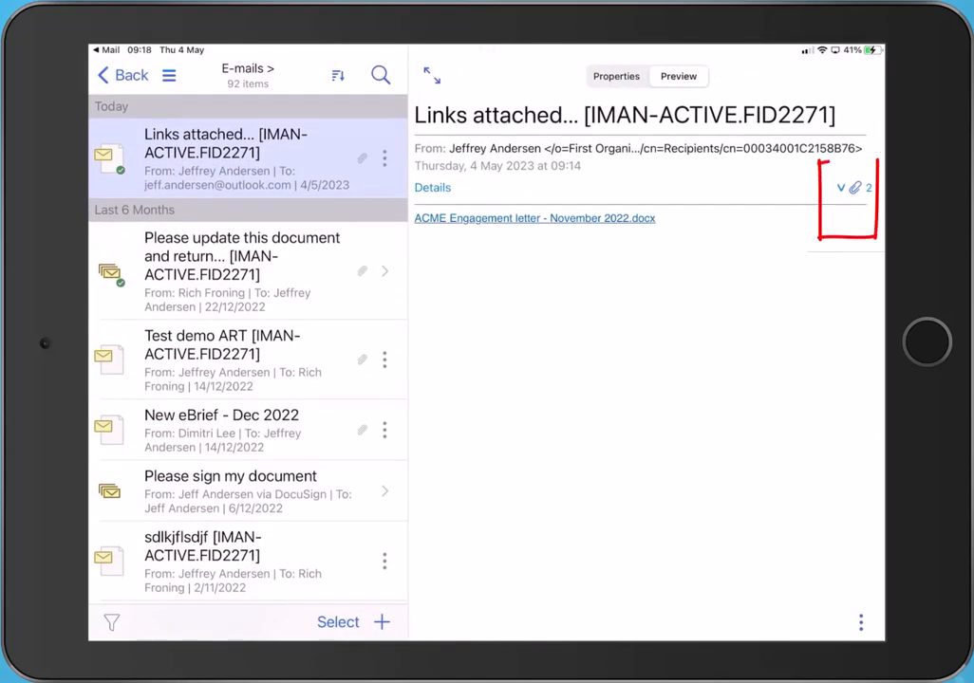
Step: Show the Links attached email's attachments and select the ACME Engagement letter link
left_click(855, 188)
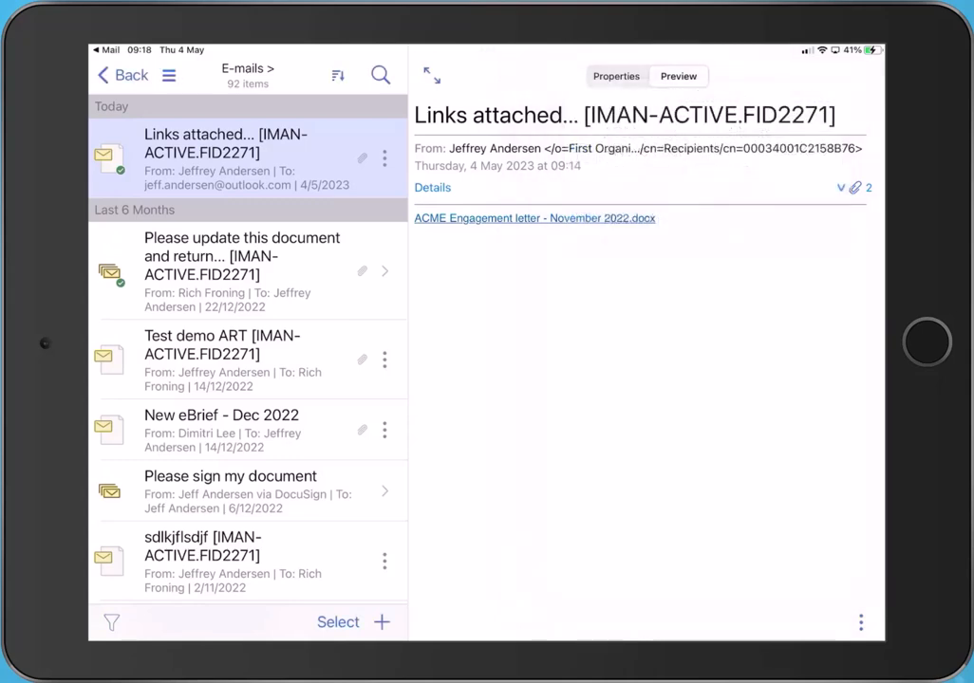
left_click(535, 218)
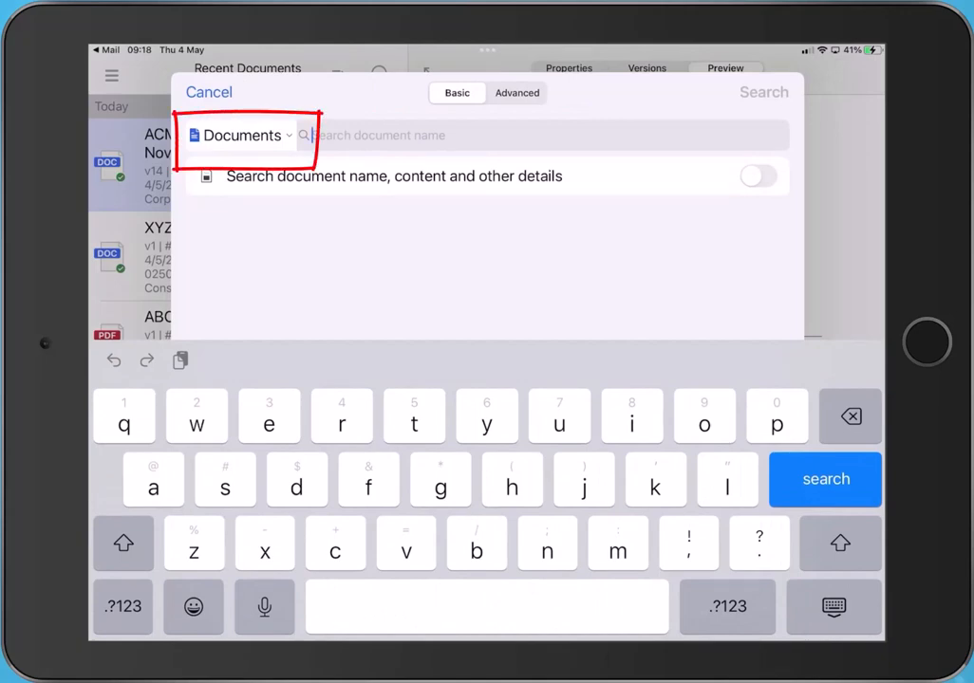
Step: Run a Documents-scope name search for 'agreement', returning 76 results
type("agreement")
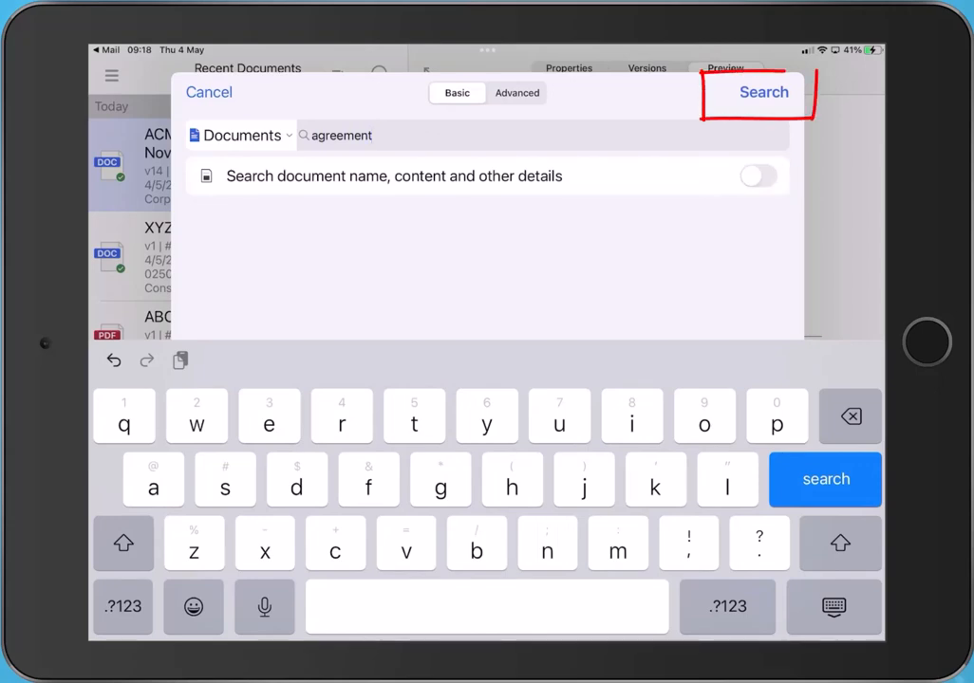
left_click(759, 175)
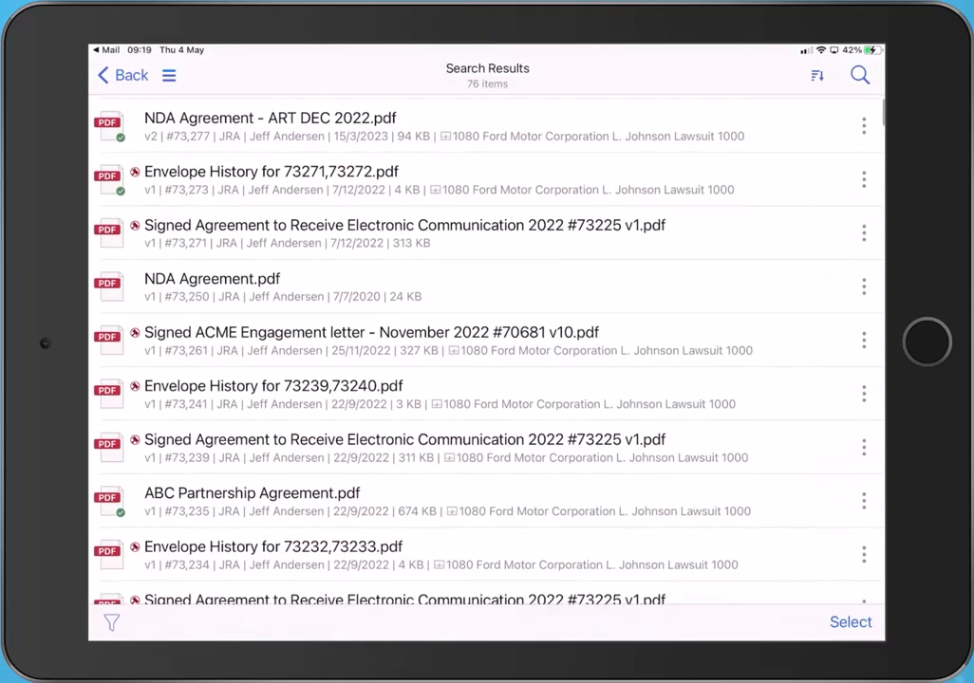
Step: Show the Sort By choices (Relevance, Name, Edited, Created) for the agreement results
left_click(815, 76)
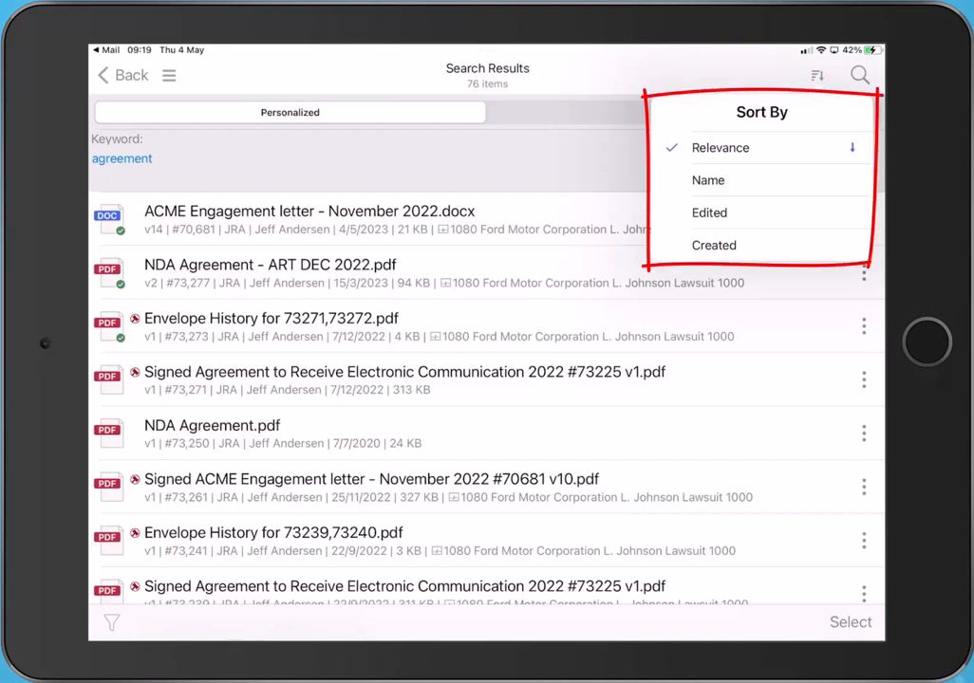
left_click(710, 213)
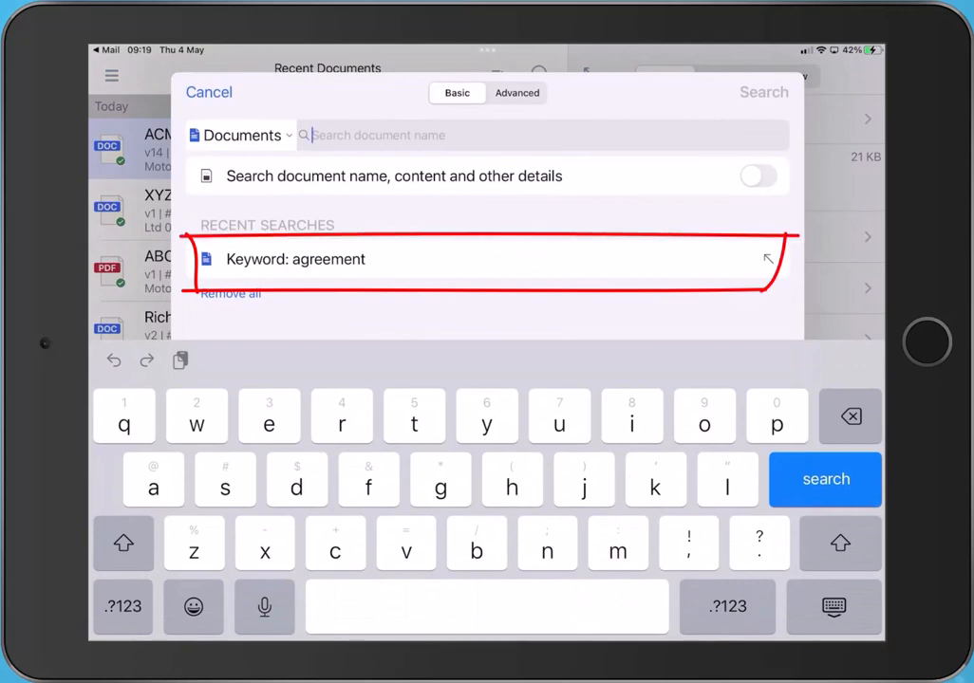
Step: Switch the search scope to Matters/Jobs and search for 'ford'
left_click(243, 135)
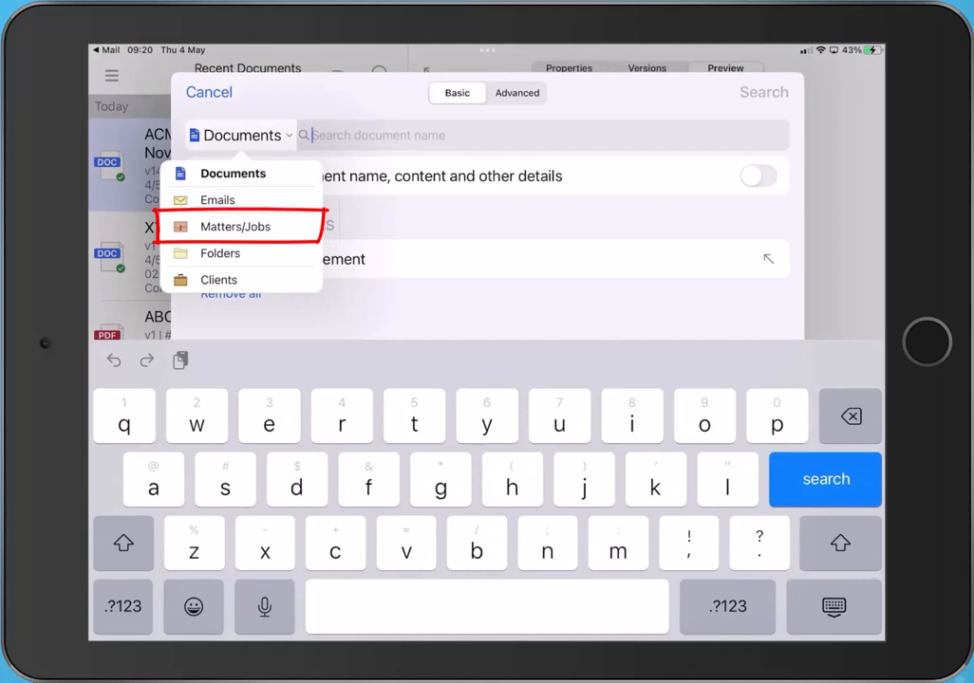
left_click(235, 226)
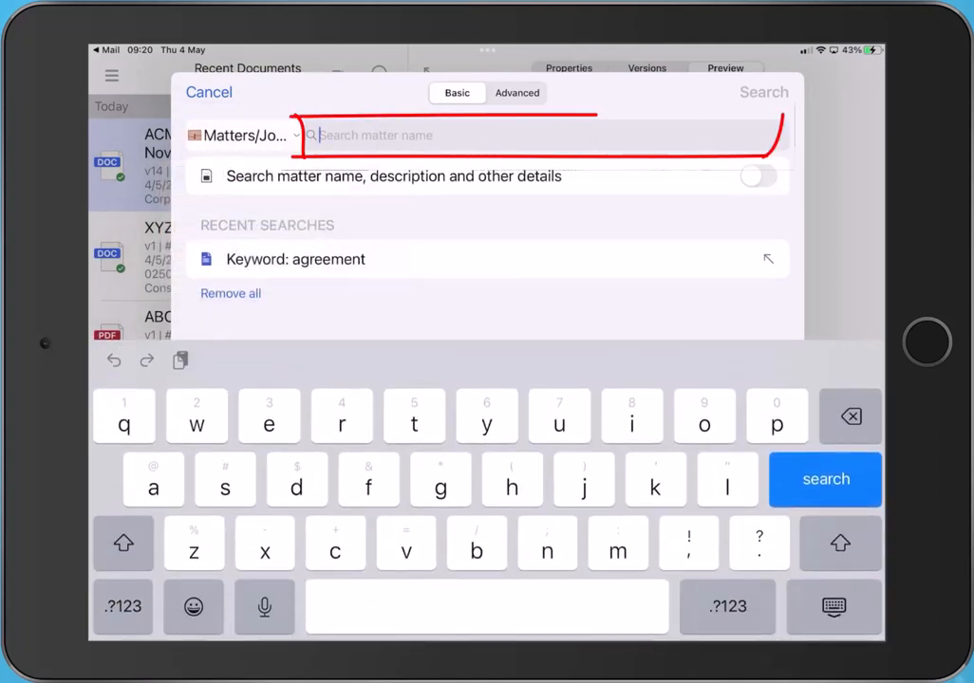
type("ford")
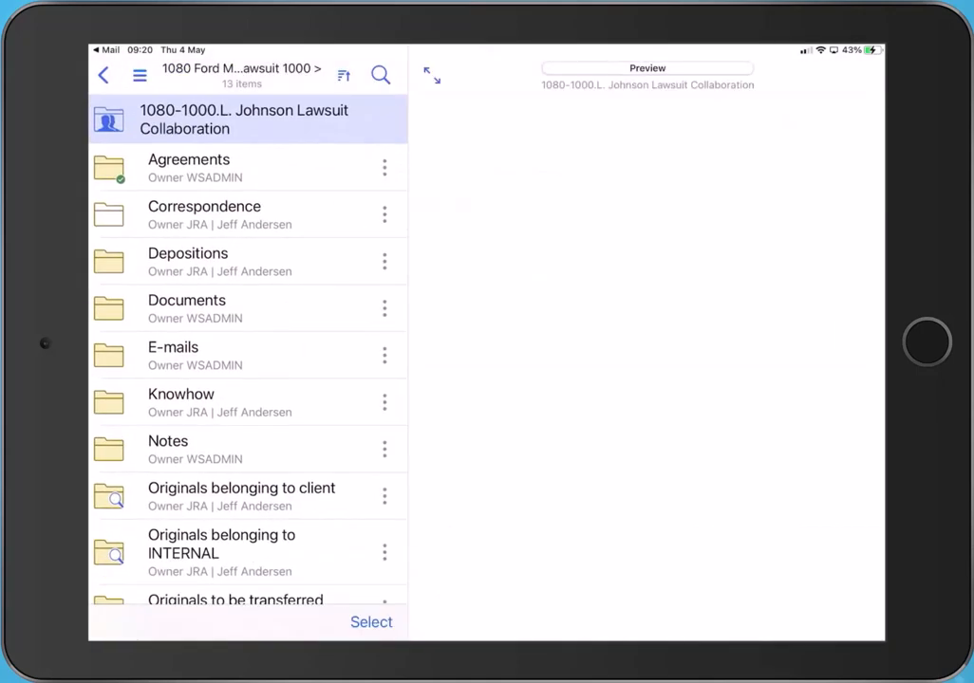
Step: From the Agreements folder, start a search, toggle 'Search within Agreements' on and off, and go to Advanced
left_click(188, 167)
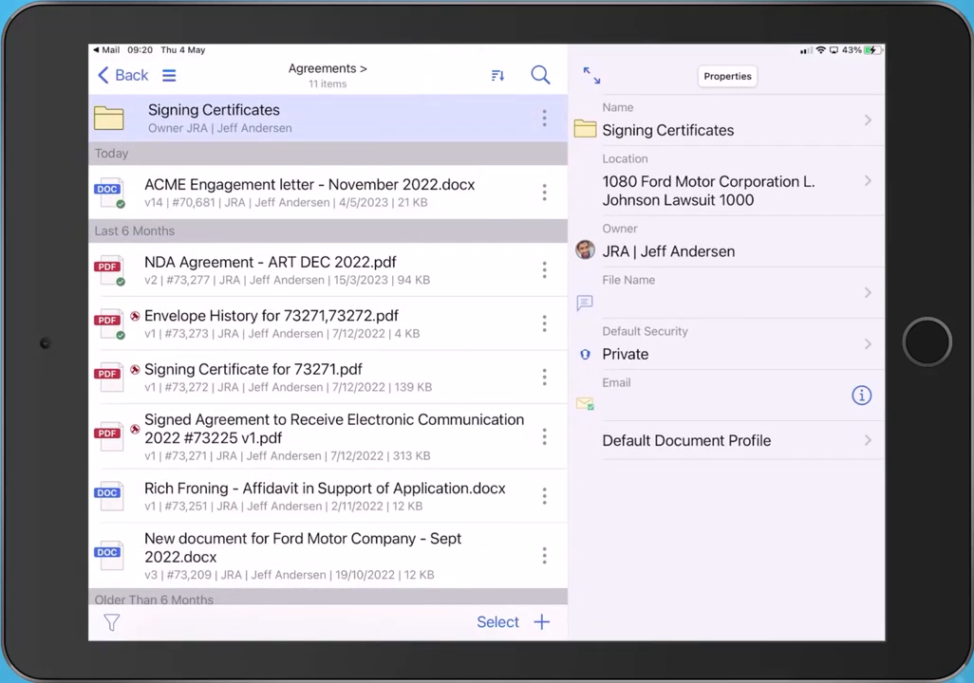
left_click(539, 74)
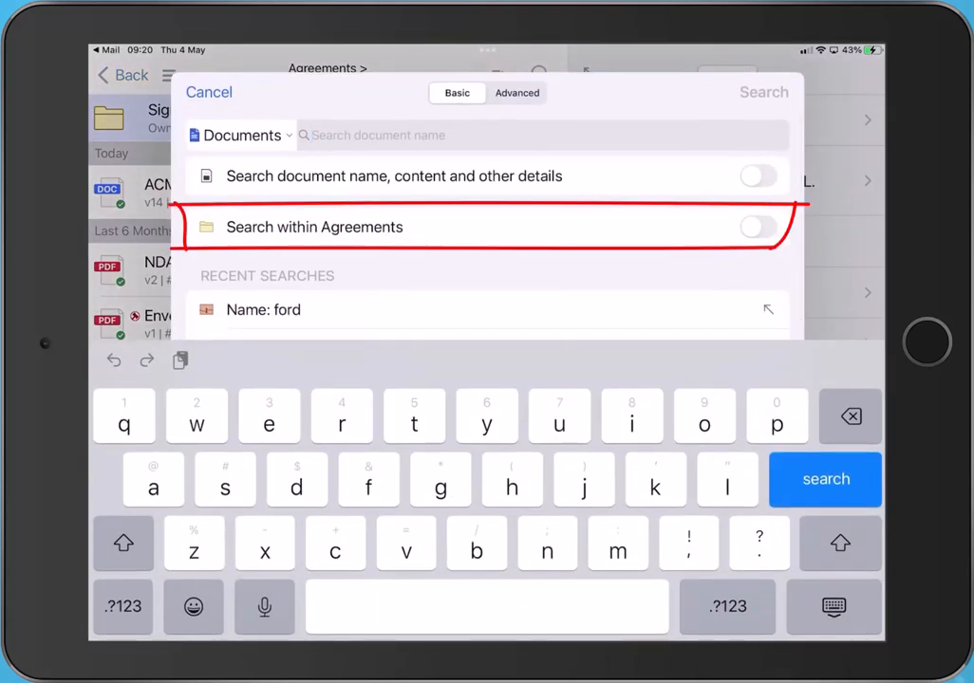
left_click(760, 227)
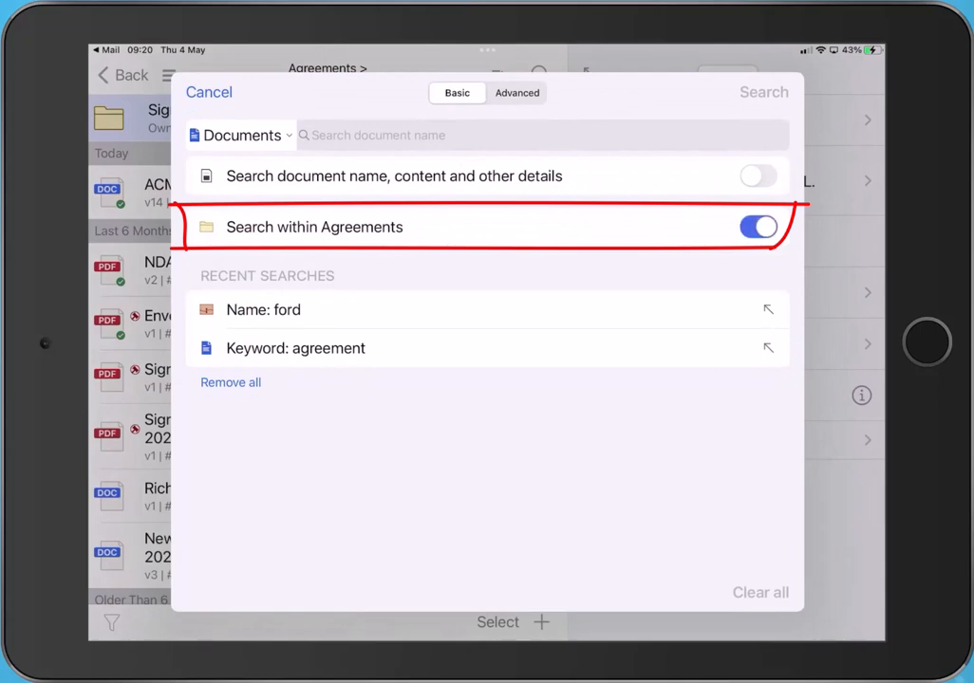
left_click(759, 228)
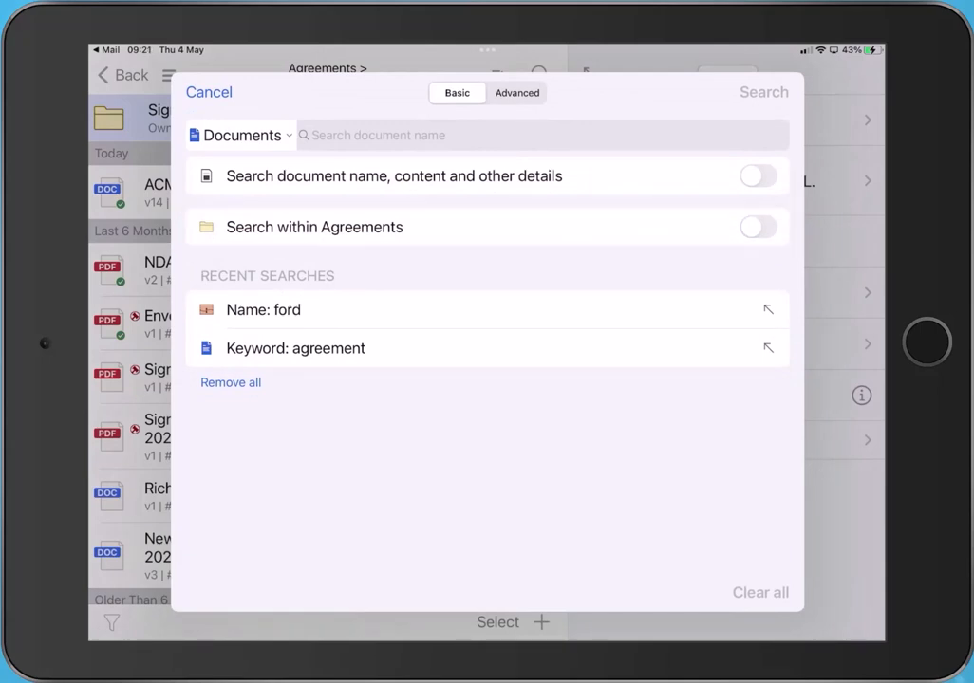
left_click(516, 91)
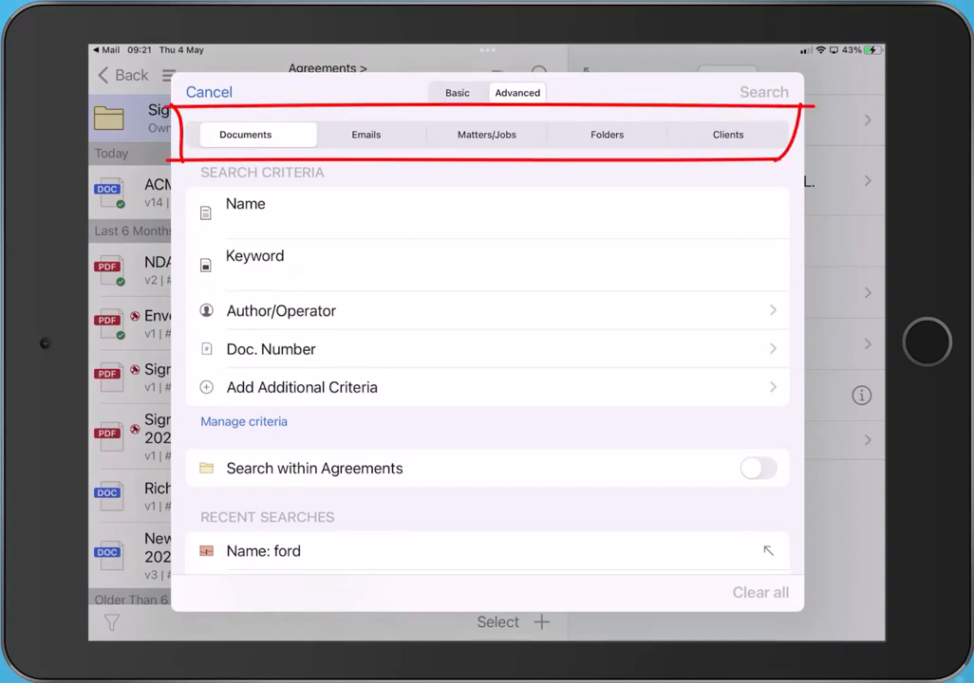
Step: Add Client criterion 1080 Ford Motor Corporation to the advanced document search and run it for 233 results
left_click(729, 133)
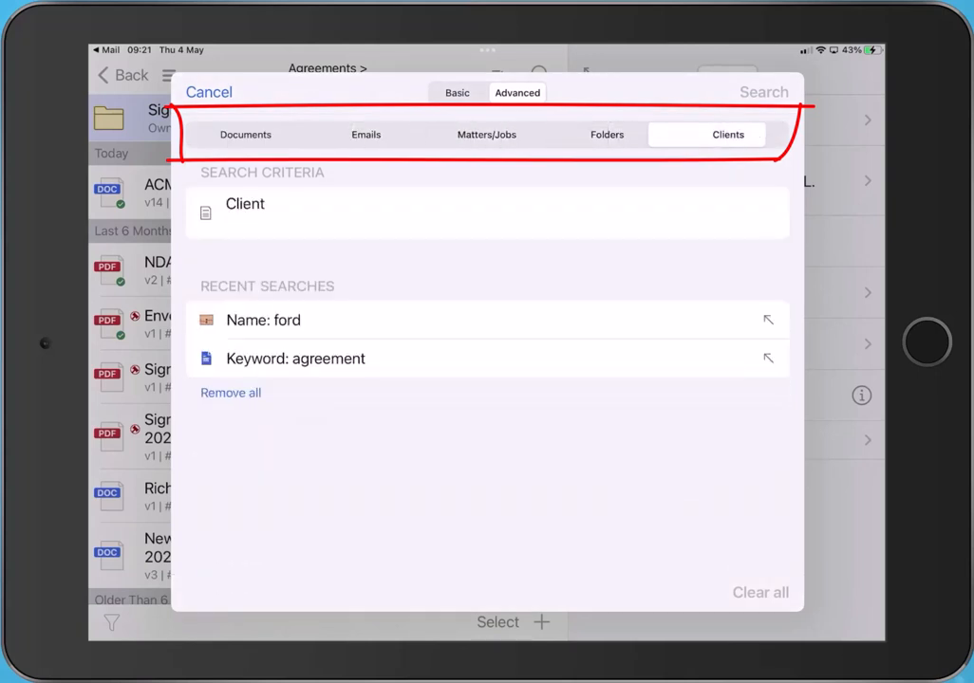
left_click(245, 133)
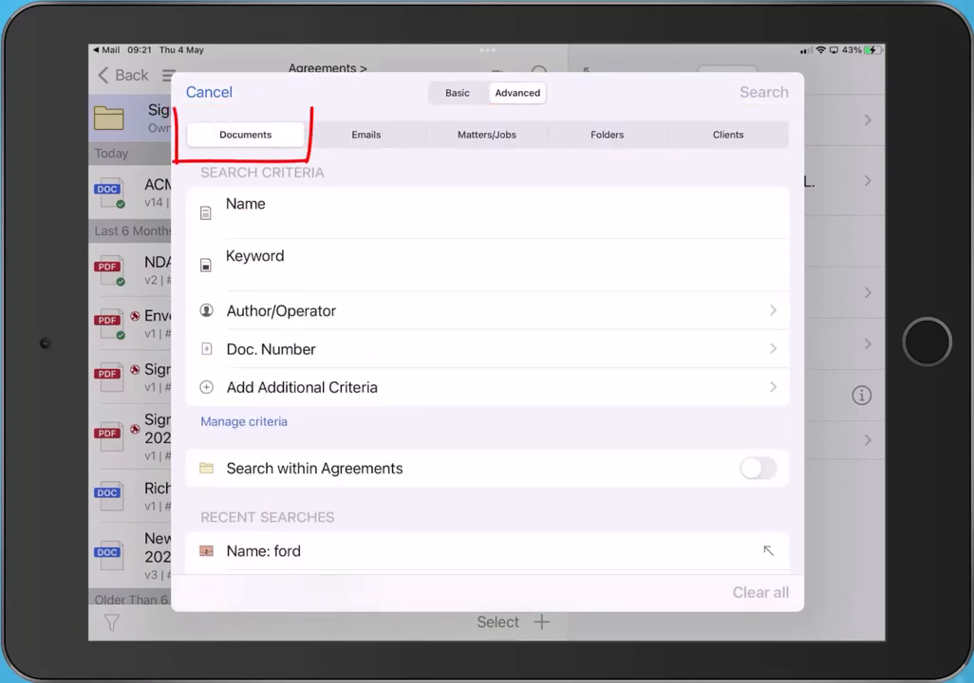
scroll("up", 3)
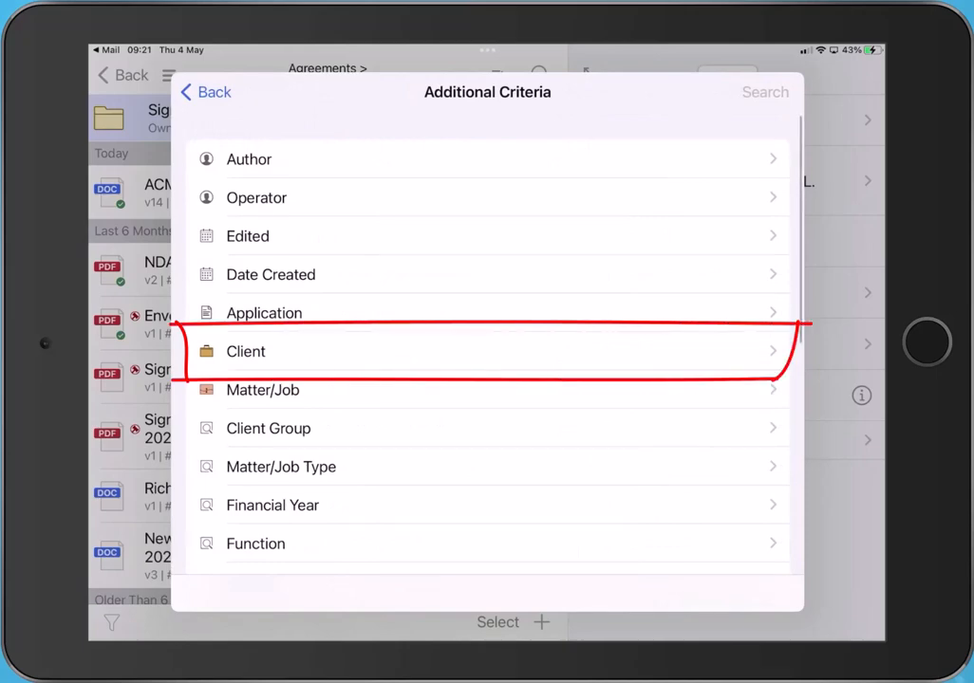
left_click(485, 351)
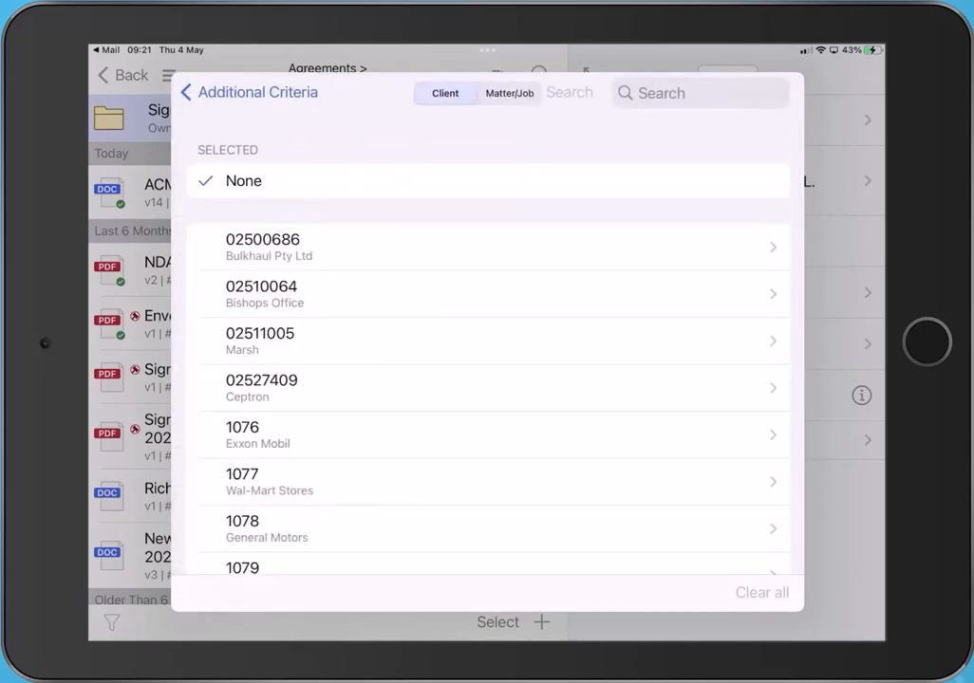
scroll("down", 3)
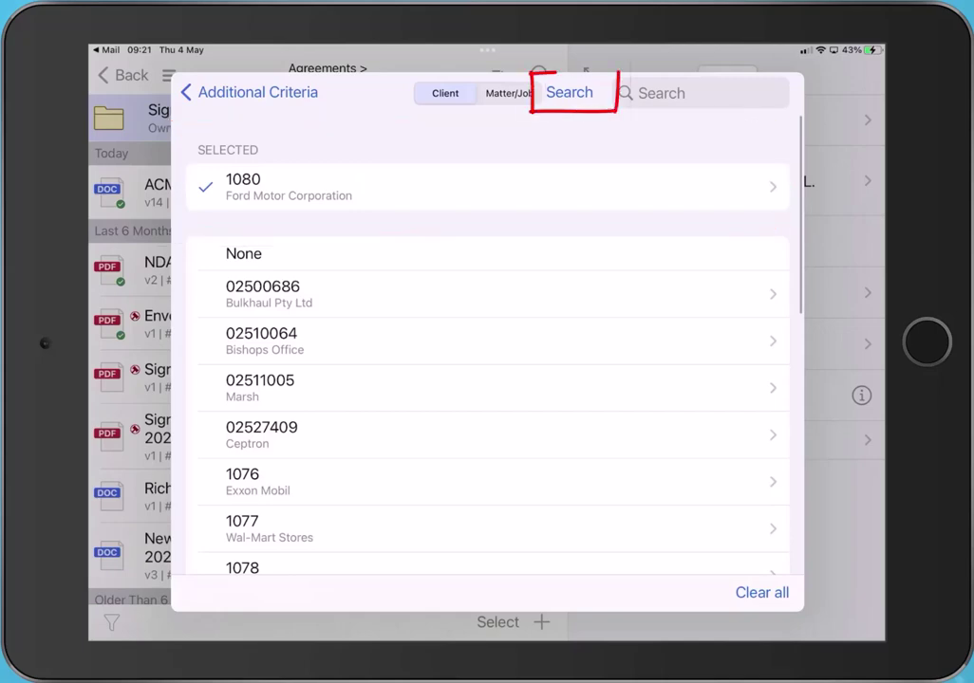
left_click(569, 93)
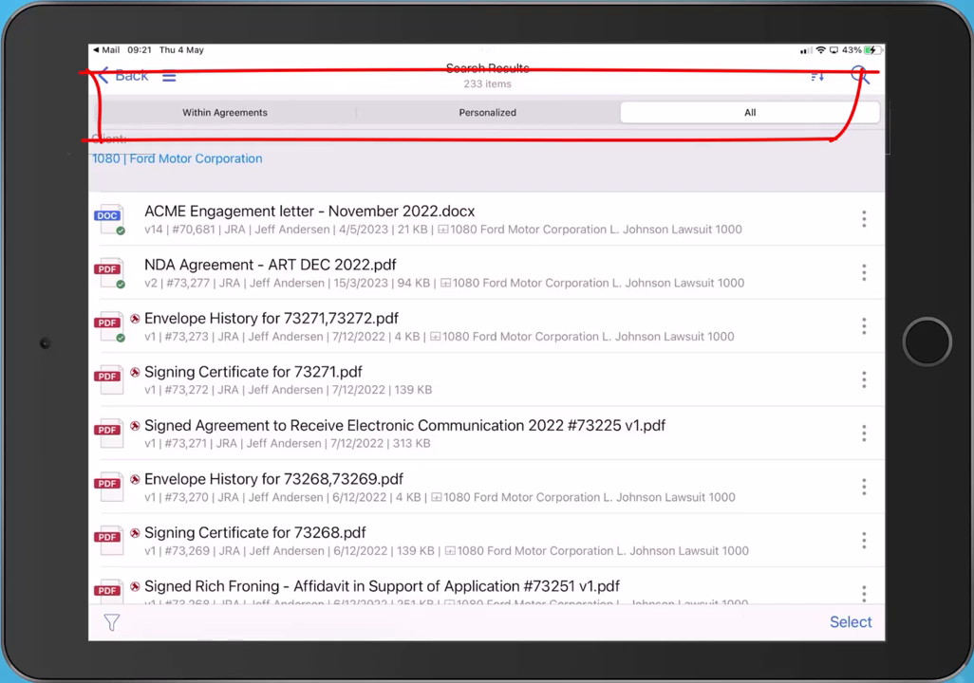
Step: Filter the 233 Ford results to Within Agreements, leaving 79 items
left_click(485, 112)
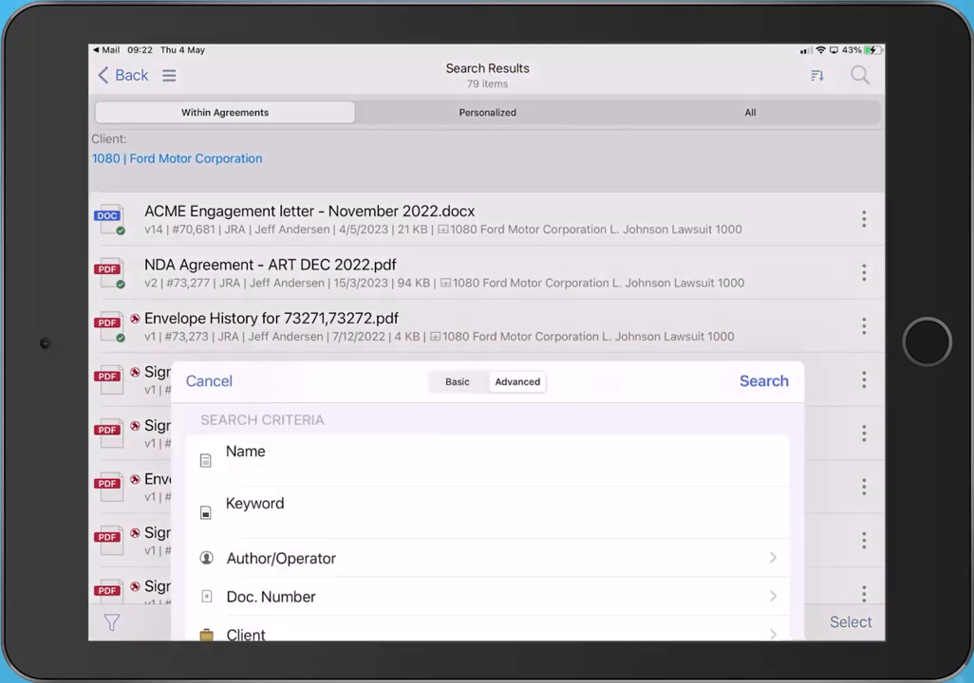
Step: Reopen then cancel the advanced search and go back to Recent Documents
left_click(516, 382)
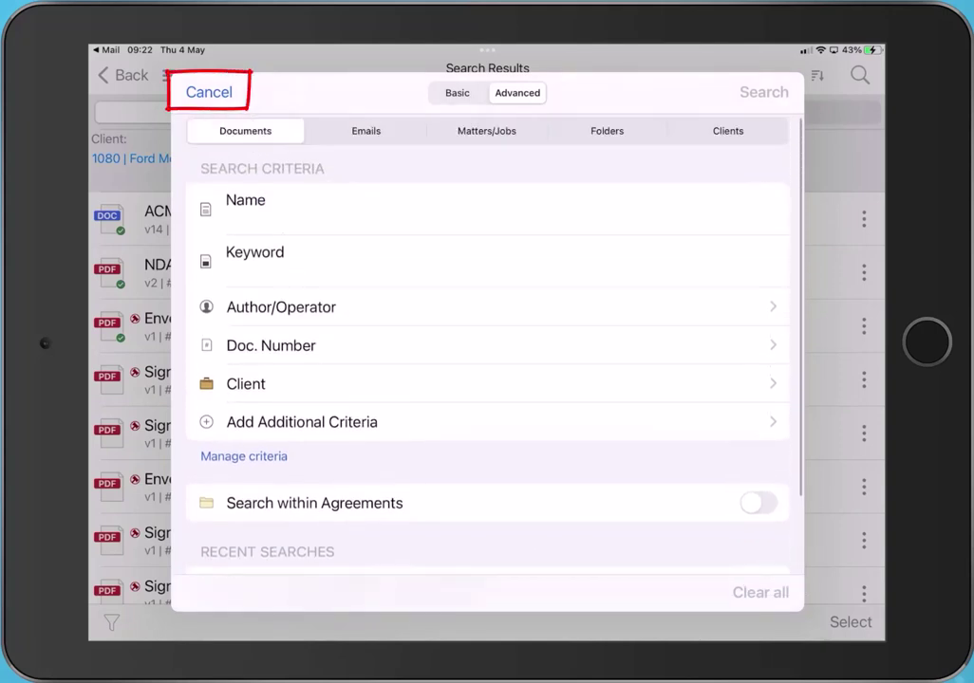
left_click(208, 91)
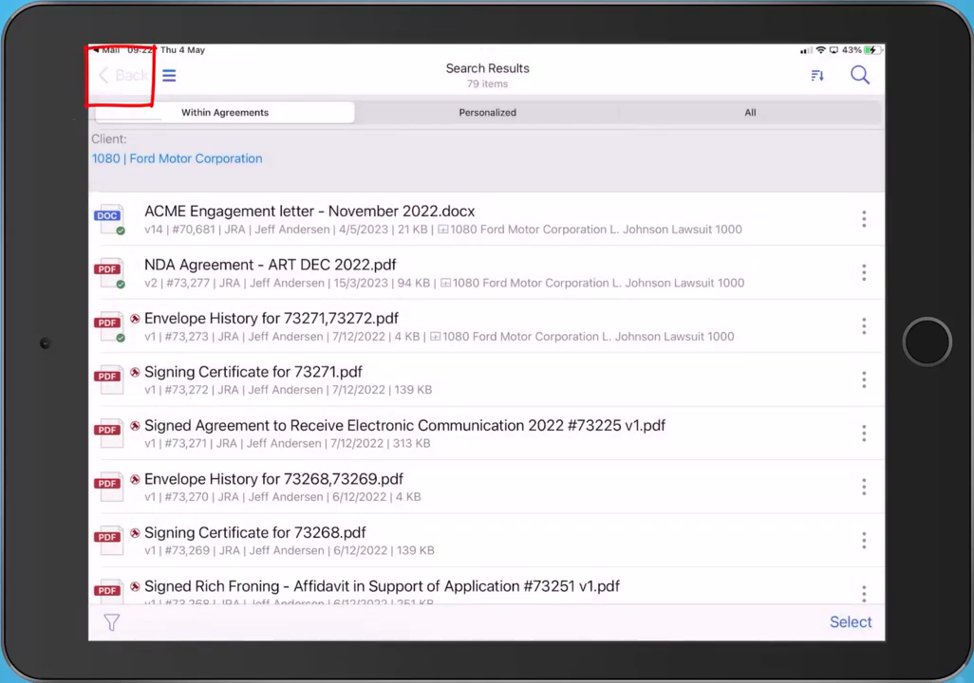
left_click(122, 76)
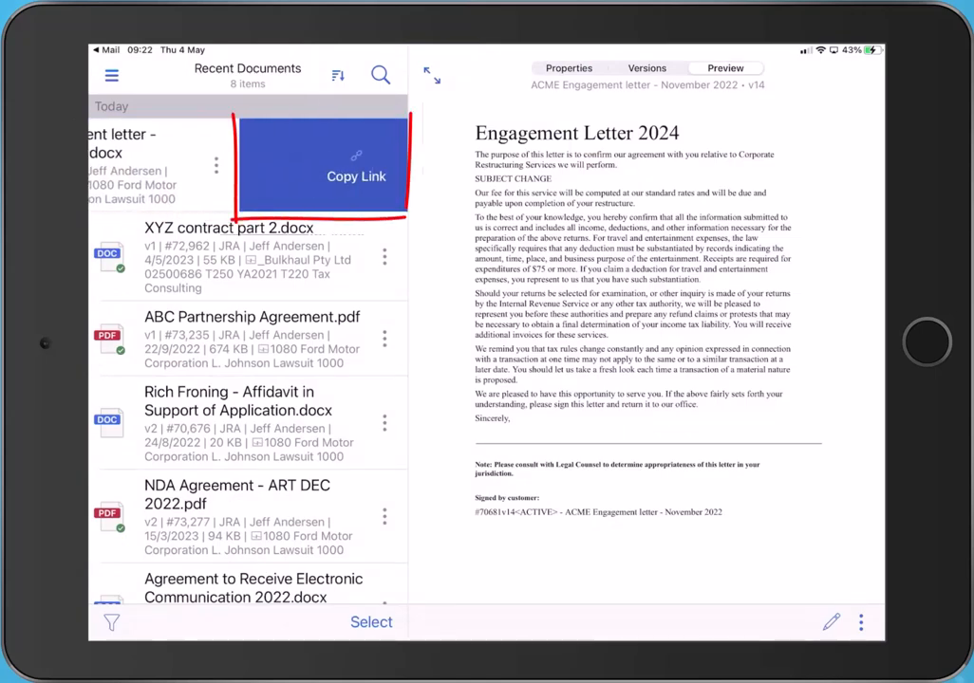
Step: Copy the ACME Engagement letter link, paste it into a new Mail message, and discard the draft
left_click(357, 174)
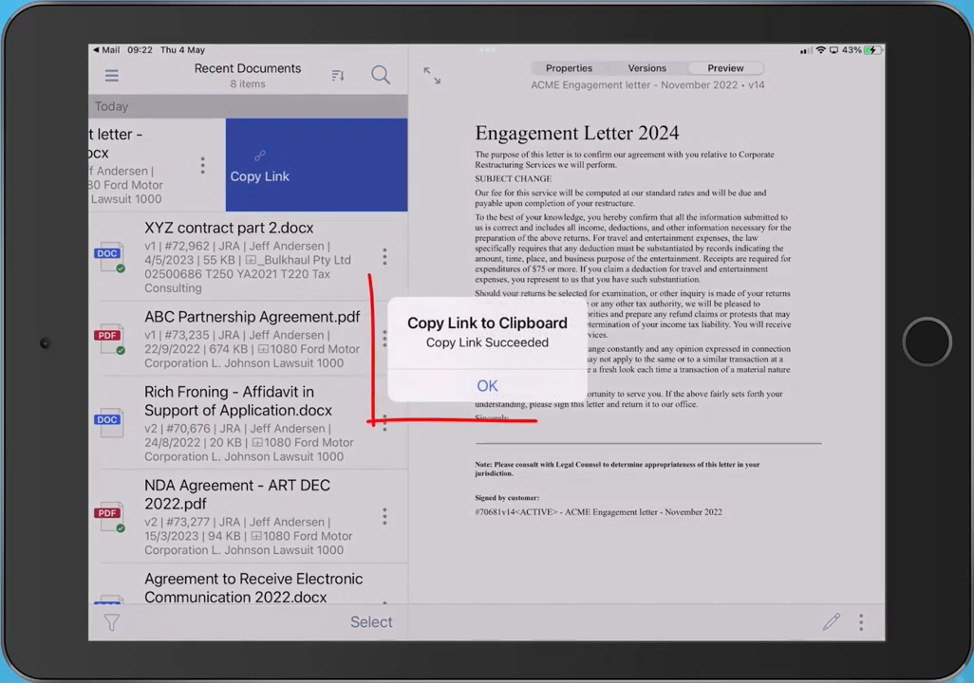
left_click(485, 385)
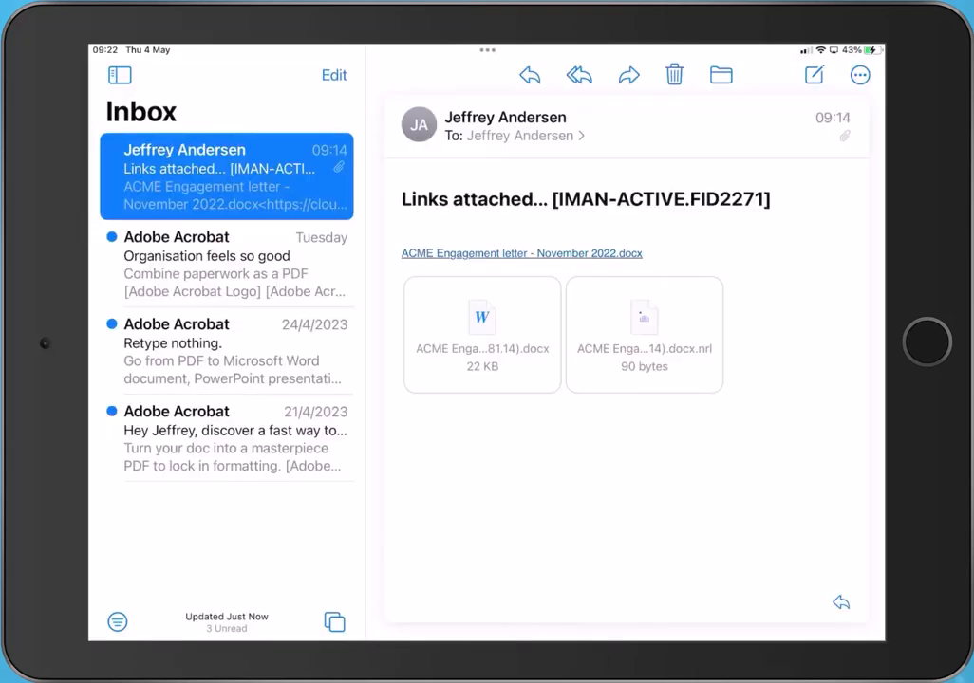
left_click(812, 76)
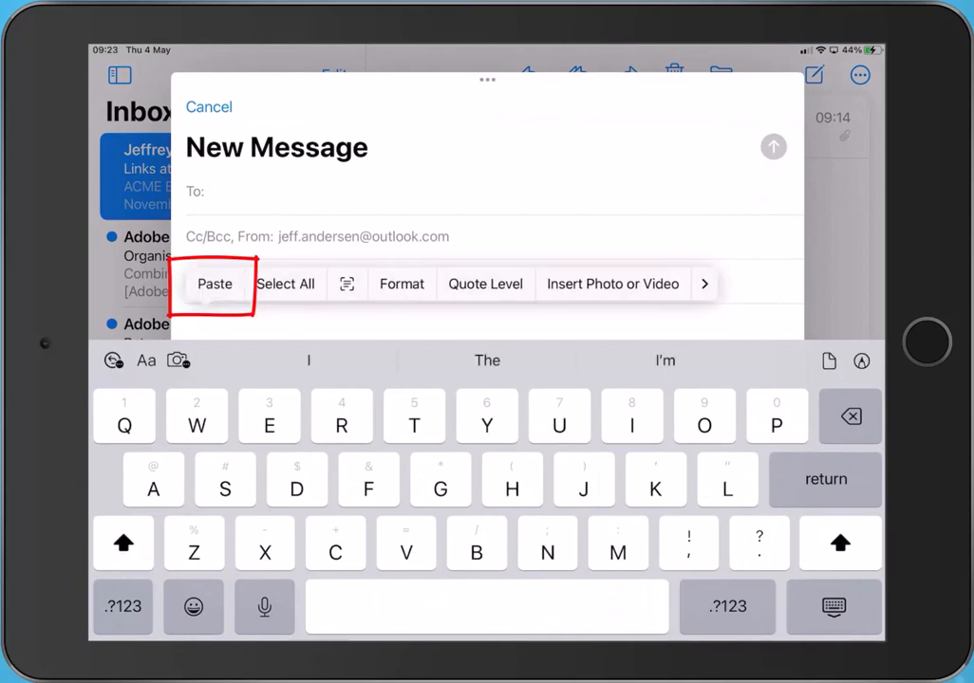
left_click(214, 282)
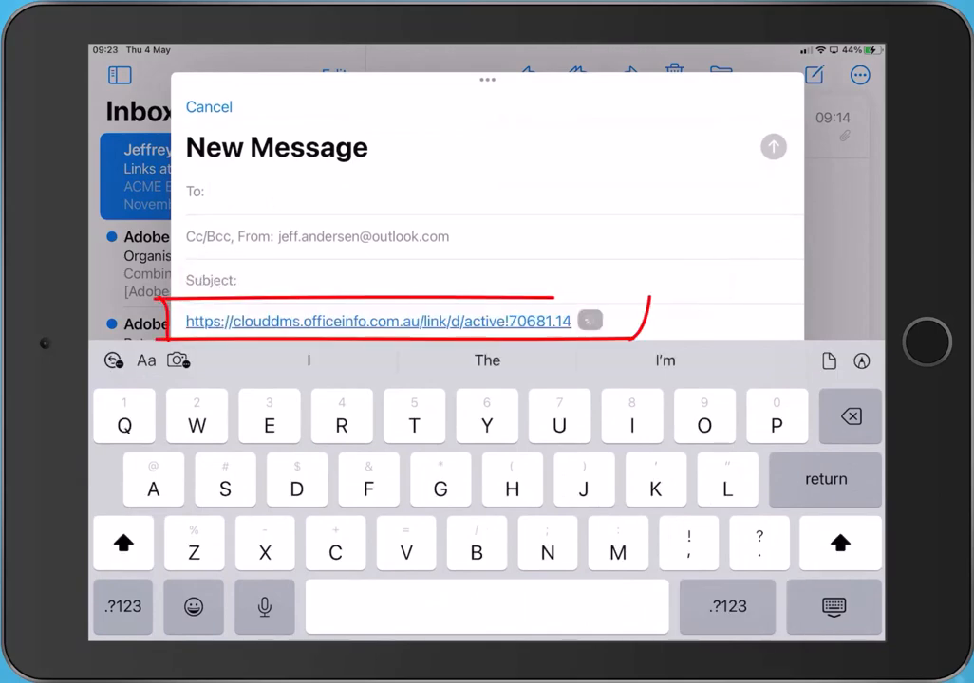
left_click(209, 106)
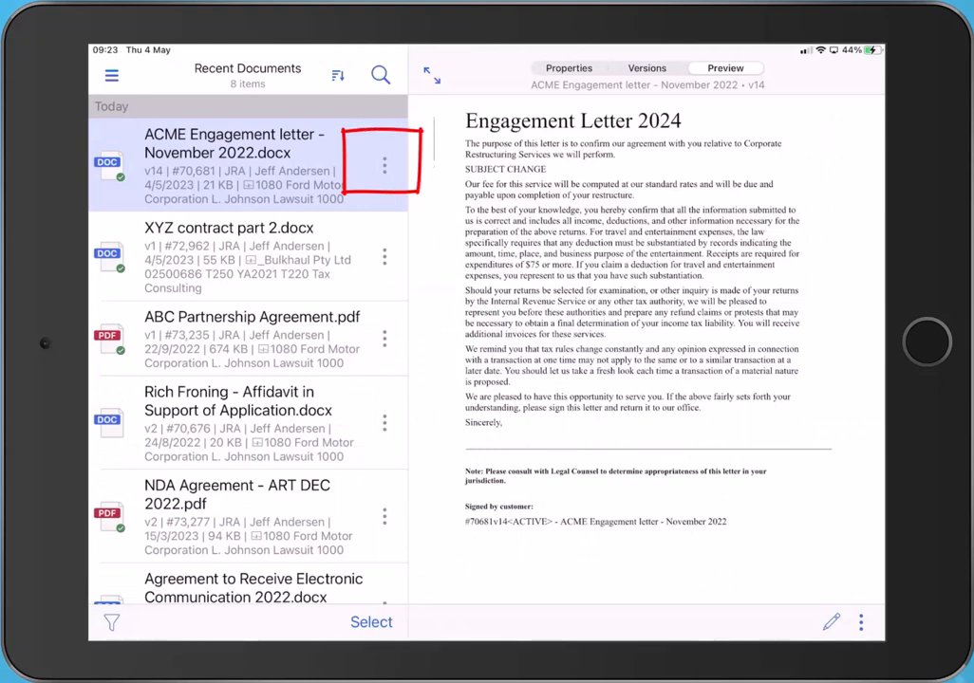
Step: Email the ACME Engagement letter via Mail with Attach File on, then cancel the draft
left_click(383, 165)
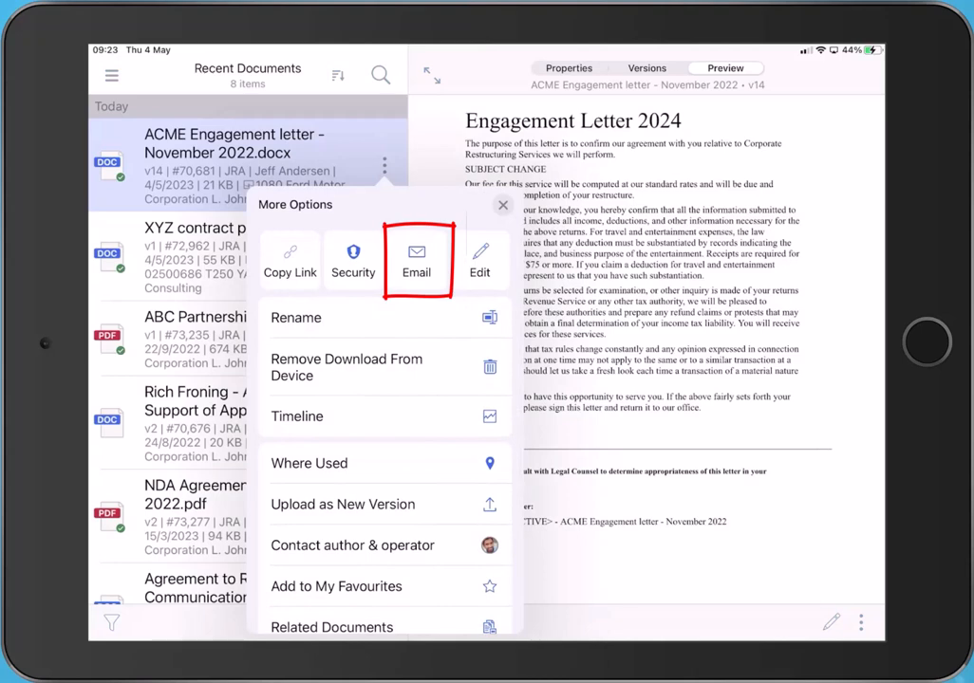
left_click(415, 262)
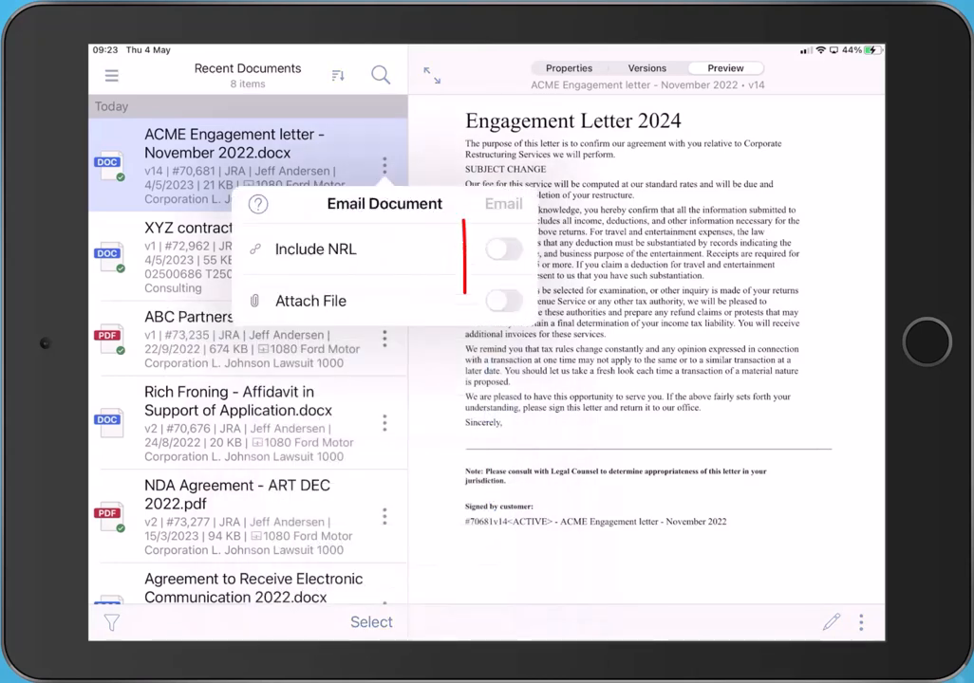
left_click(503, 249)
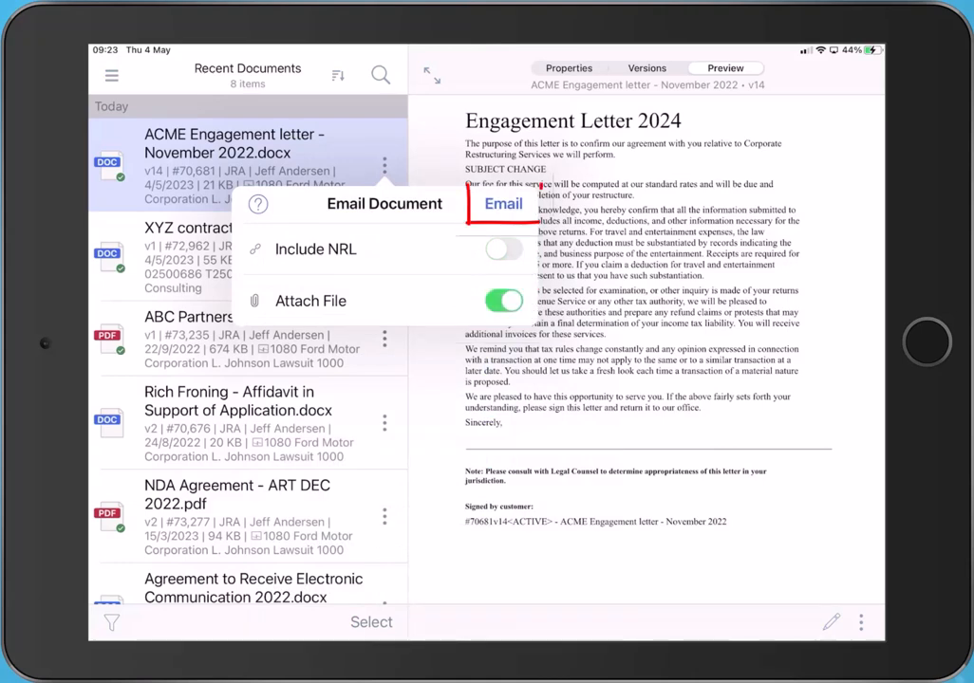
left_click(503, 203)
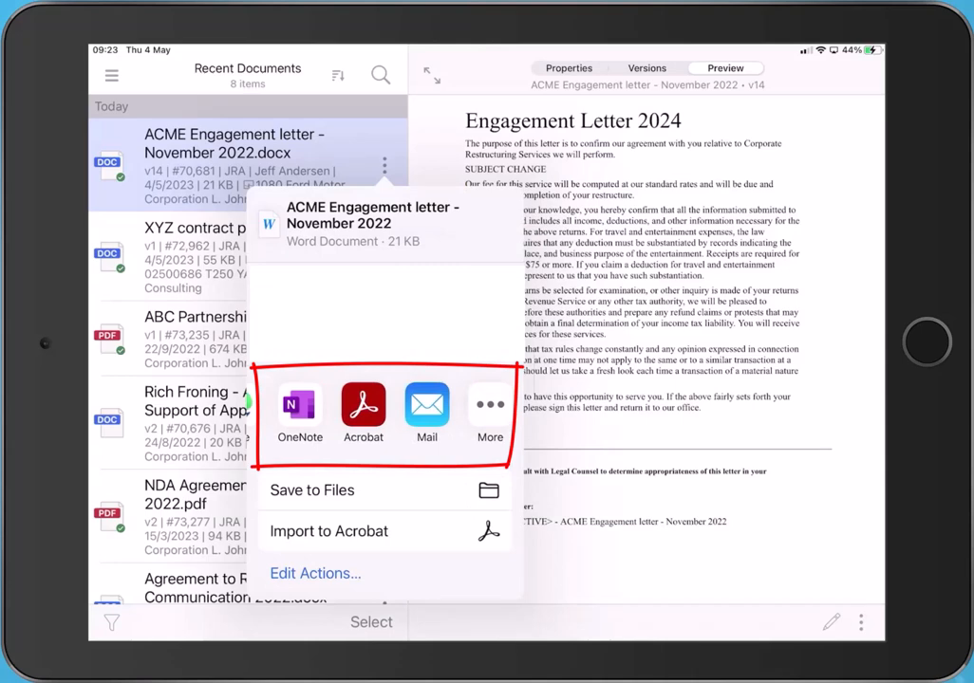
left_click(425, 406)
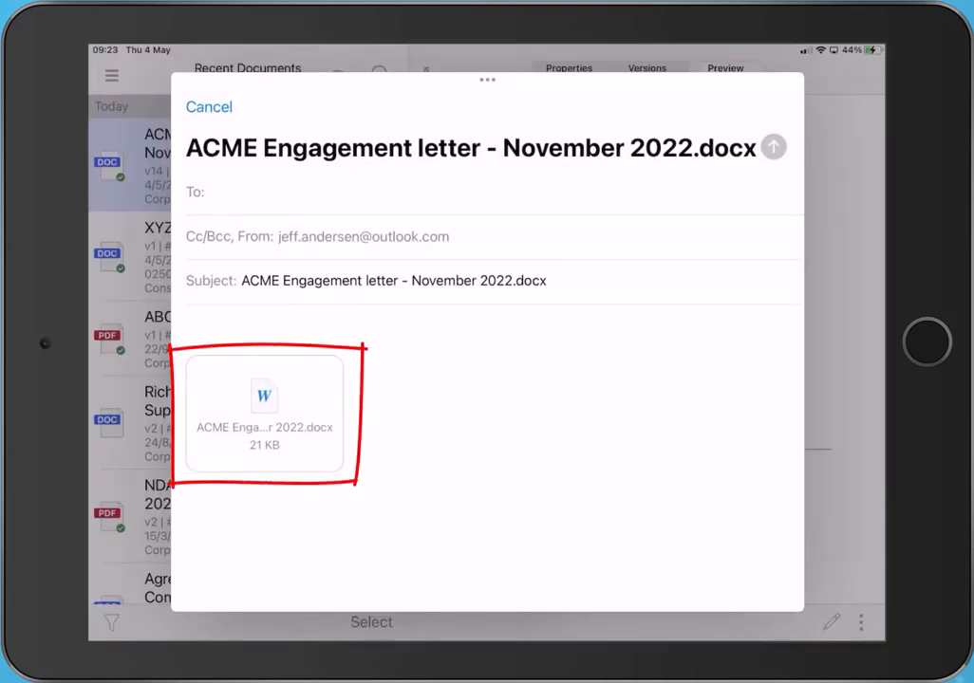
left_click(209, 107)
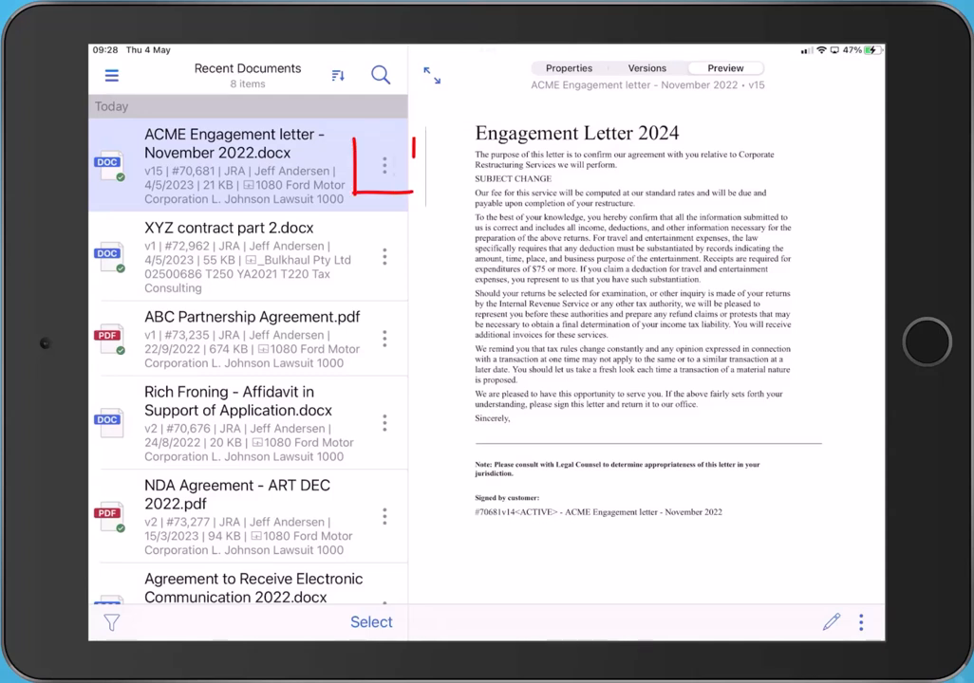
Step: Choose Edit on the ACME Engagement letter and hand it to Word from the share sheet
left_click(383, 166)
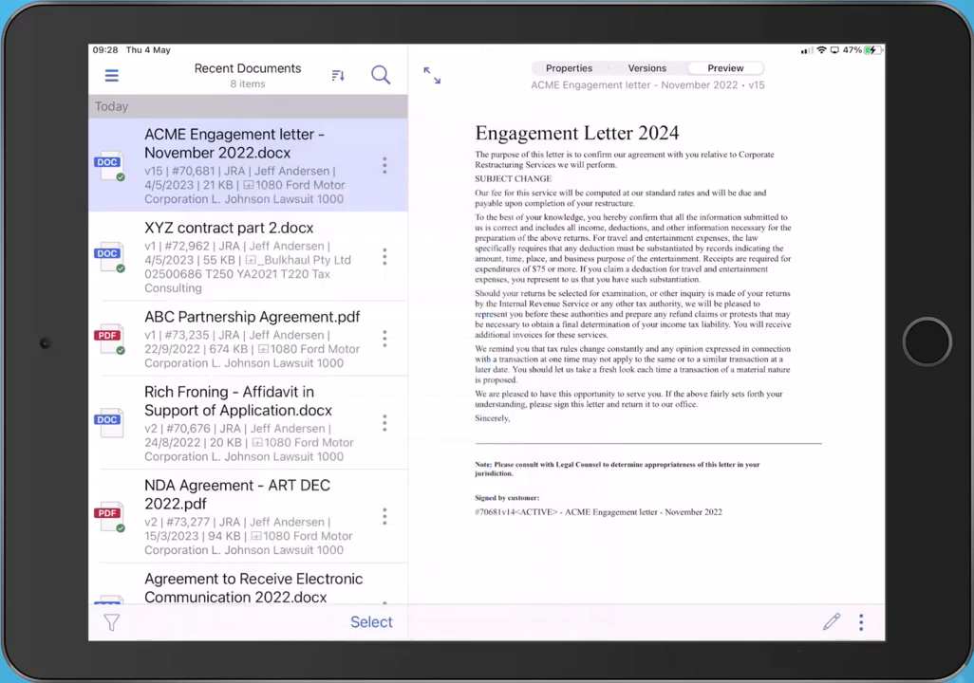
left_click(383, 167)
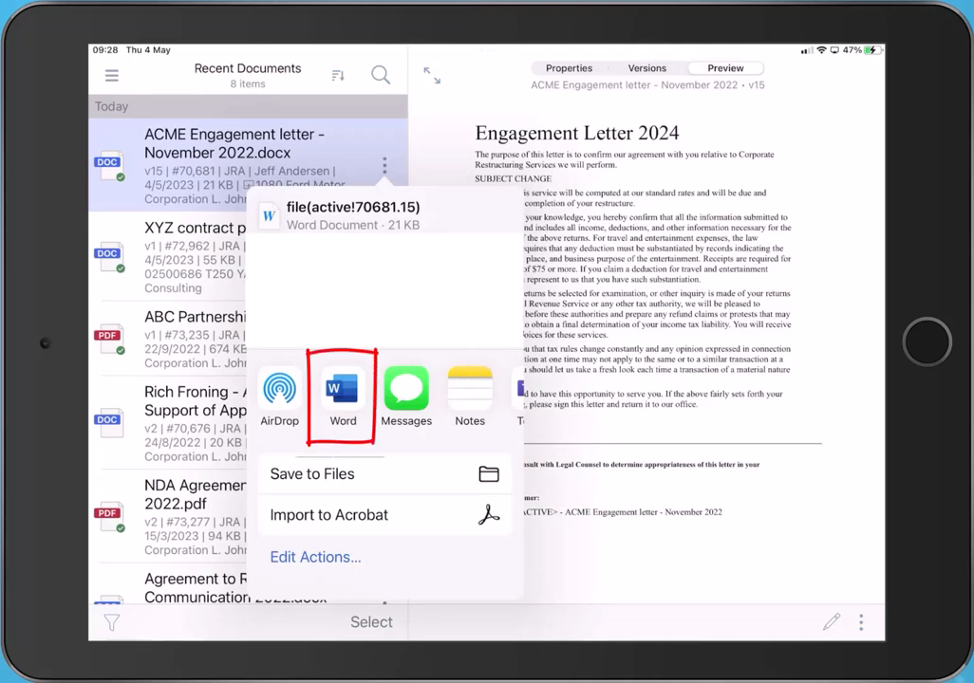
left_click(341, 389)
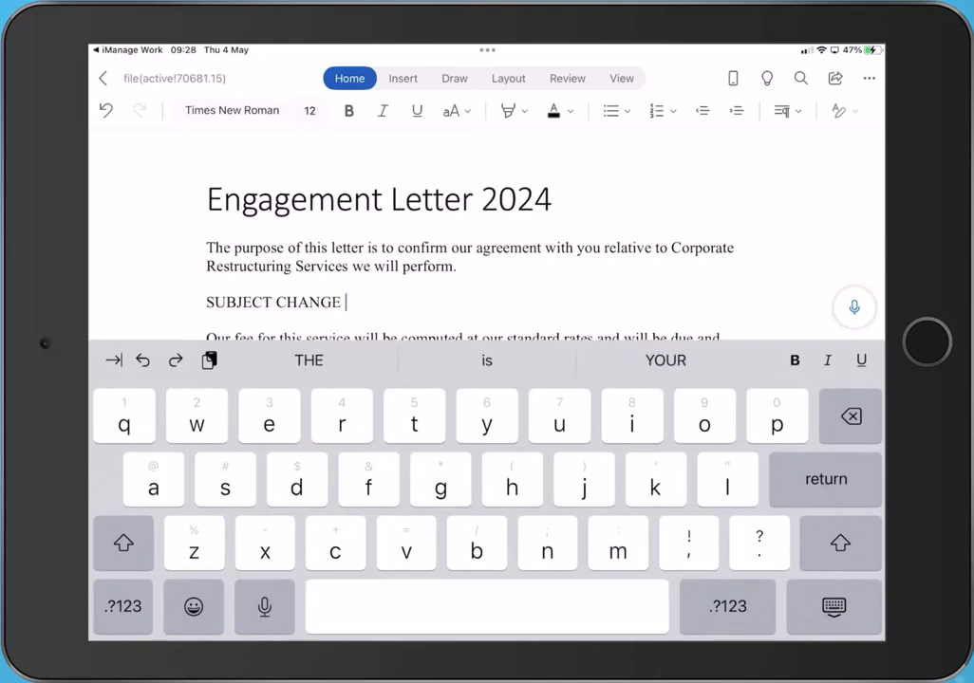
Step: Append '– Thursday Morning' to the SUBJECT CHANGE line in Word and return to iManage Work
type("- T")
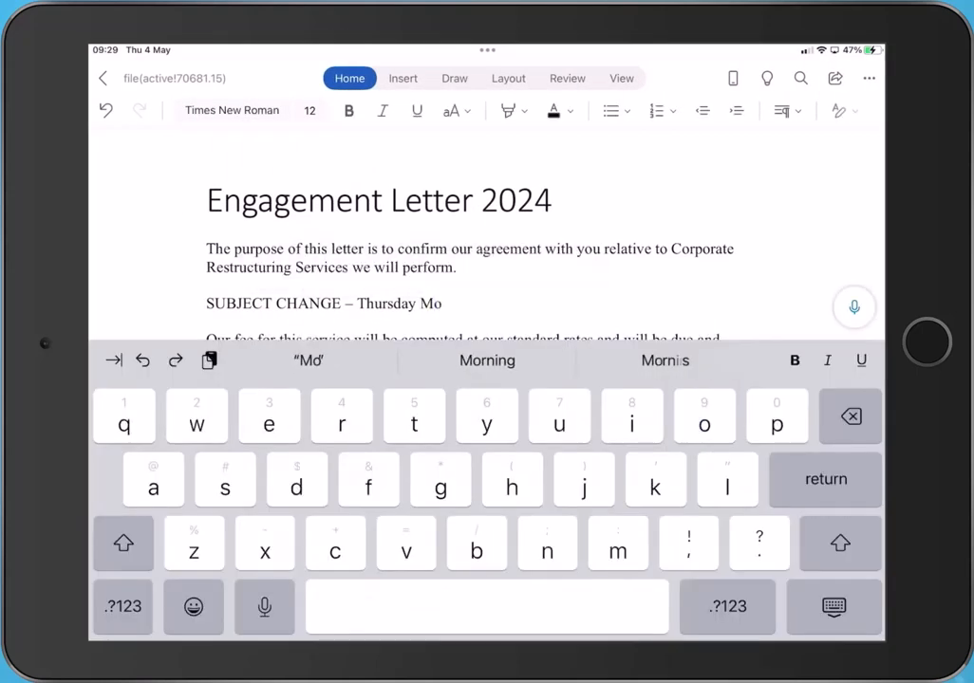
left_click(486, 360)
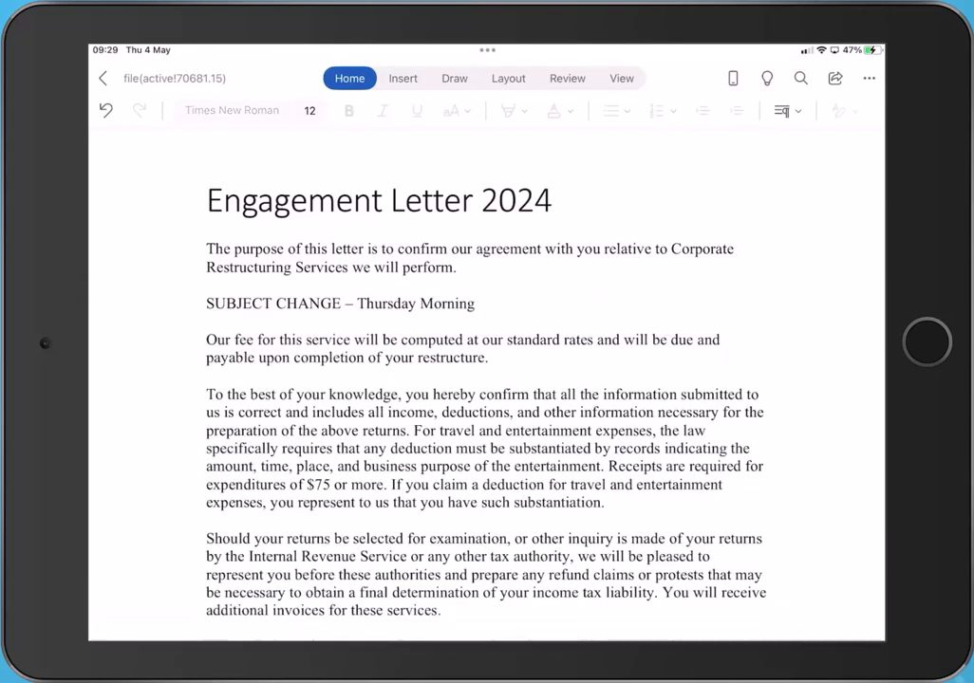
left_click(102, 77)
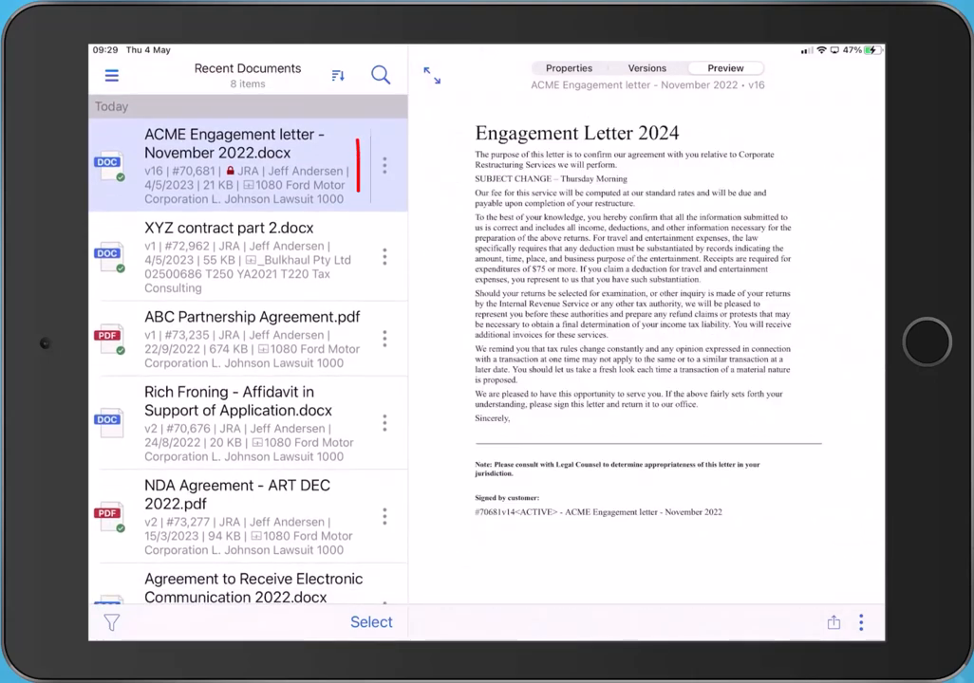
Step: Check in the ACME Engagement letter and confirm 'Released version 16' in its Timeline
left_click(384, 167)
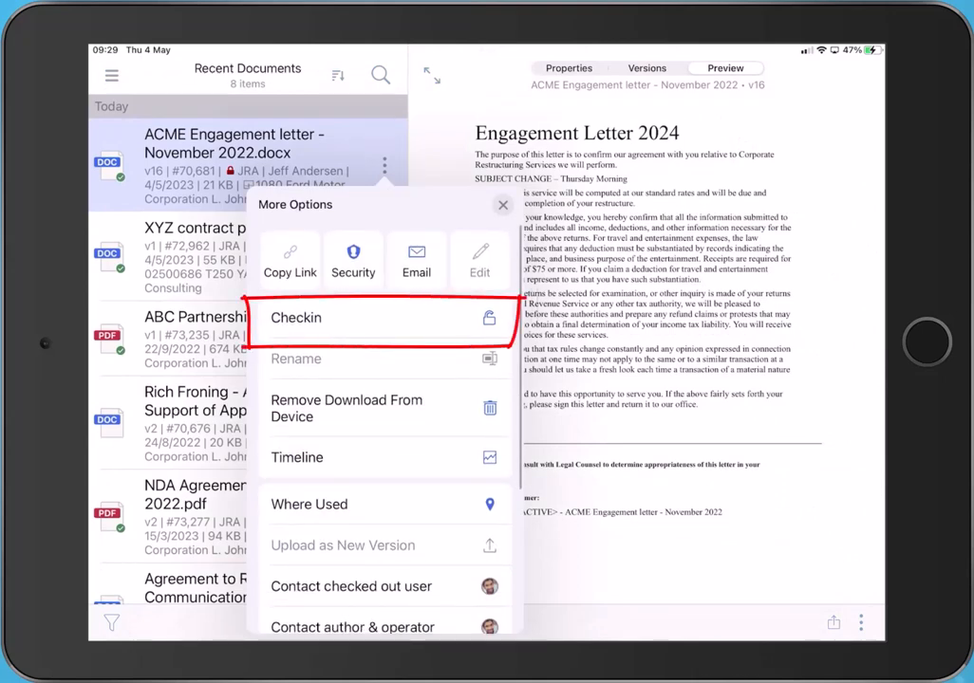
left_click(296, 319)
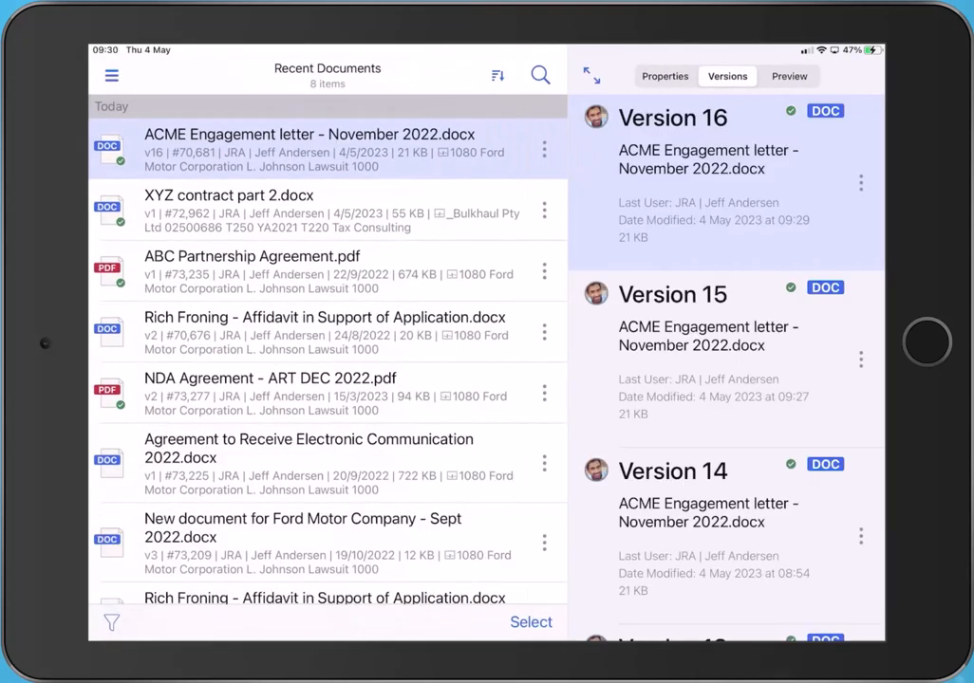
left_click(543, 150)
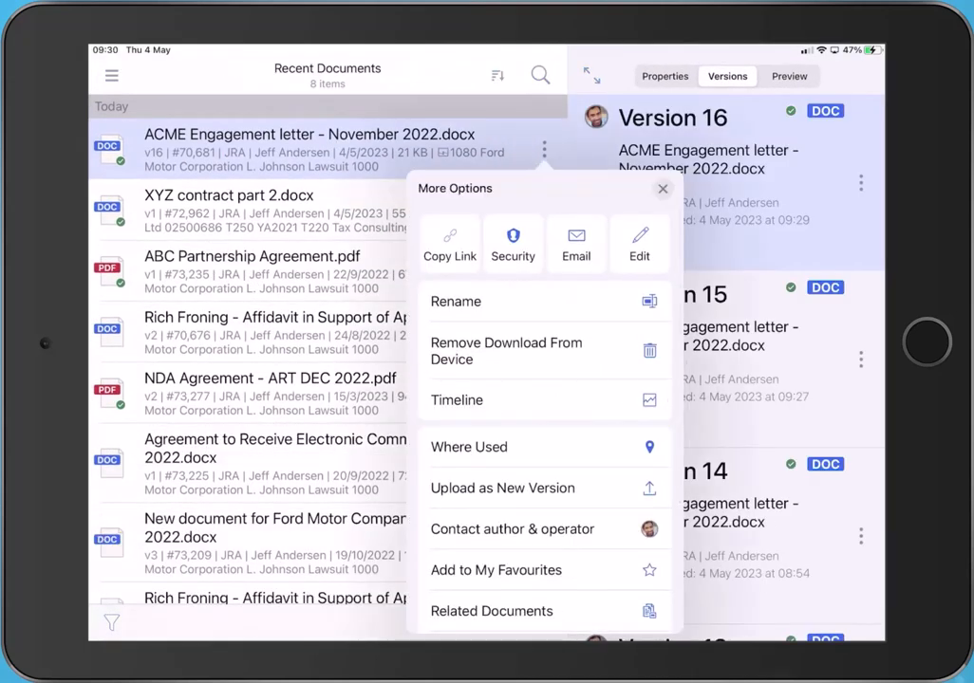
left_click(455, 399)
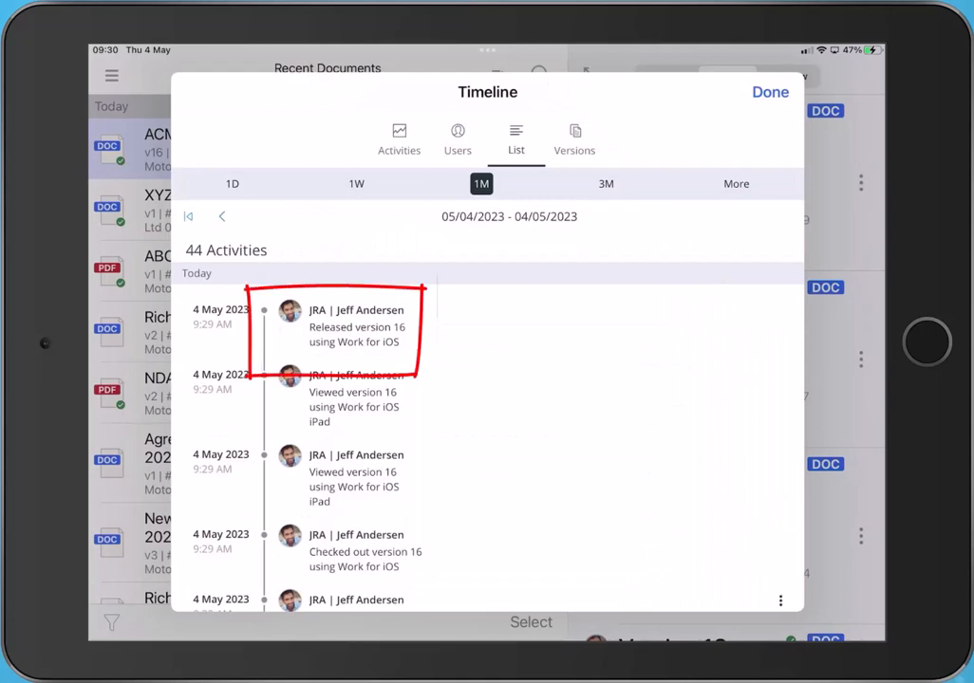
left_click(771, 91)
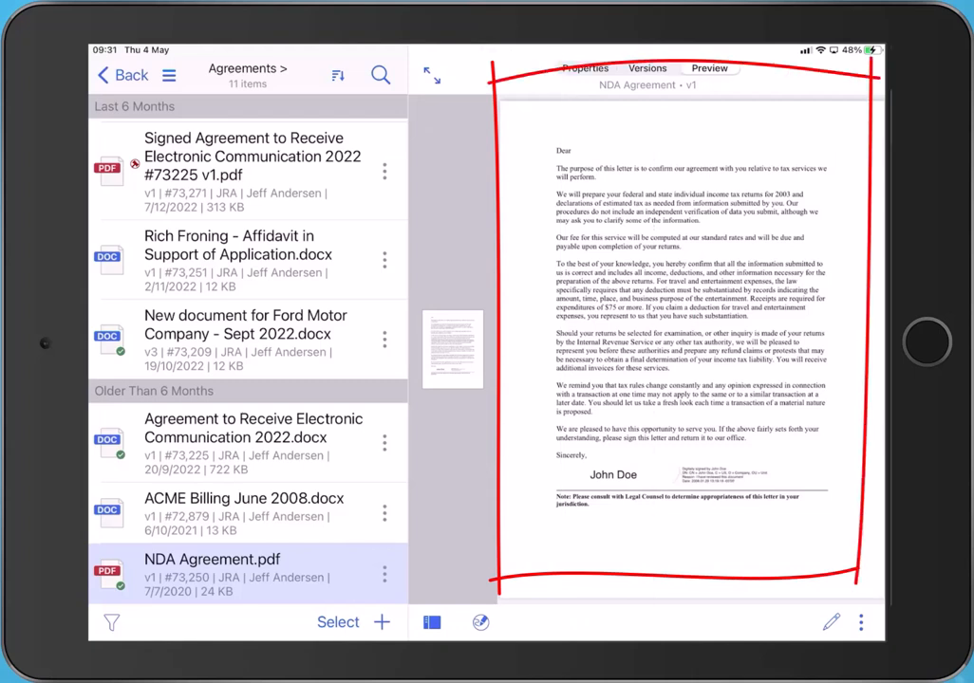
Step: Annotate the NDA Agreement PDF full screen with coloured ink, highlights and a '2023??' note, then save
left_click(429, 74)
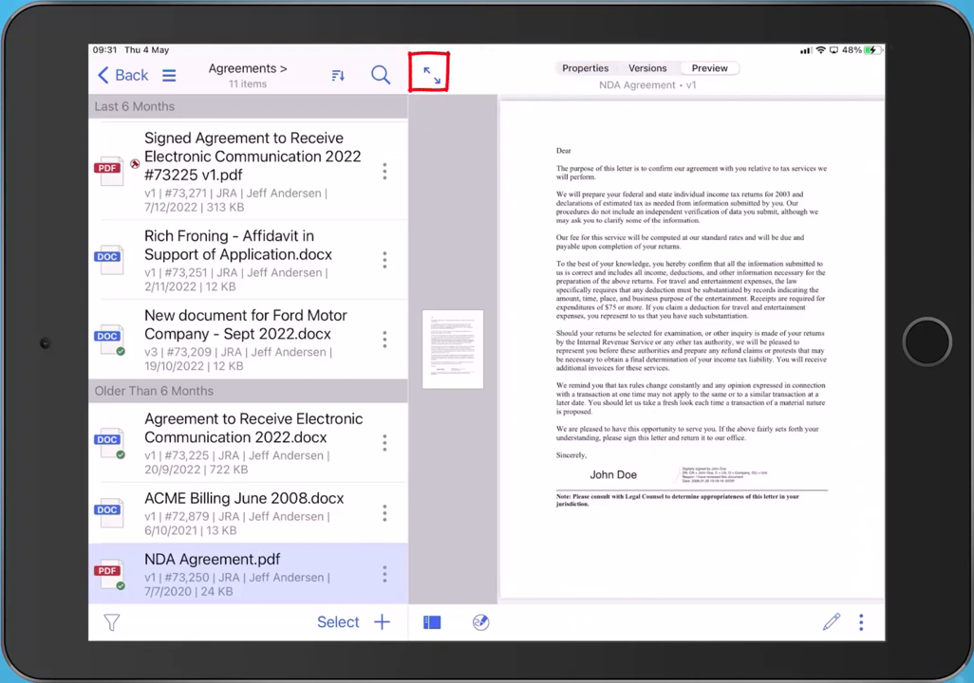
left_click(429, 72)
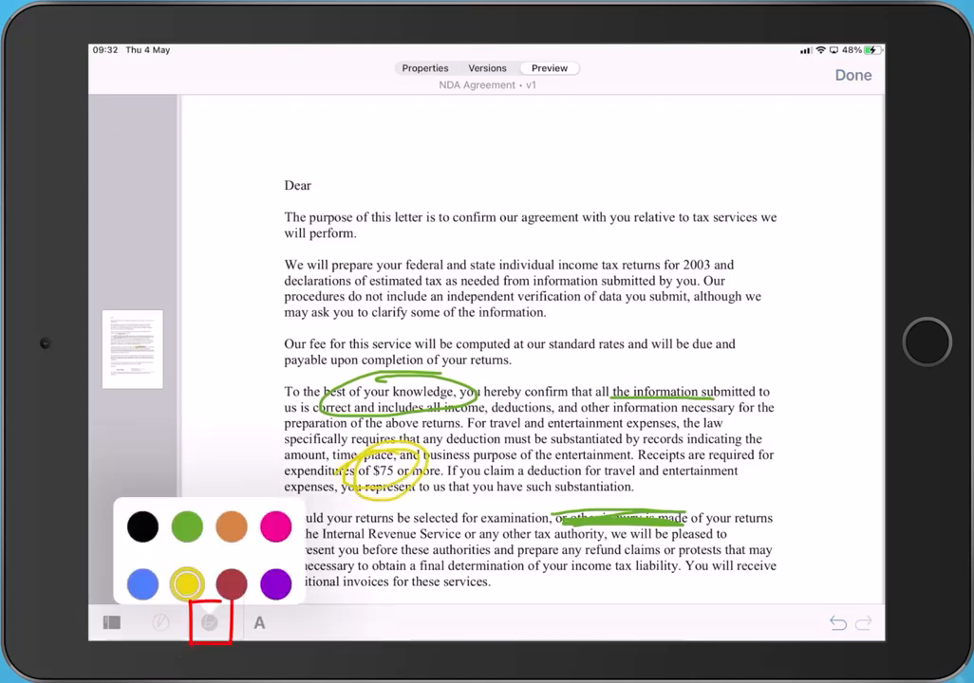
left_click(209, 622)
type("2023")
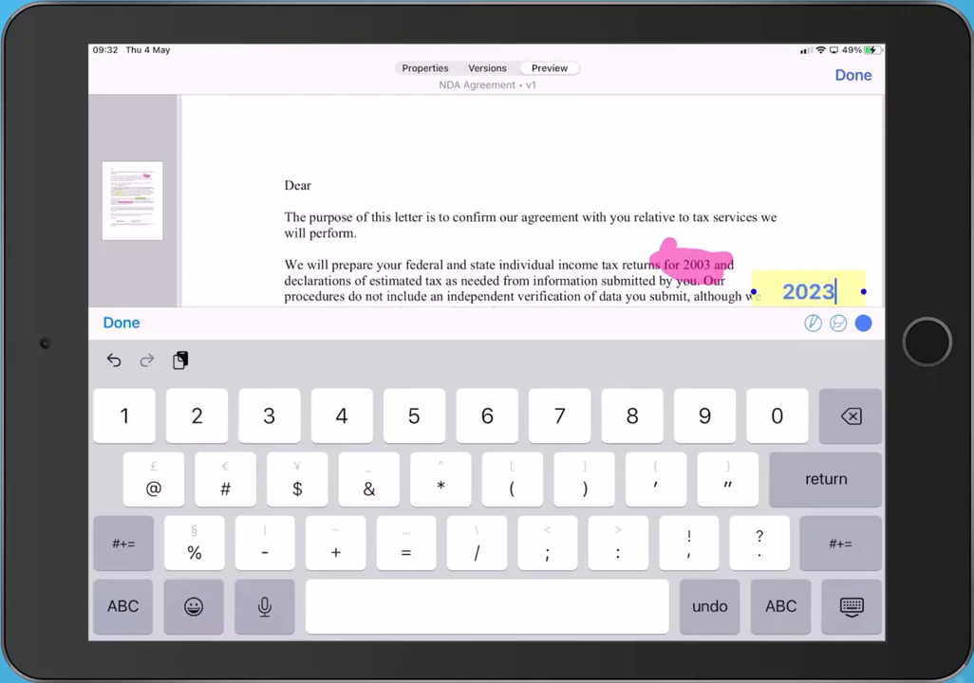
type("??")
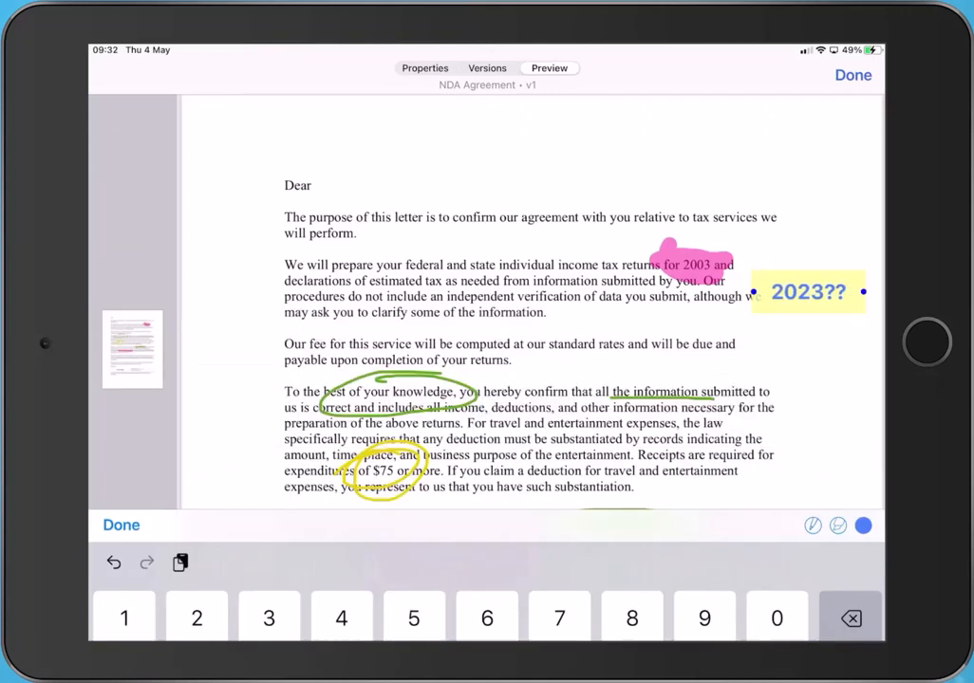
left_click(122, 524)
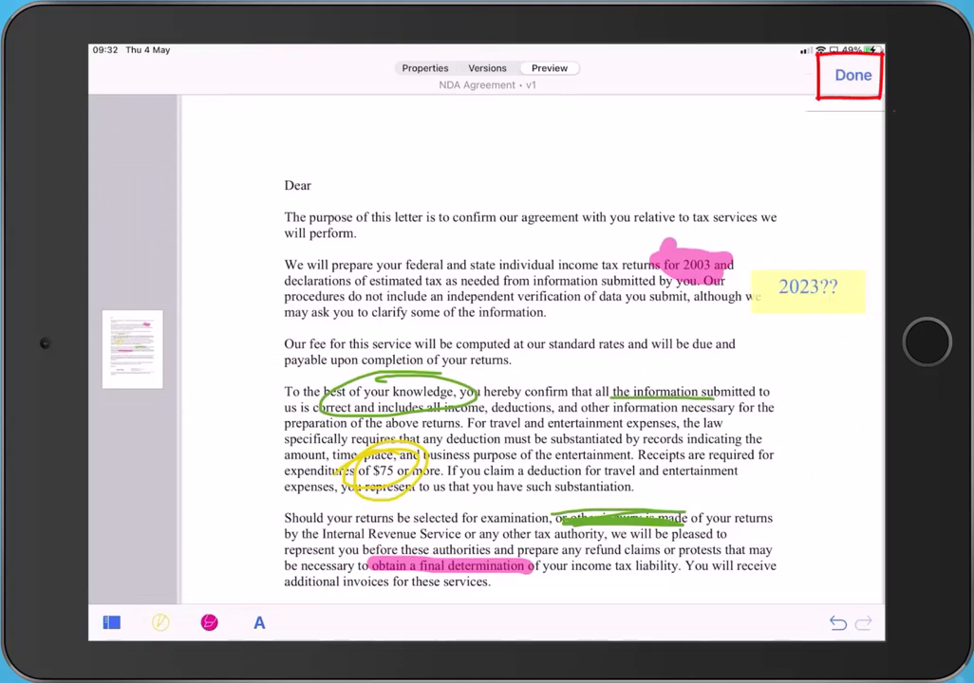
left_click(851, 76)
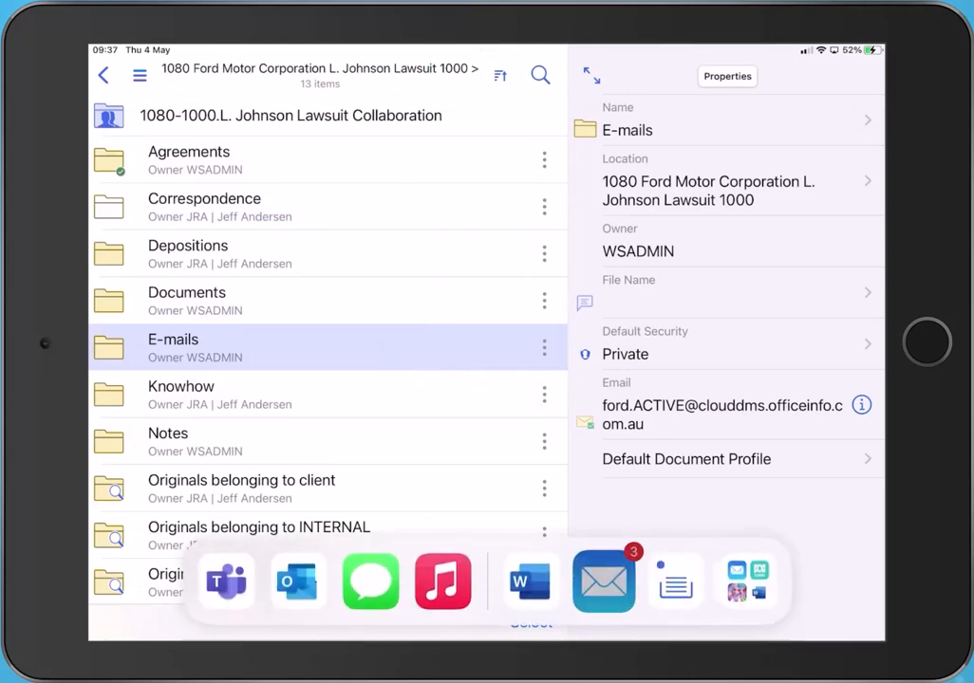
Step: Show the E-mails folder properties, then preview the ACME Engagement letter at version 16
left_click(604, 581)
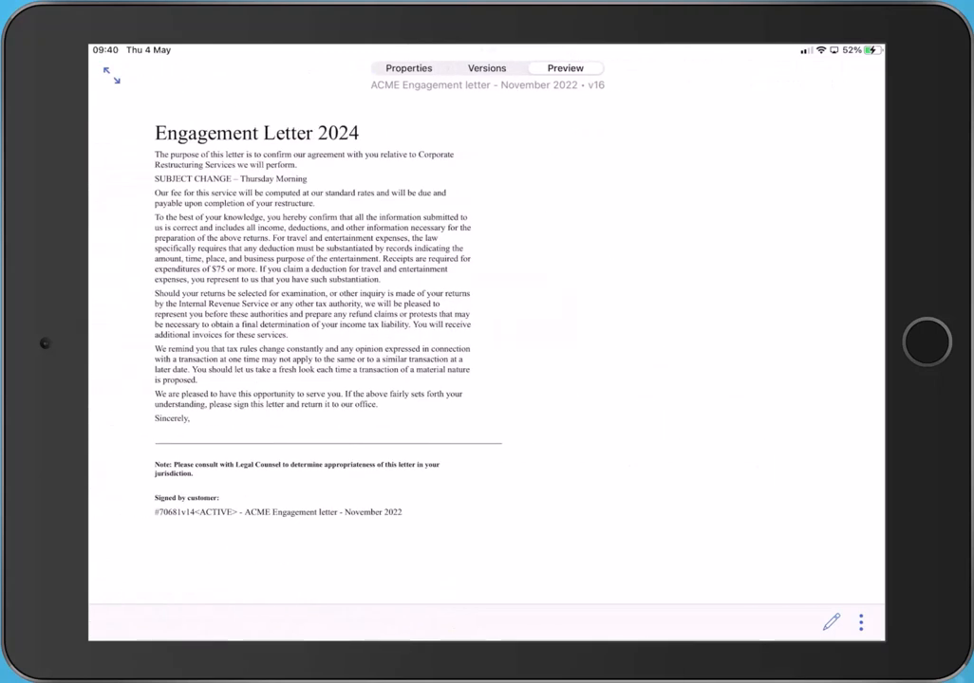
Step: Place a second iManage Work window in Split View and browse the matter's 52-item Documents folder
scroll("up", 3)
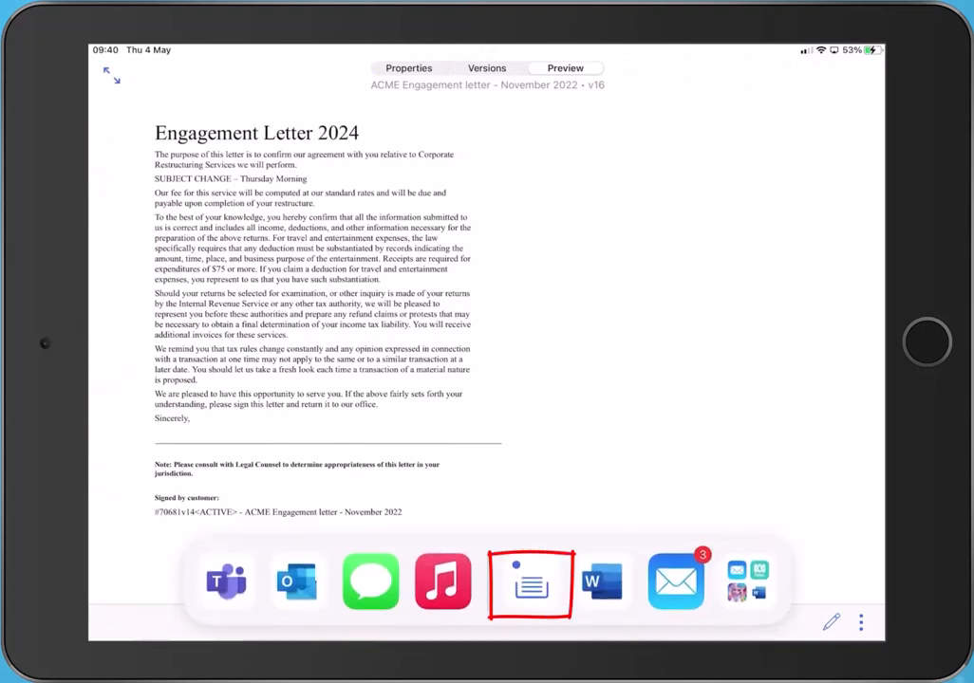
left_click(531, 580)
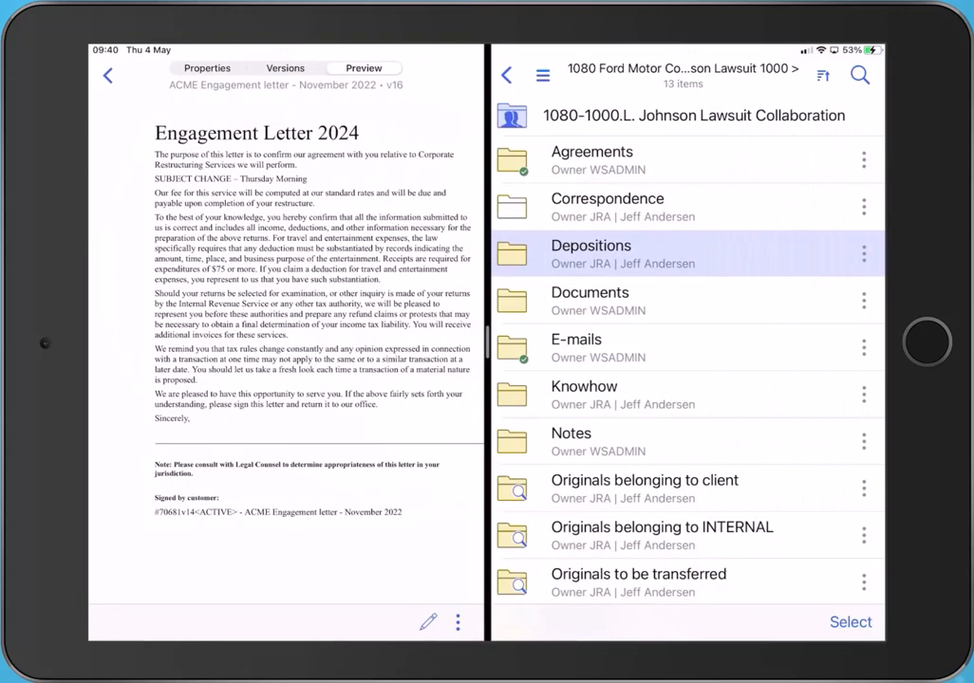
left_click(588, 292)
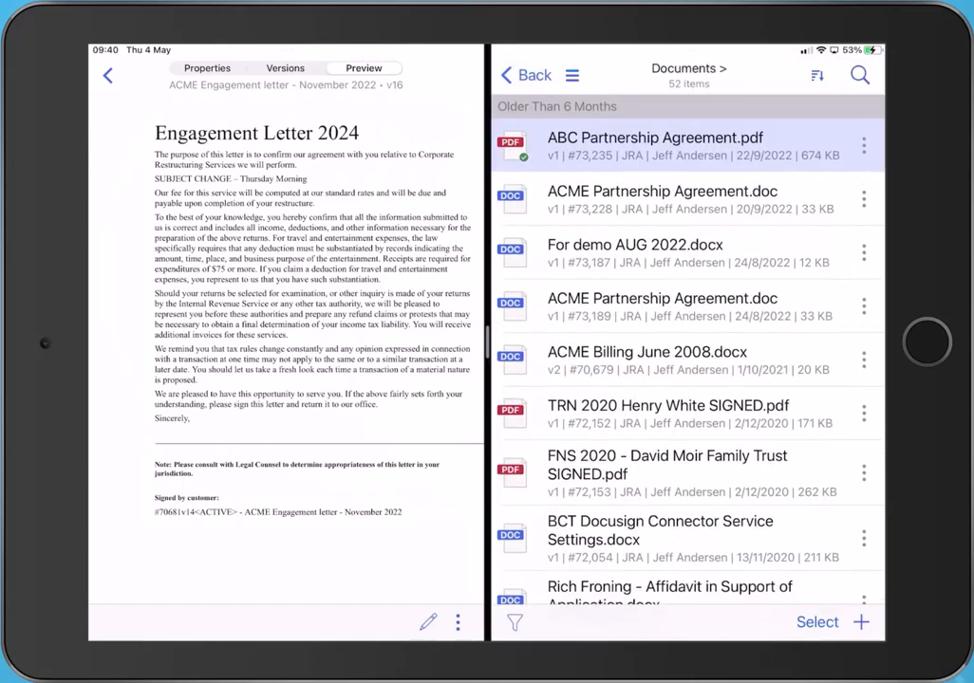